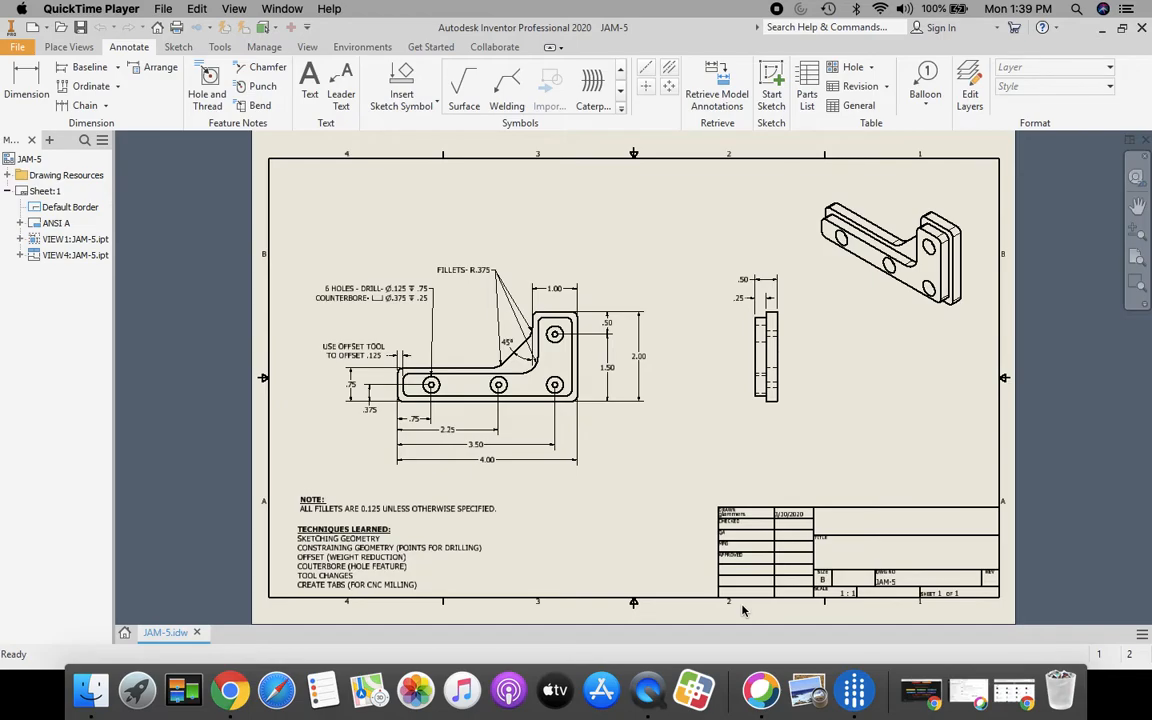
mouse_move(514, 412)
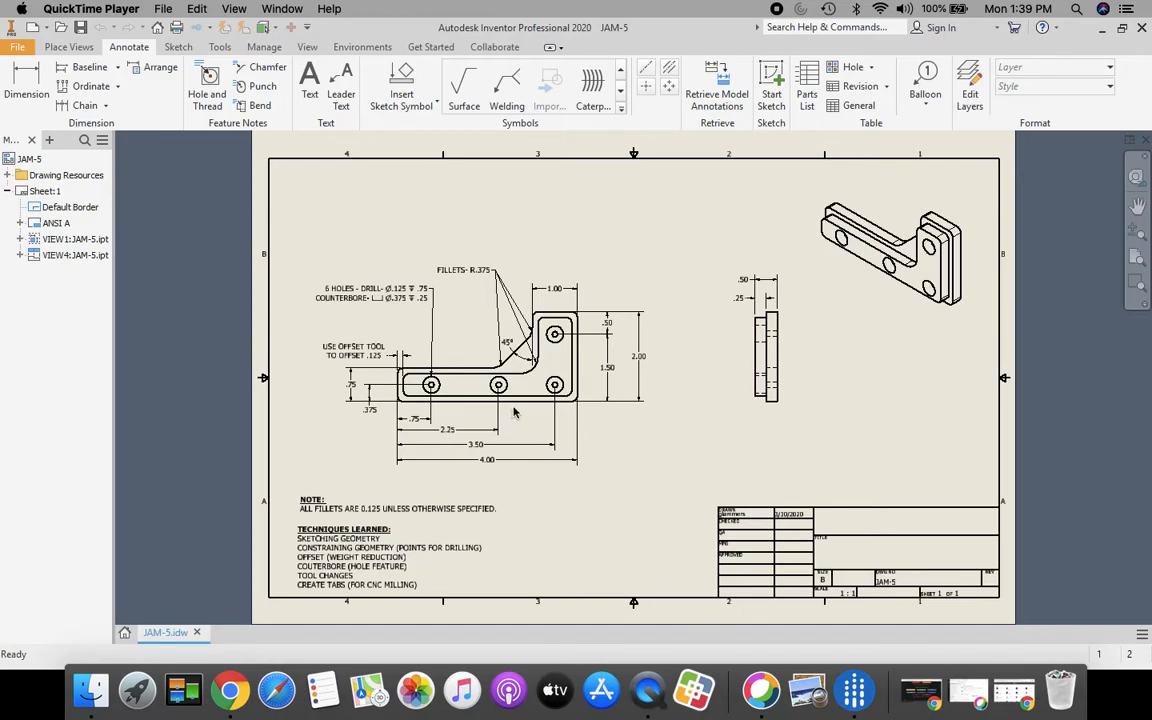
mouse_move(524, 374)
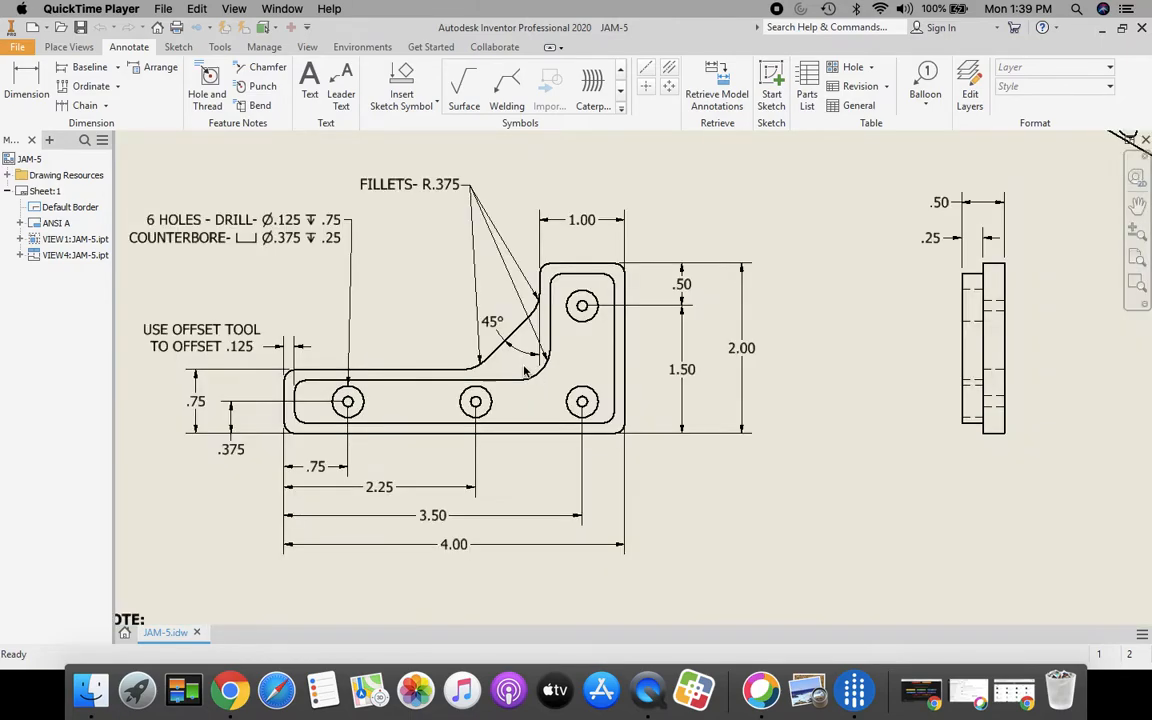
mouse_move(284, 440)
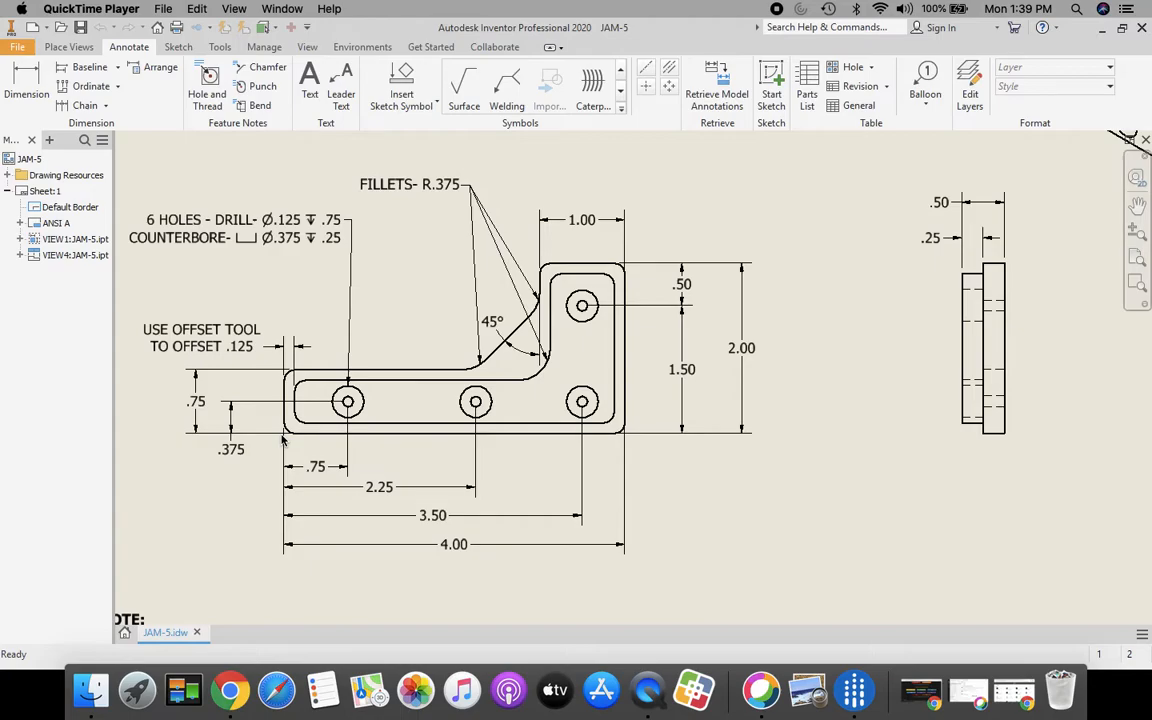
mouse_move(284, 444)
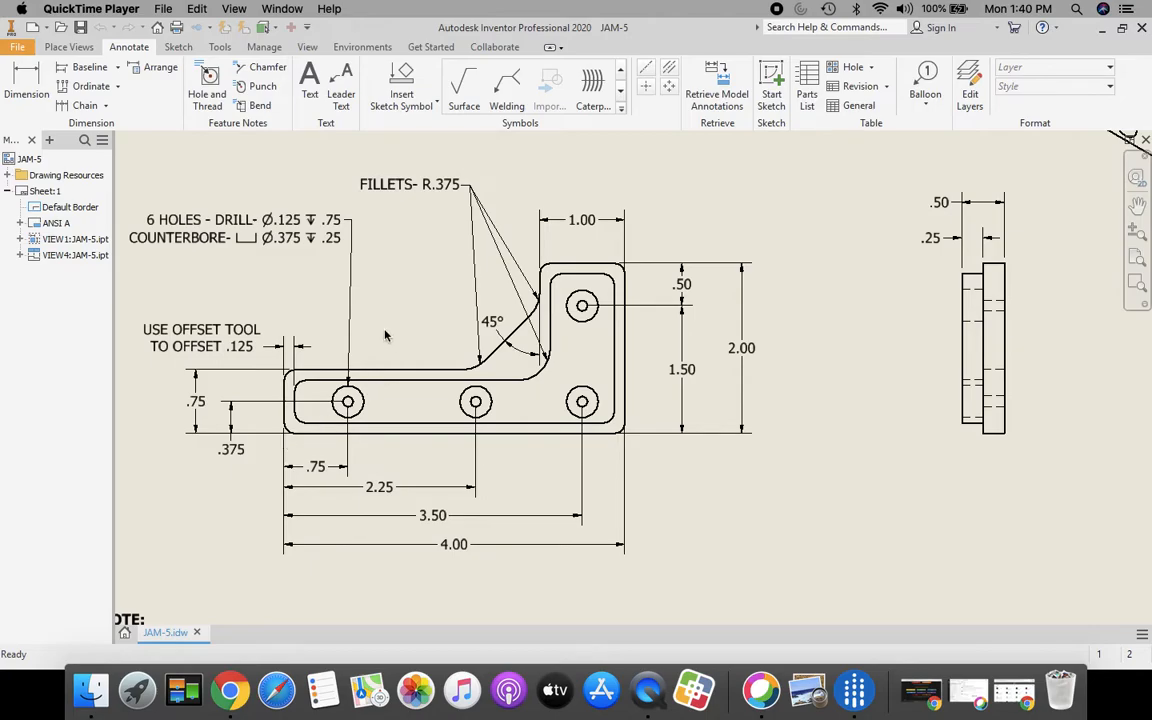
mouse_move(468, 216)
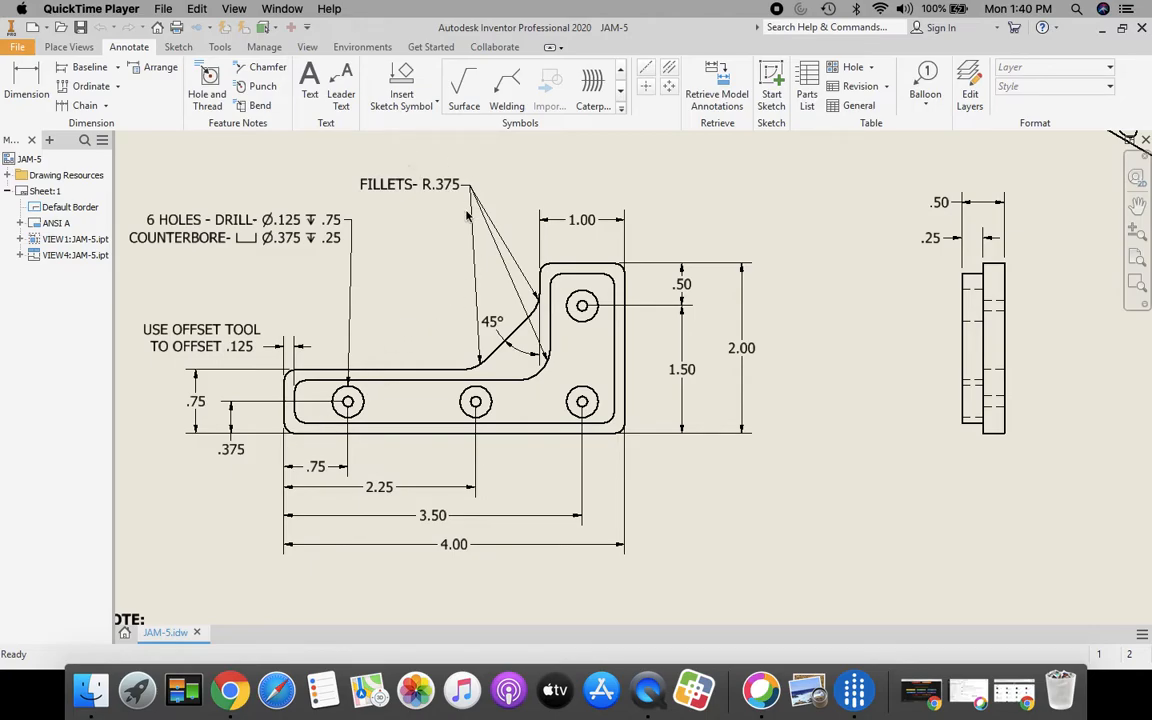
mouse_move(456, 208)
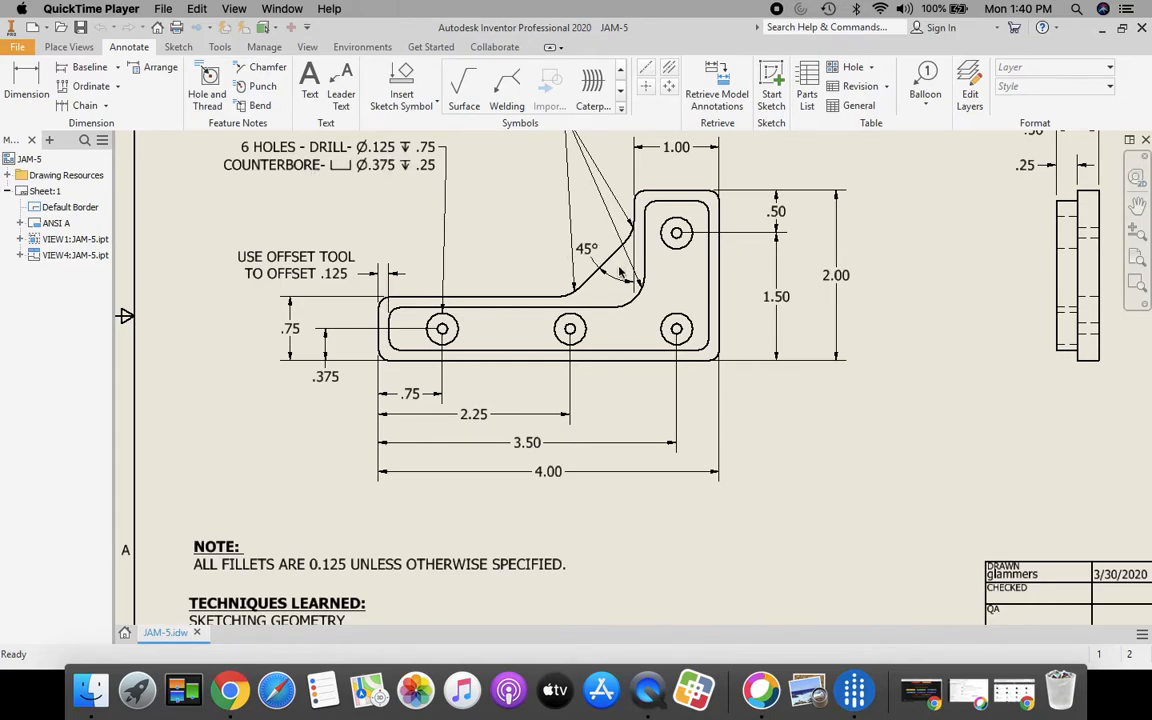
mouse_move(570, 298)
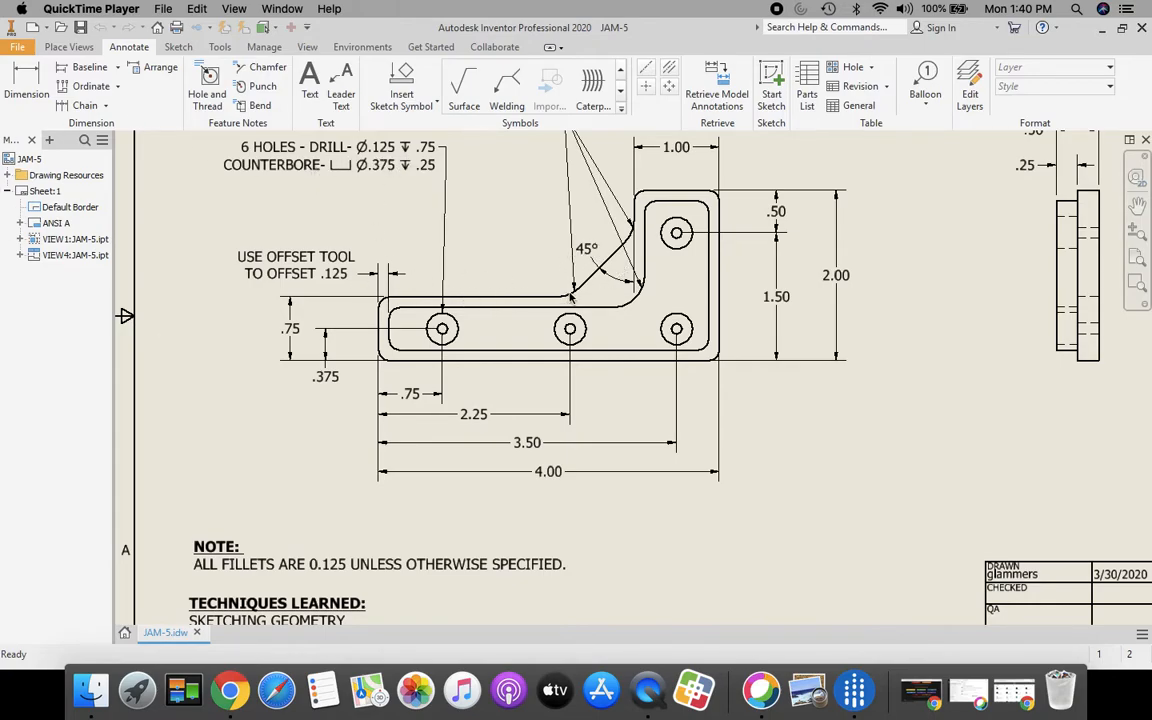
mouse_move(590, 348)
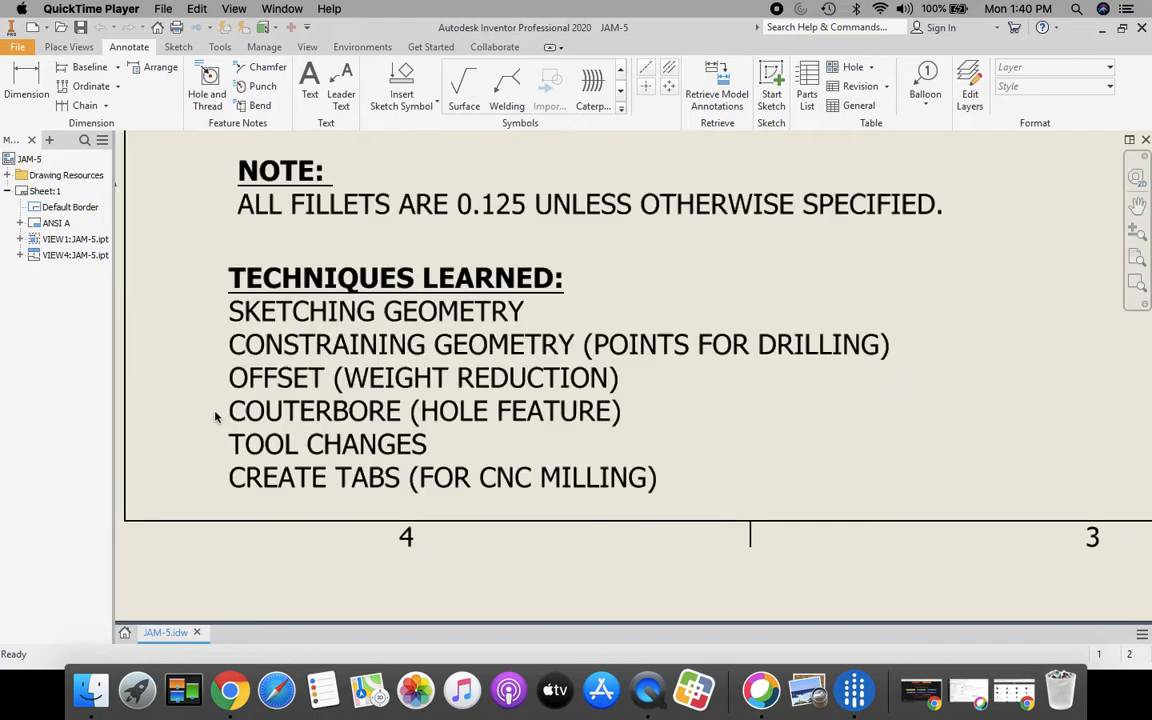
mouse_move(336, 342)
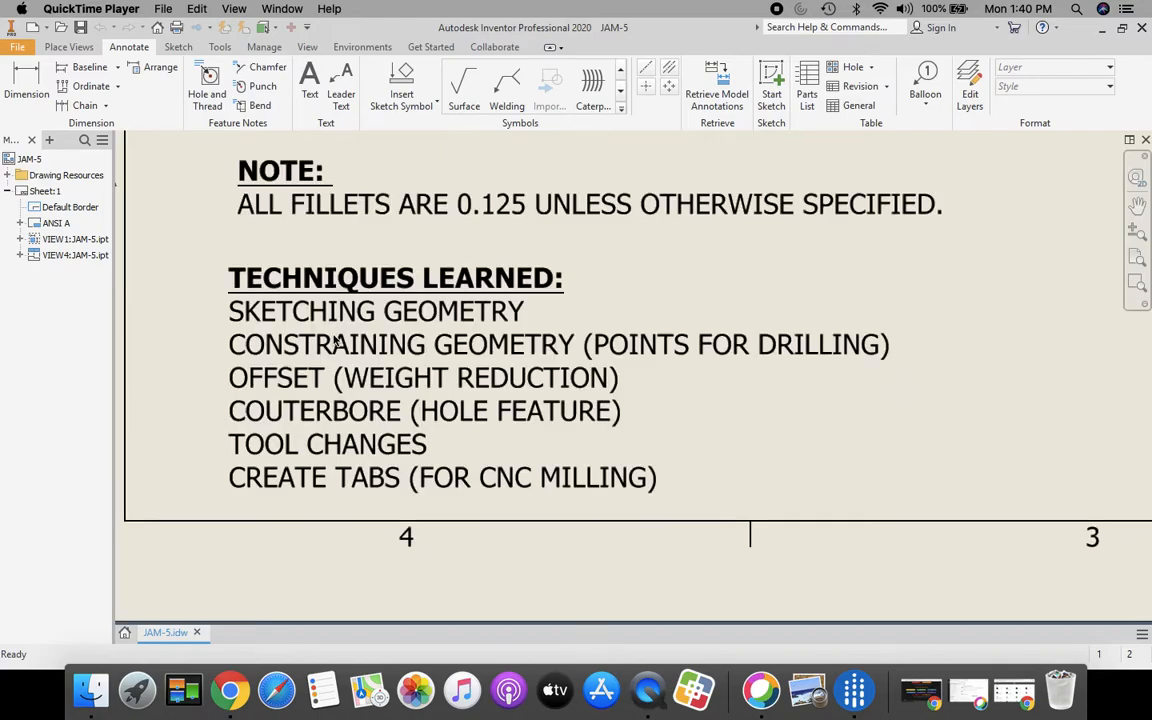
mouse_move(318, 320)
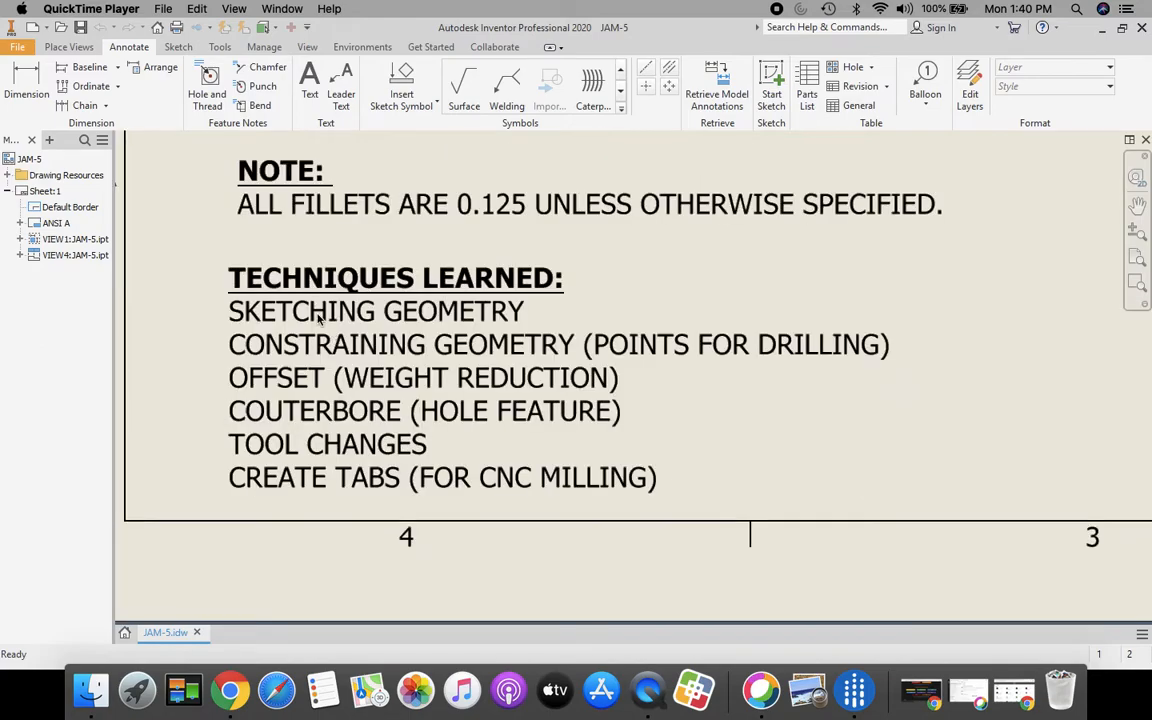
mouse_move(300, 324)
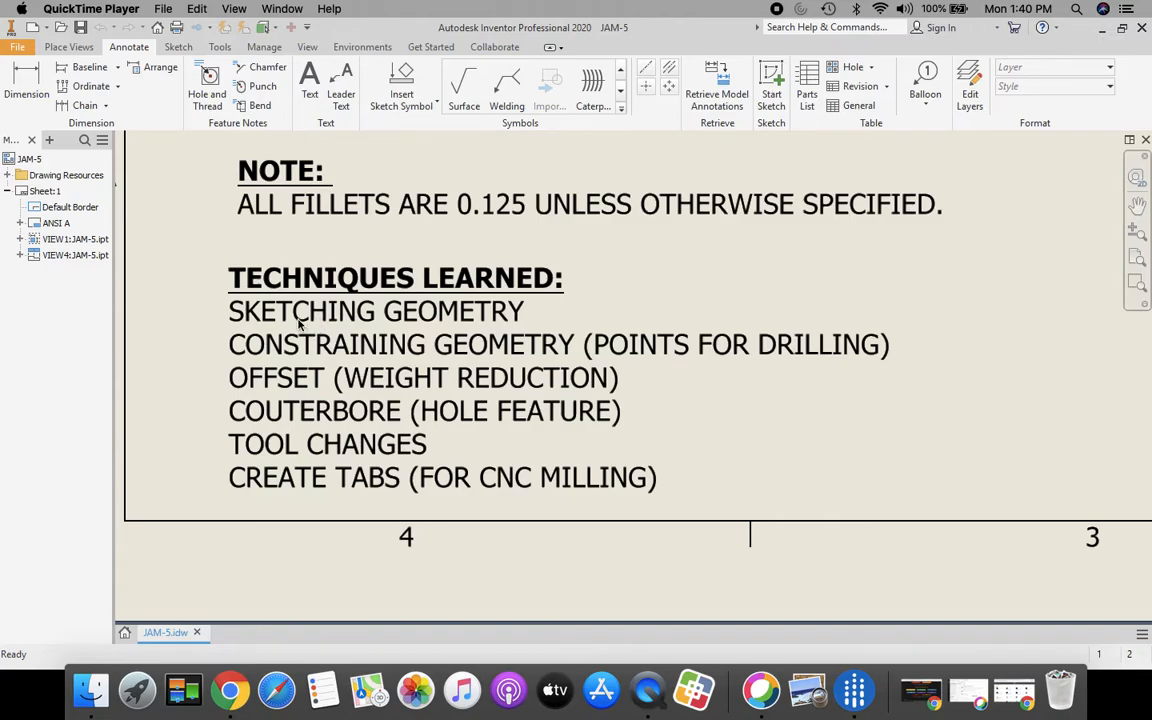
mouse_move(362, 350)
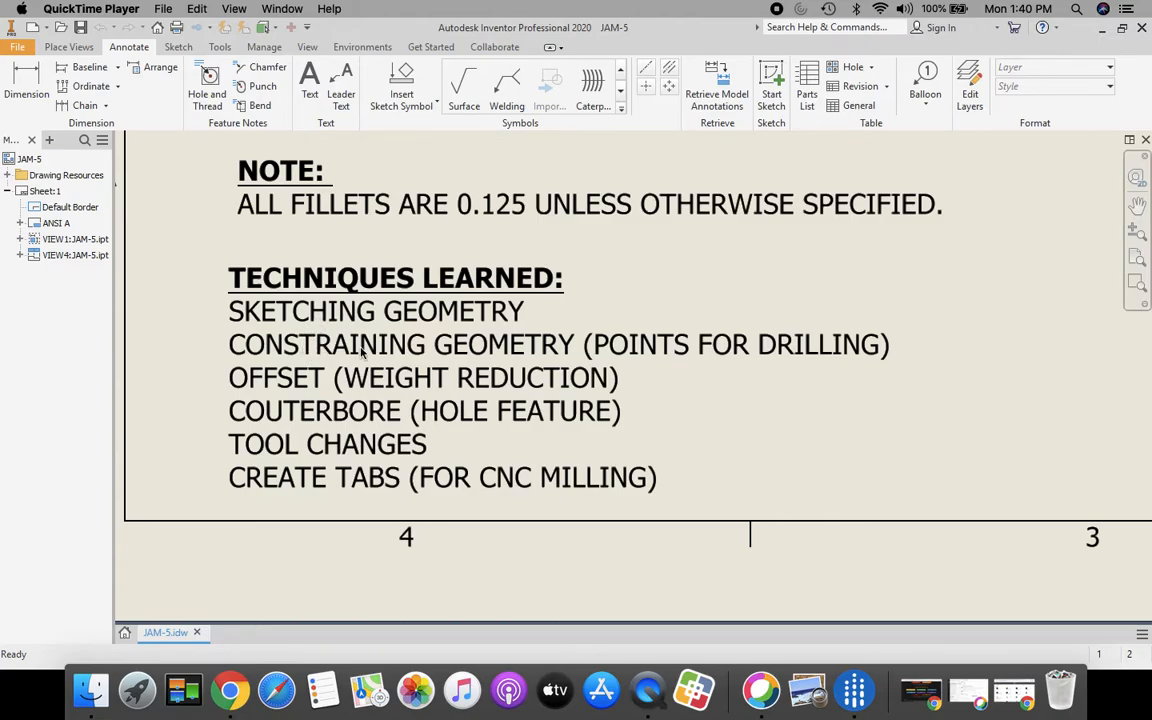
mouse_move(630, 356)
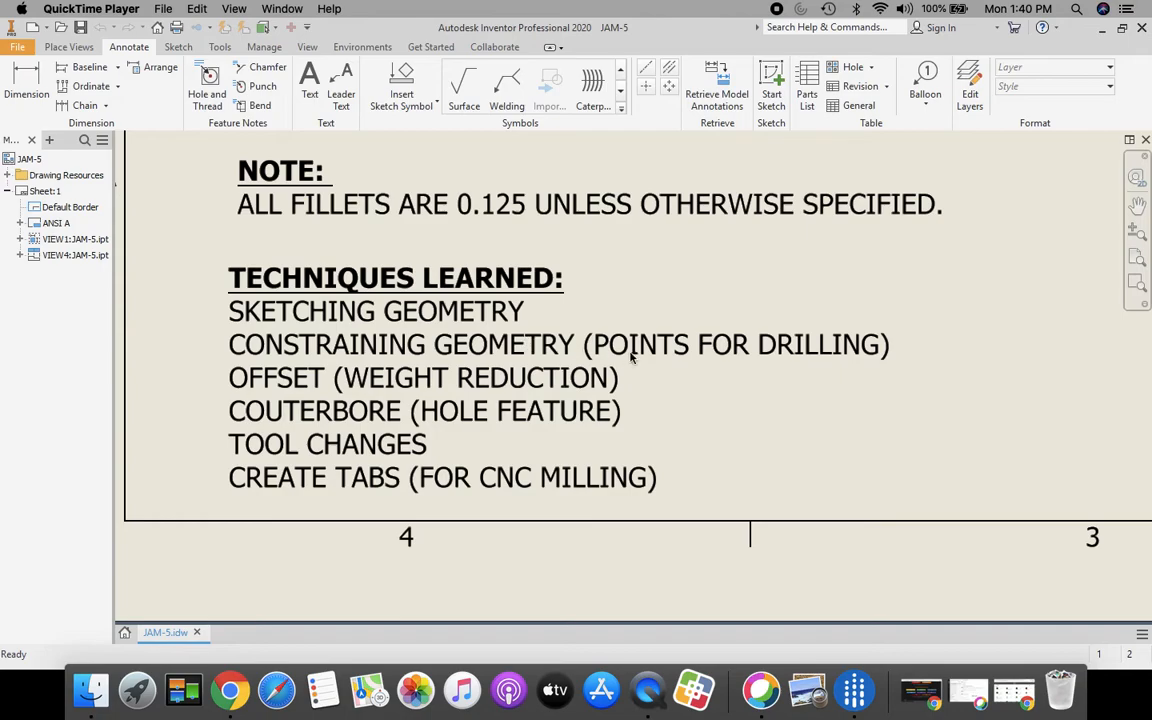
mouse_move(596, 356)
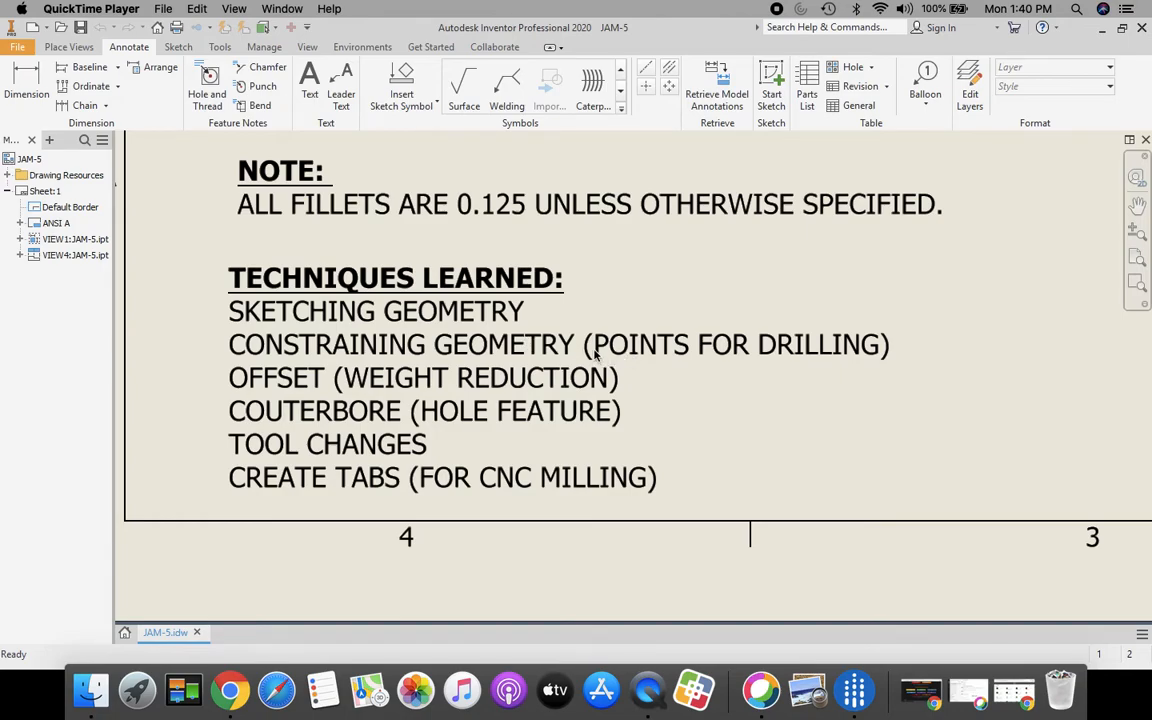
mouse_move(430, 392)
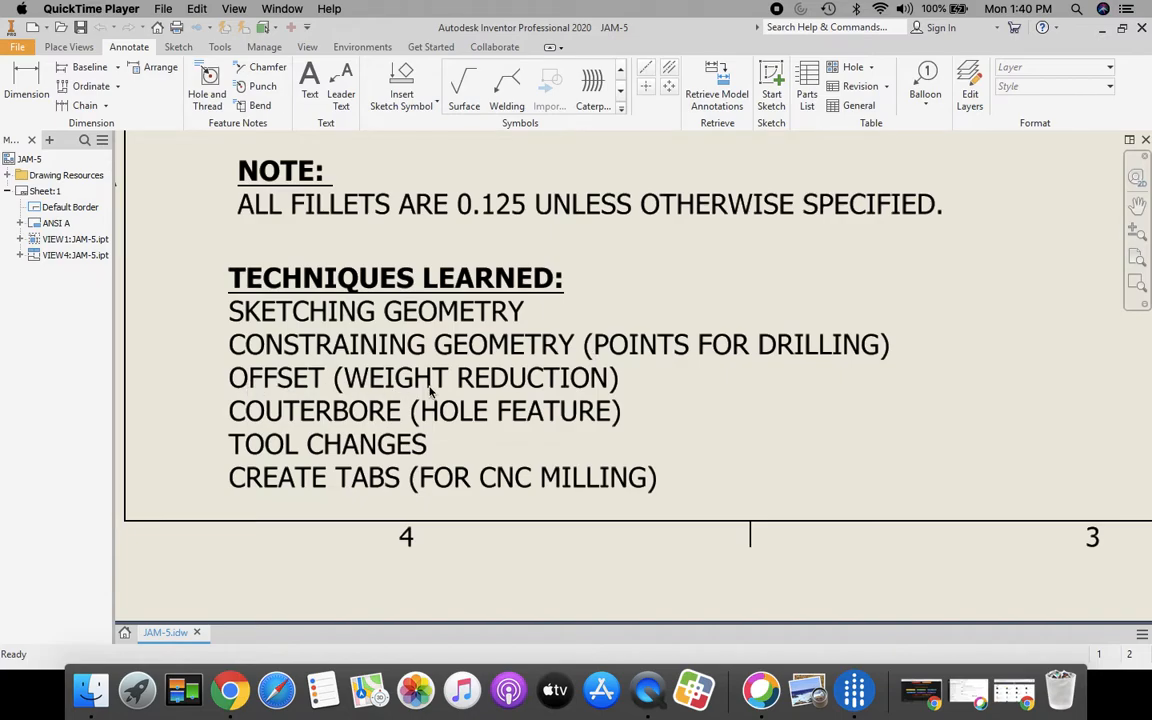
mouse_move(326, 428)
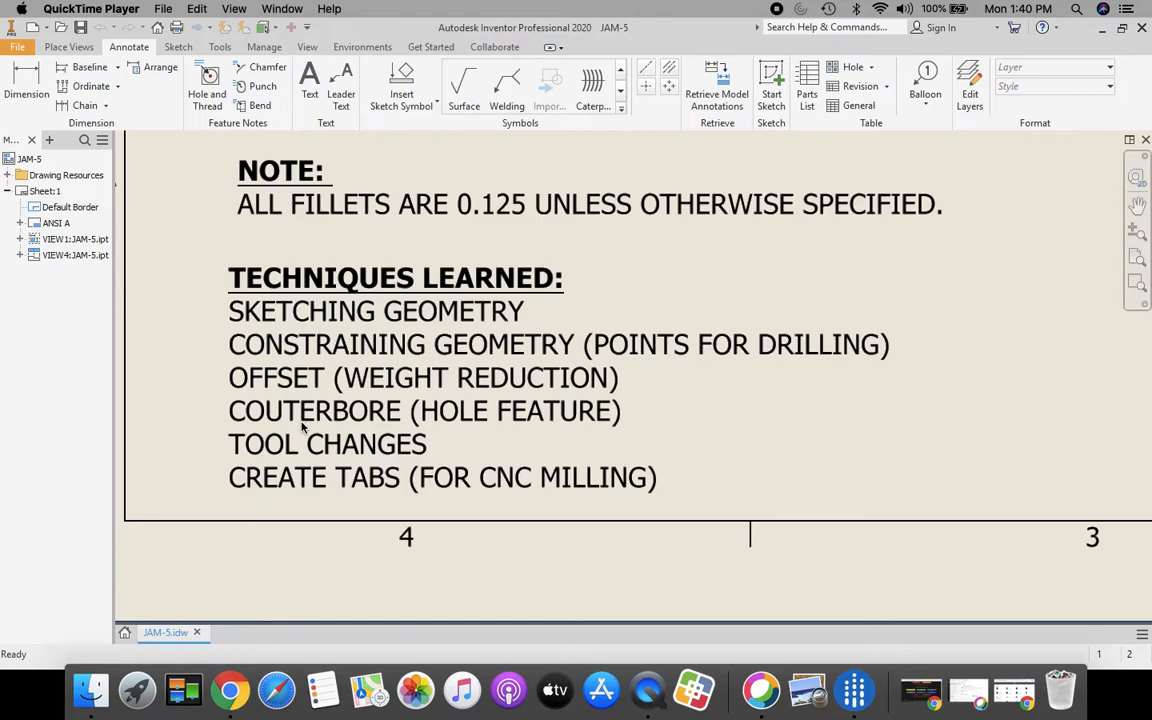
mouse_move(348, 492)
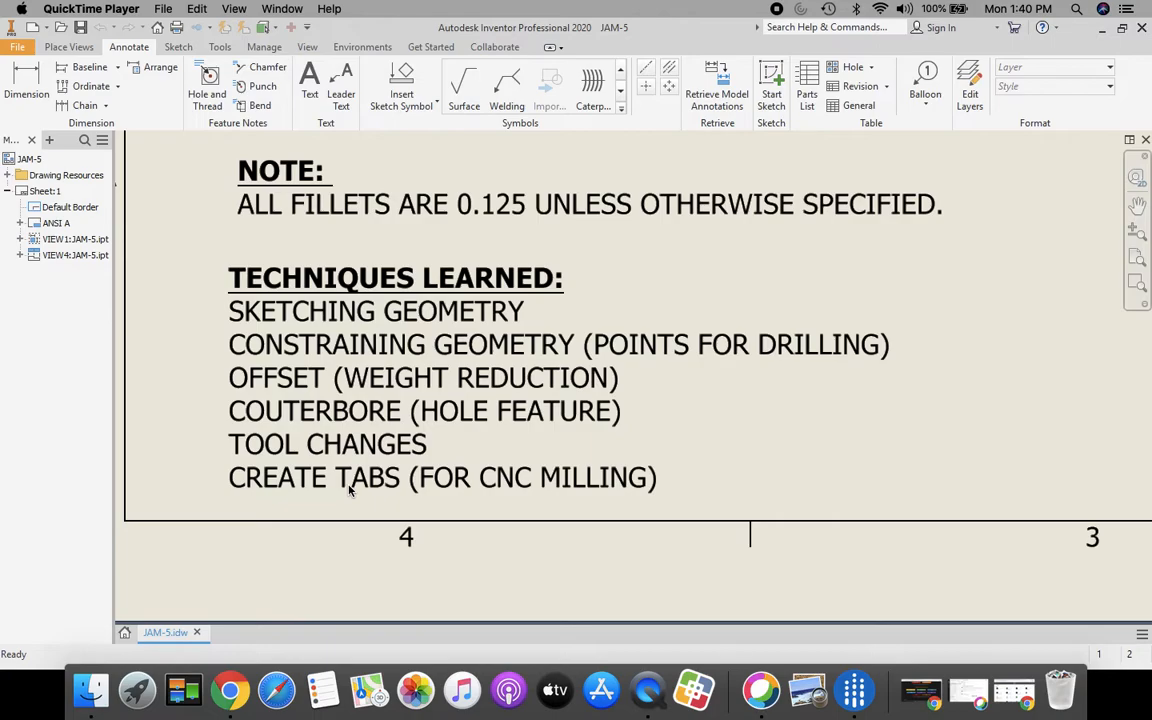
mouse_move(1024, 312)
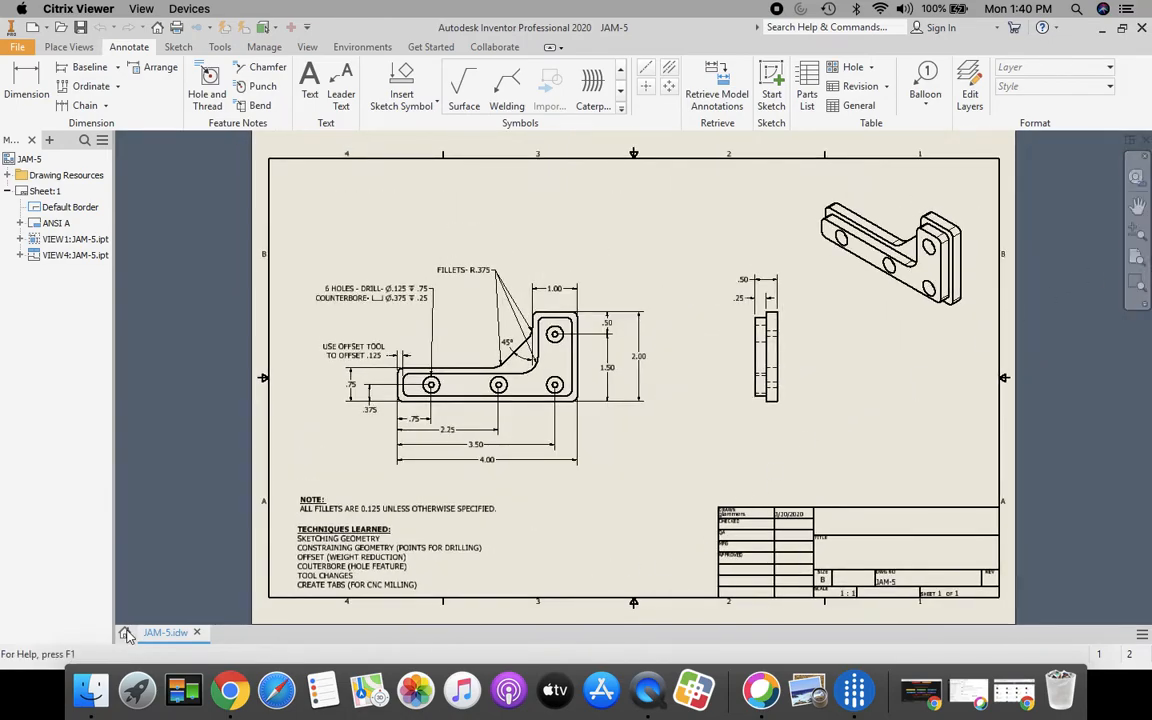
Step: Create a new part (Part3) from the Standard.ipt template and start its first 2D sketch
left_click(16, 48)
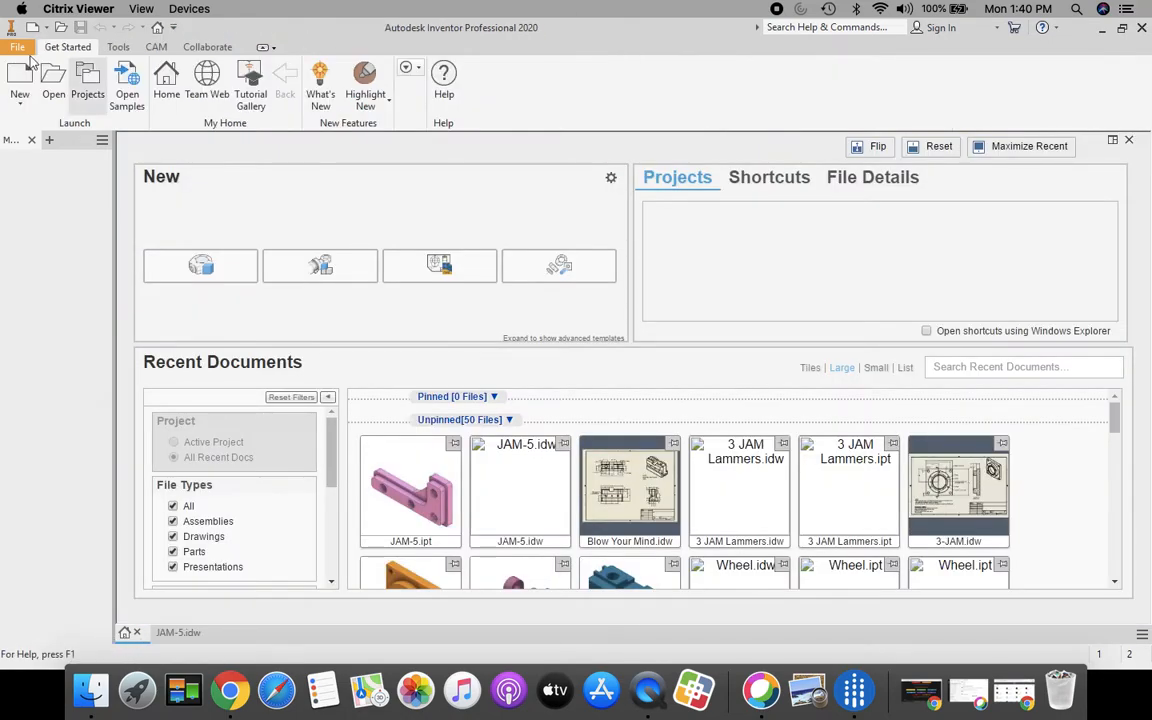
left_click(20, 80)
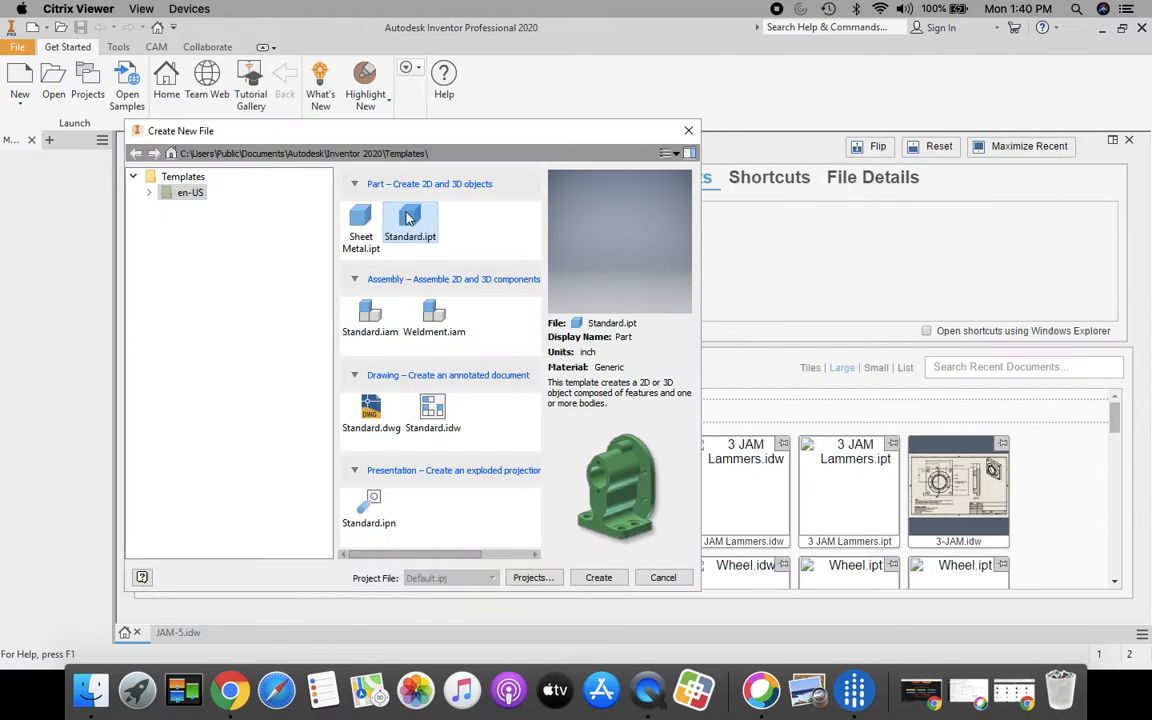
left_click(598, 576)
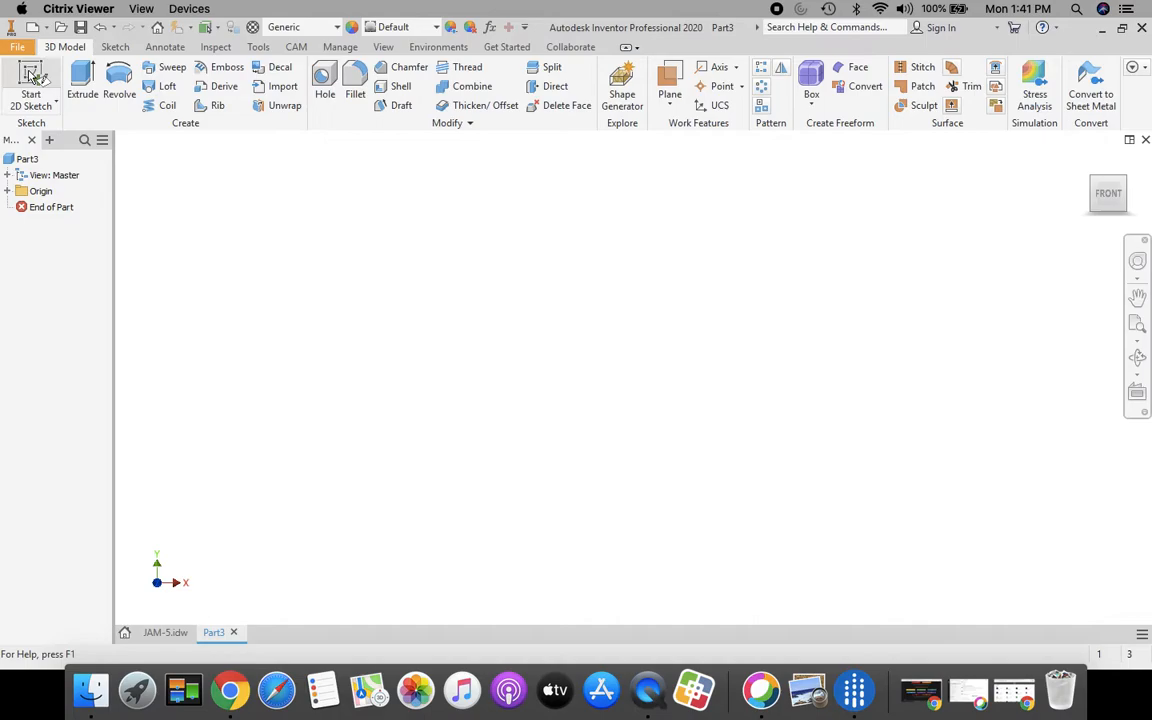
left_click(32, 84)
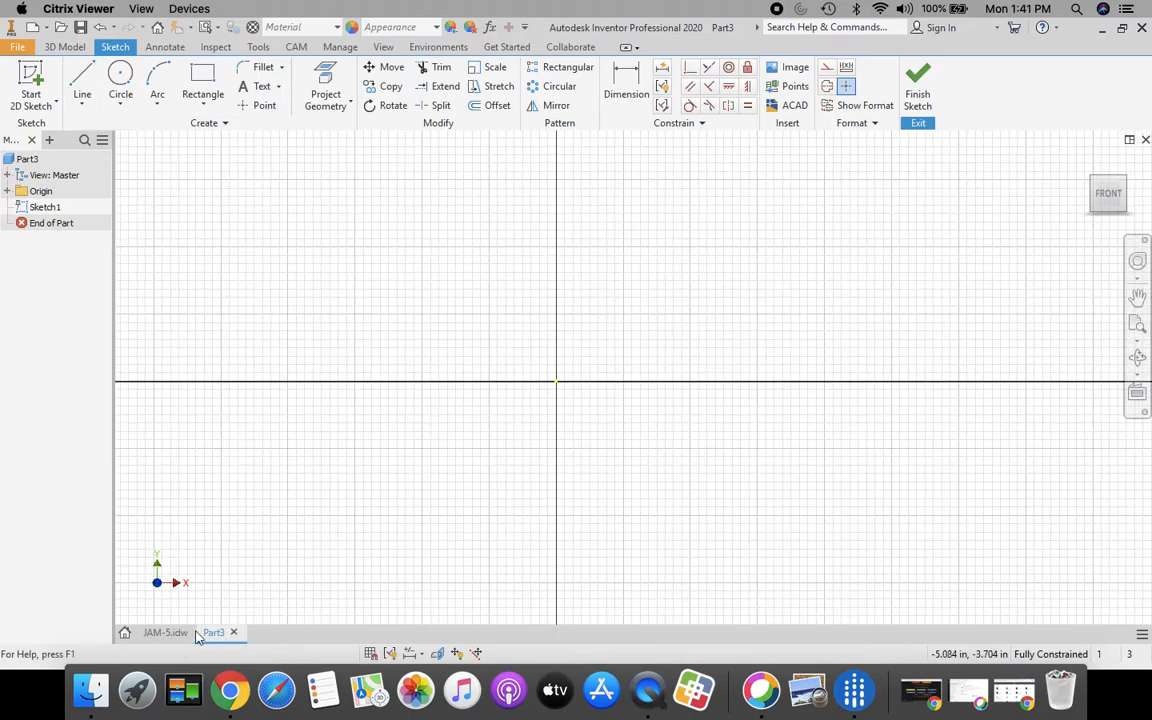
Step: Draw the L-profile lines with lengths 4.000, 2.000, 1.000, .500 and .750 thickness
left_click(164, 632)
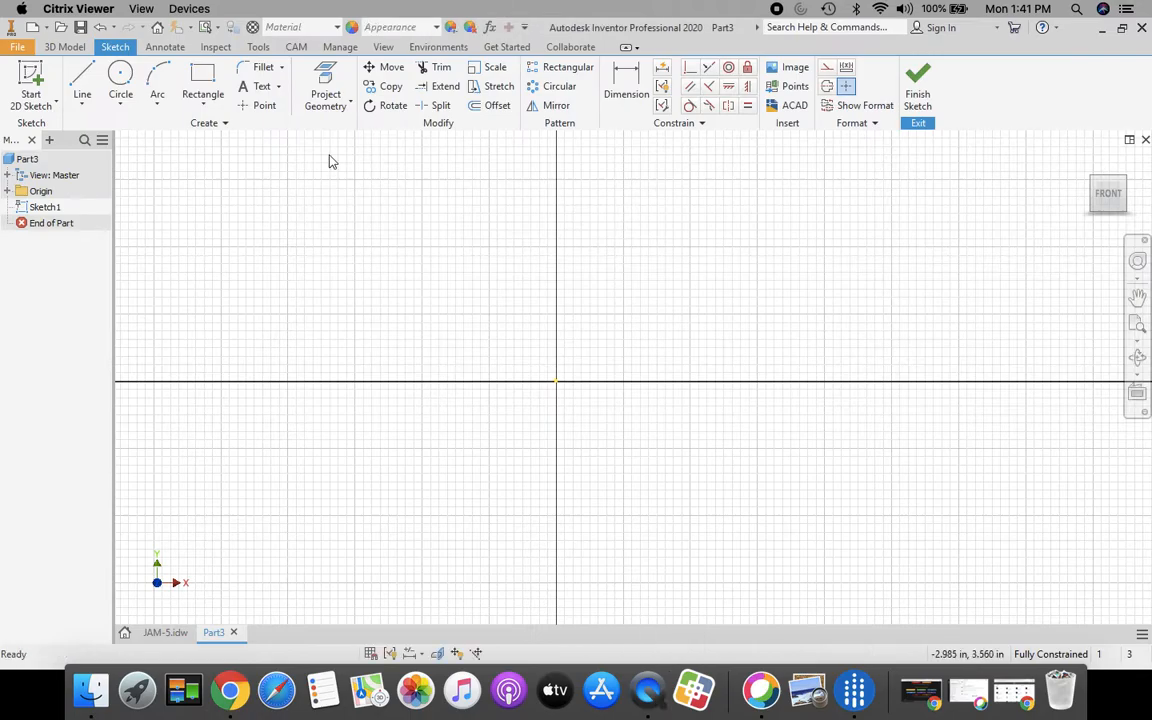
left_click(82, 76)
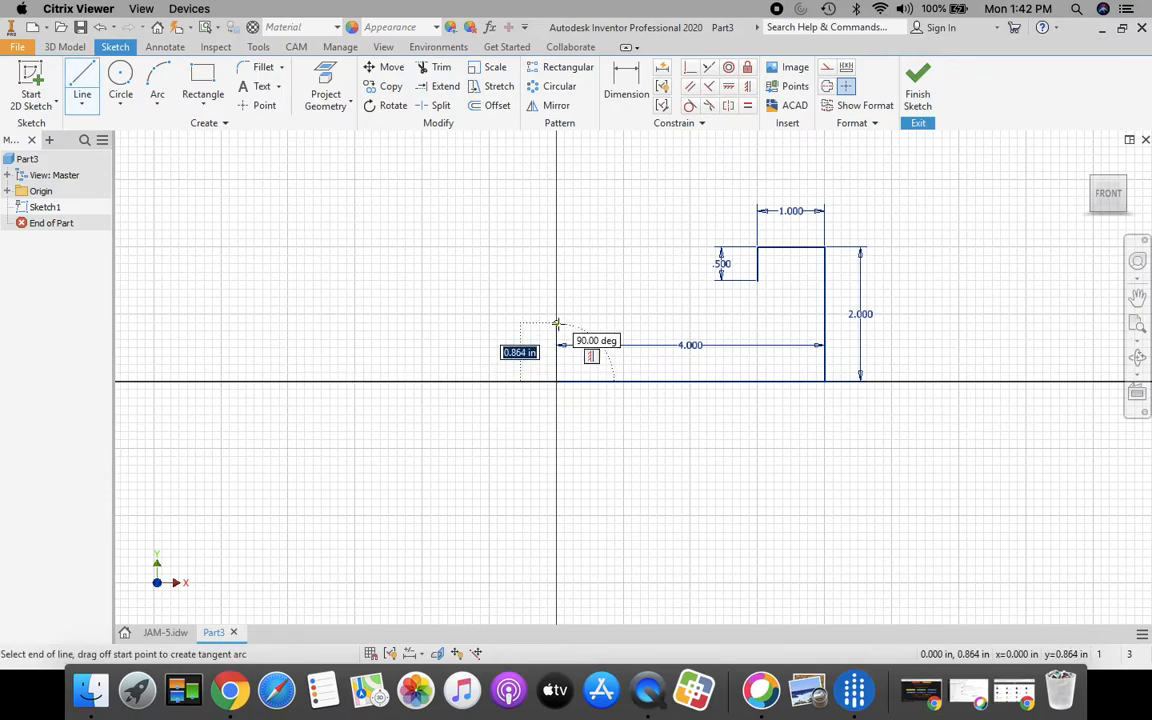
type(".75")
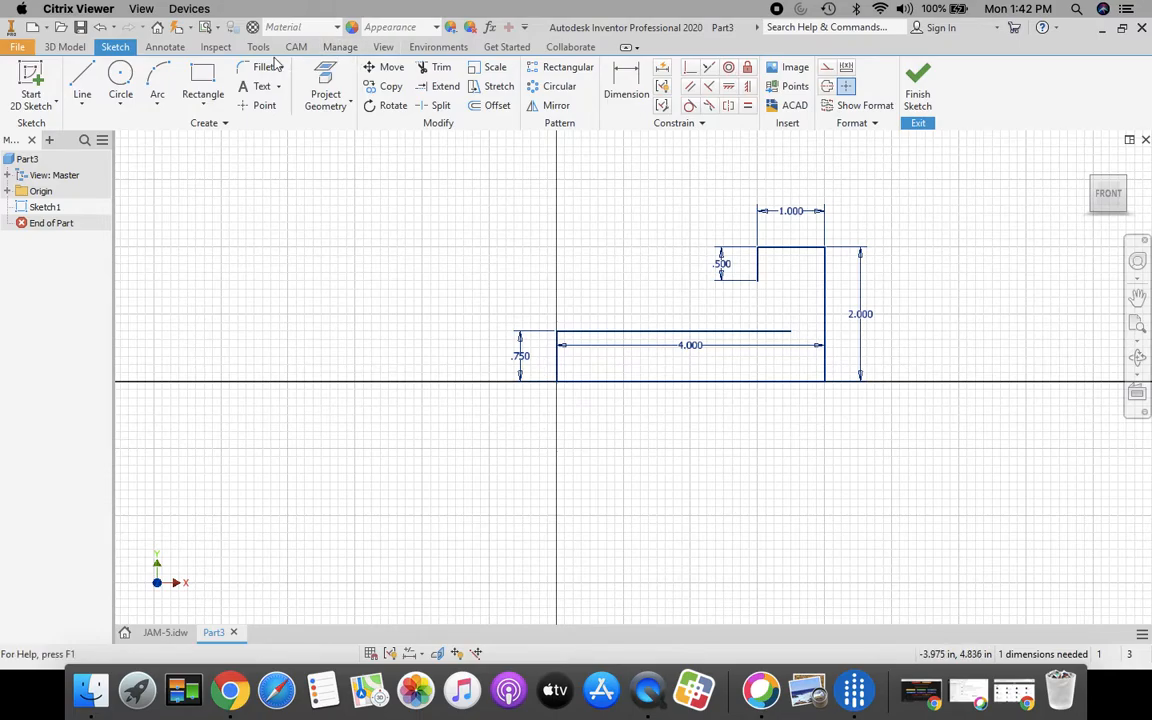
Step: Trim the excess segments around the 45° angled edge, then view the JAM-5 reference drawing
left_click(82, 84)
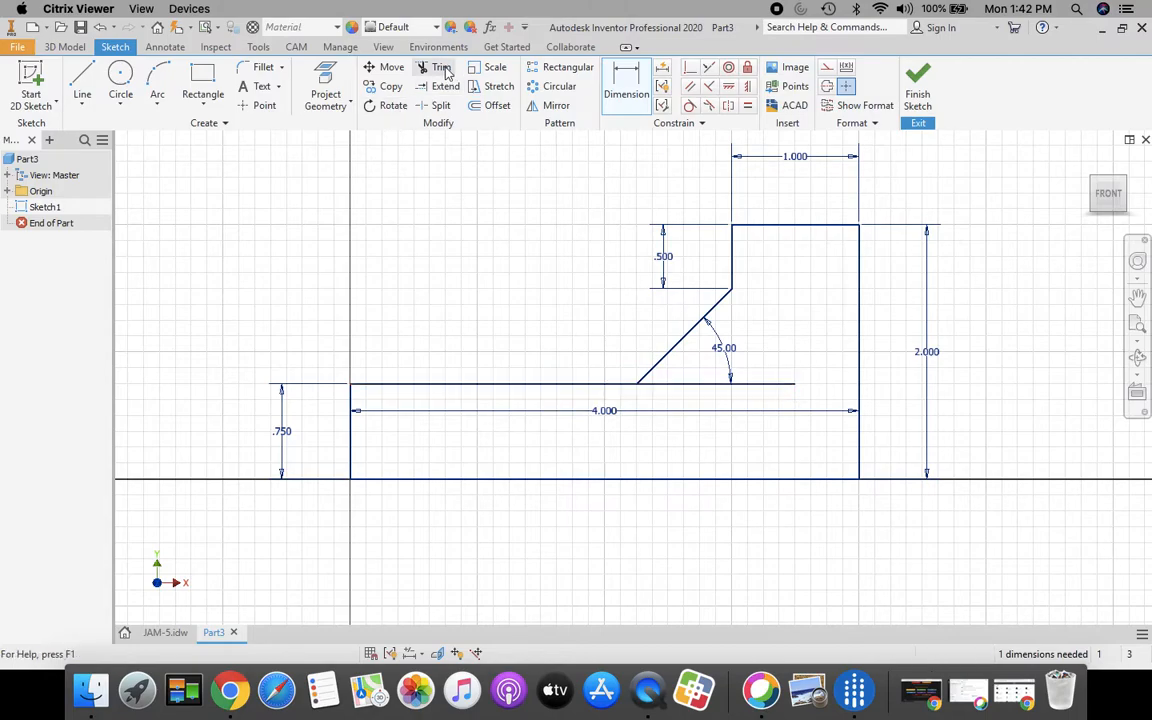
left_click(440, 68)
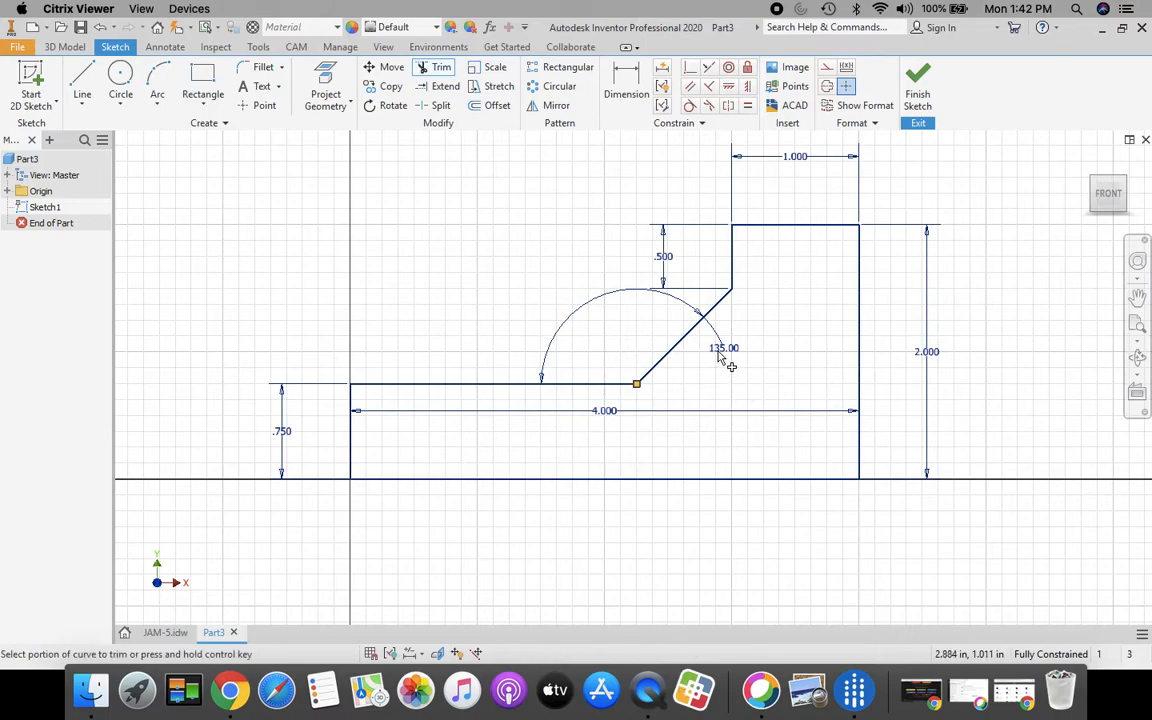
mouse_move(736, 362)
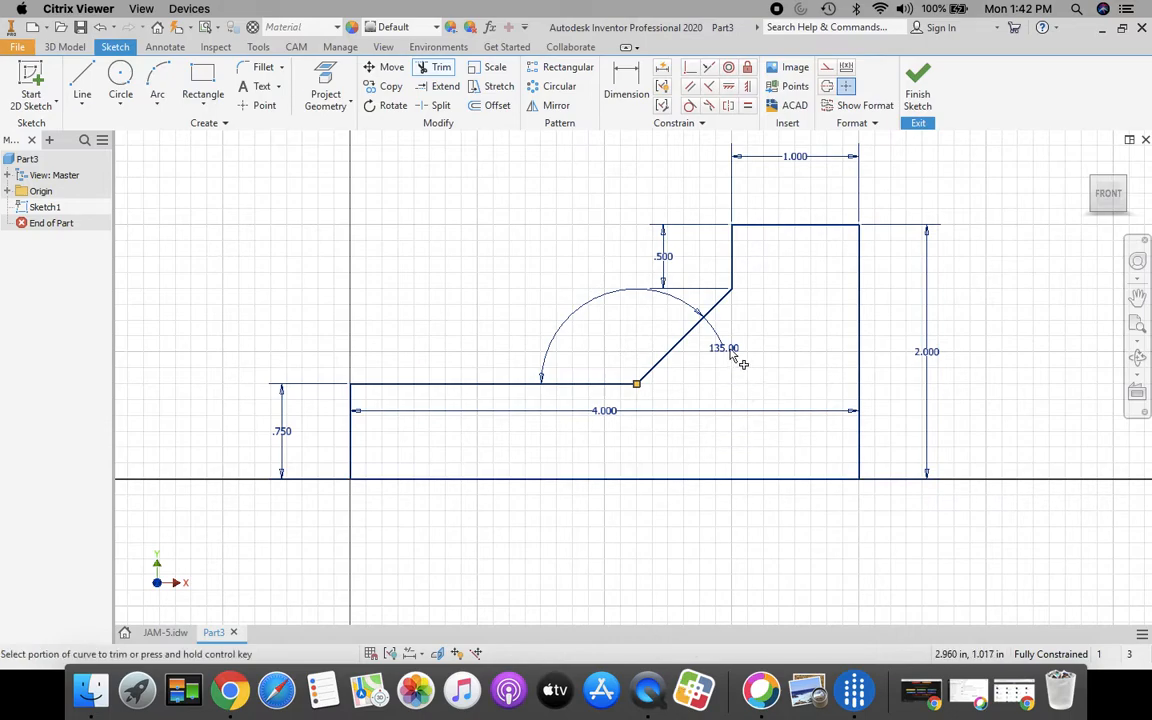
mouse_move(720, 378)
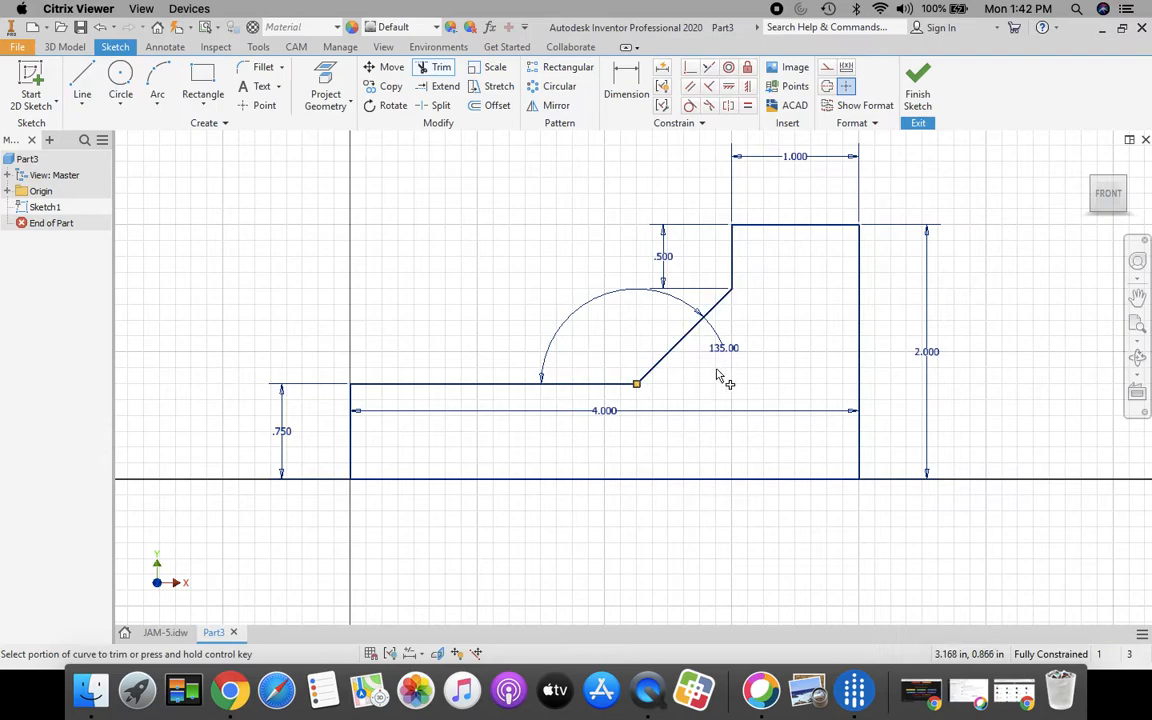
mouse_move(728, 404)
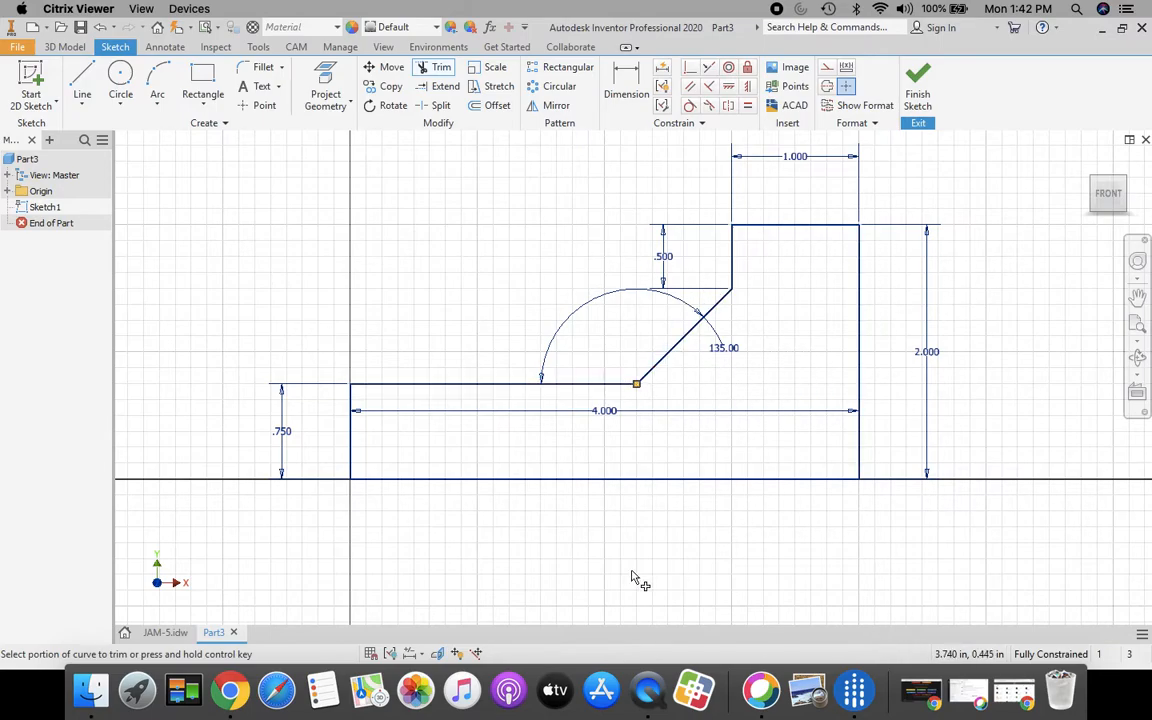
left_click(164, 632)
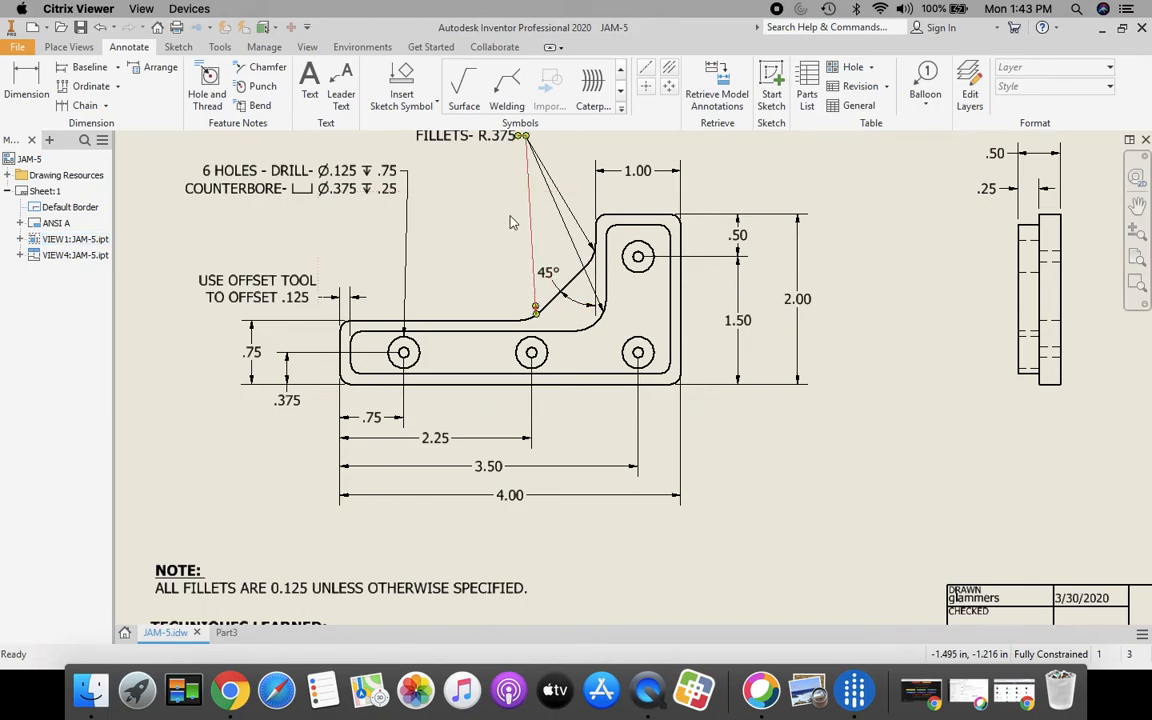
mouse_move(228, 690)
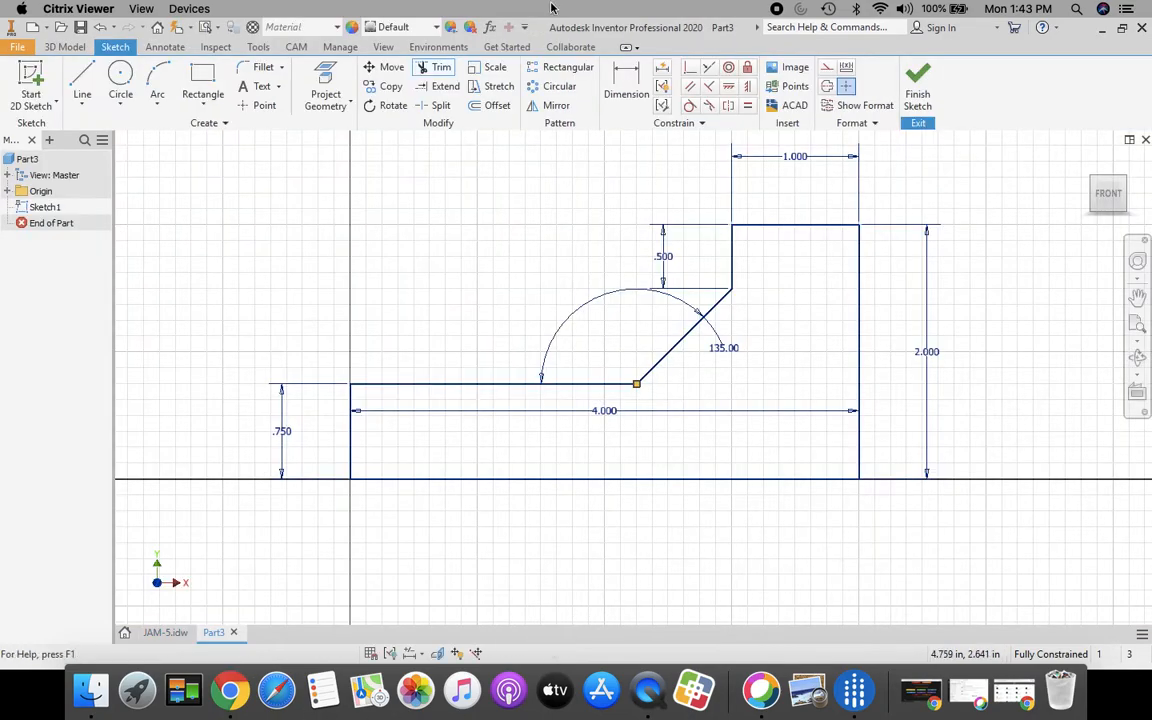
Step: Fillet the outer corners at .125 and the angled inner corners at .375
left_click(264, 68)
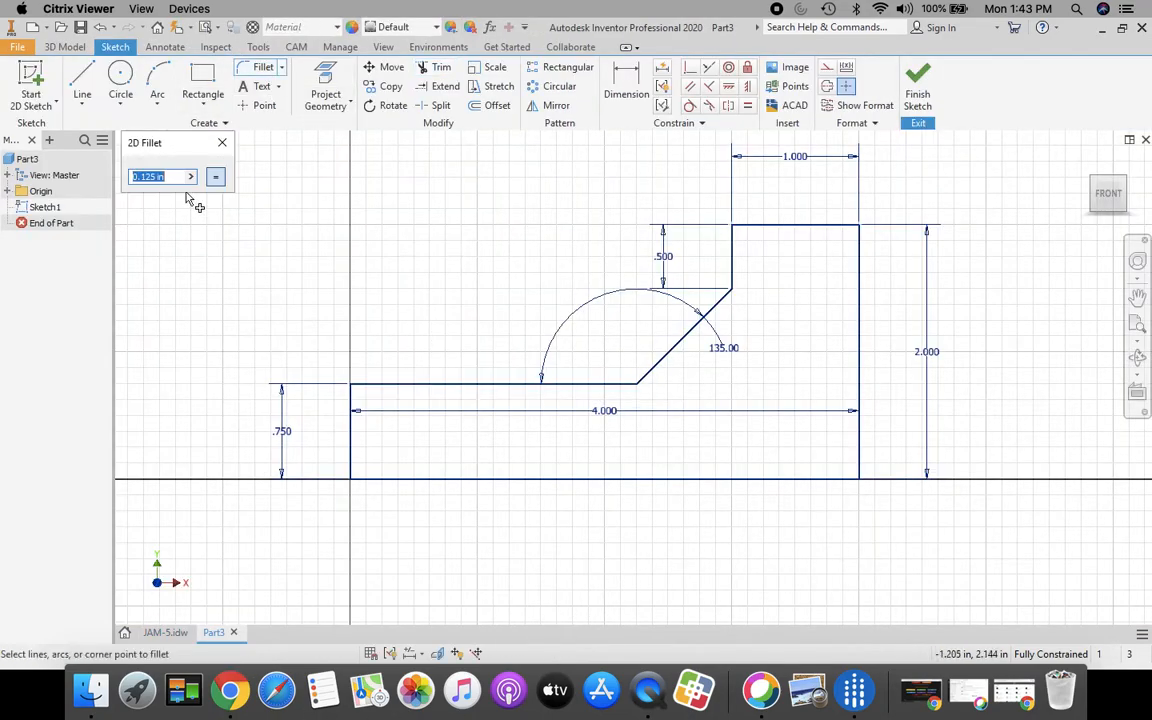
mouse_move(150, 190)
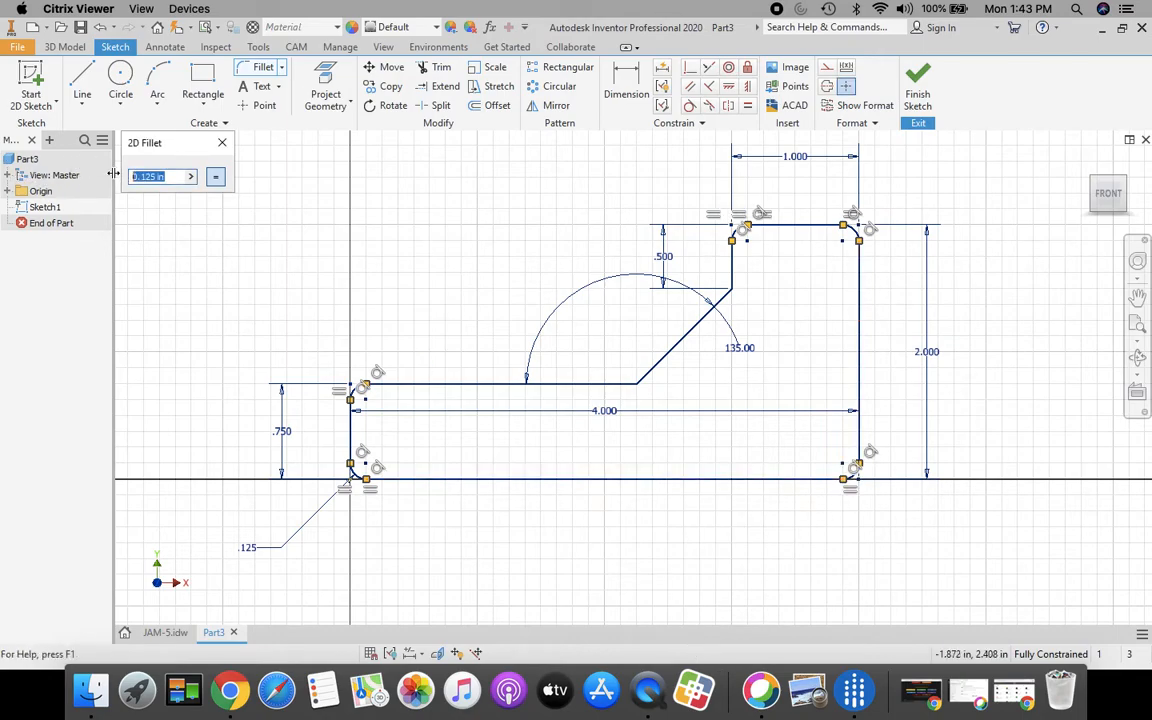
type(".375")
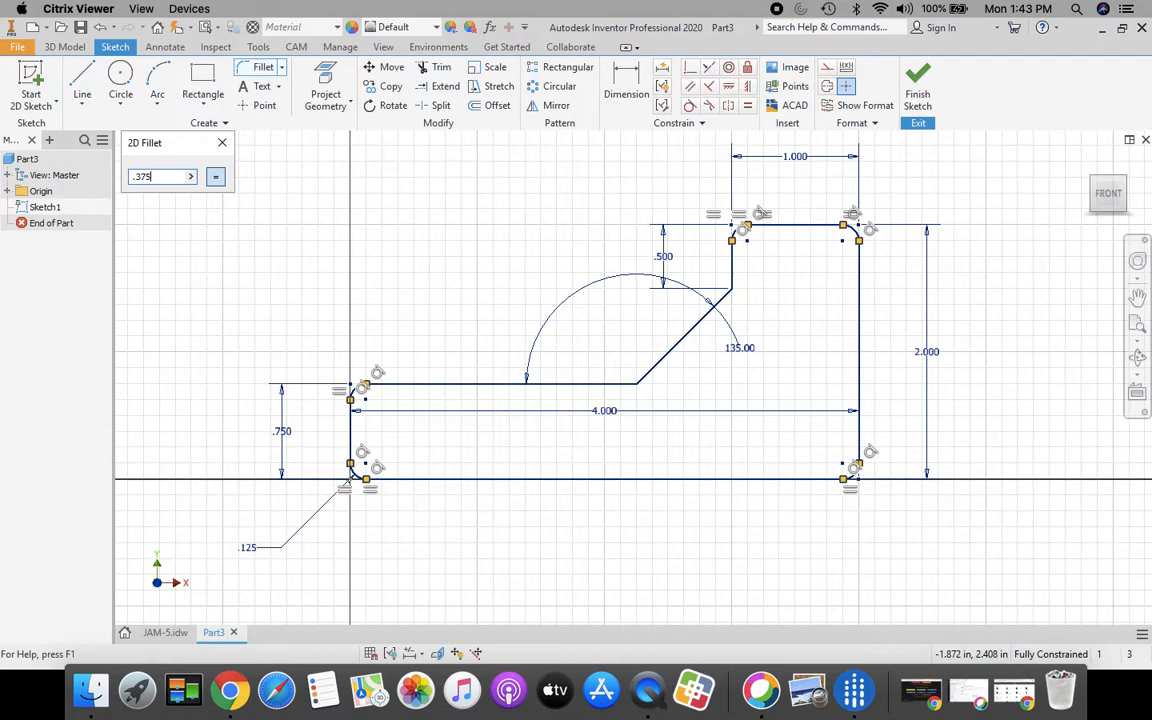
mouse_move(624, 392)
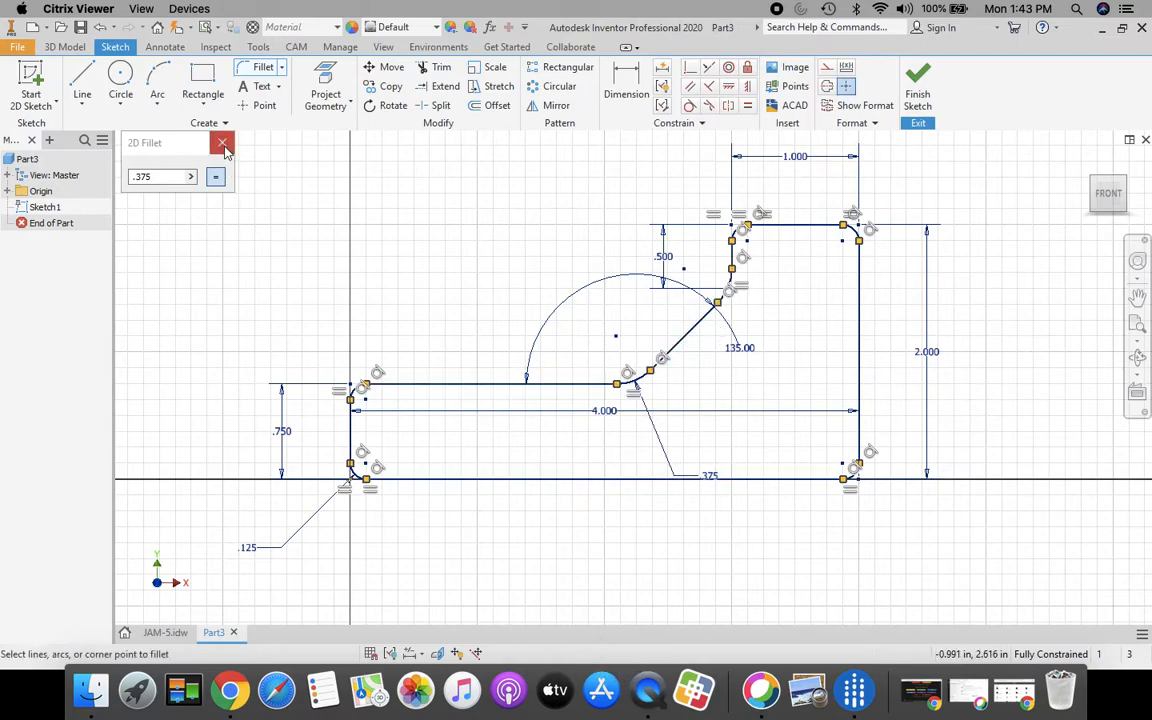
left_click(220, 144)
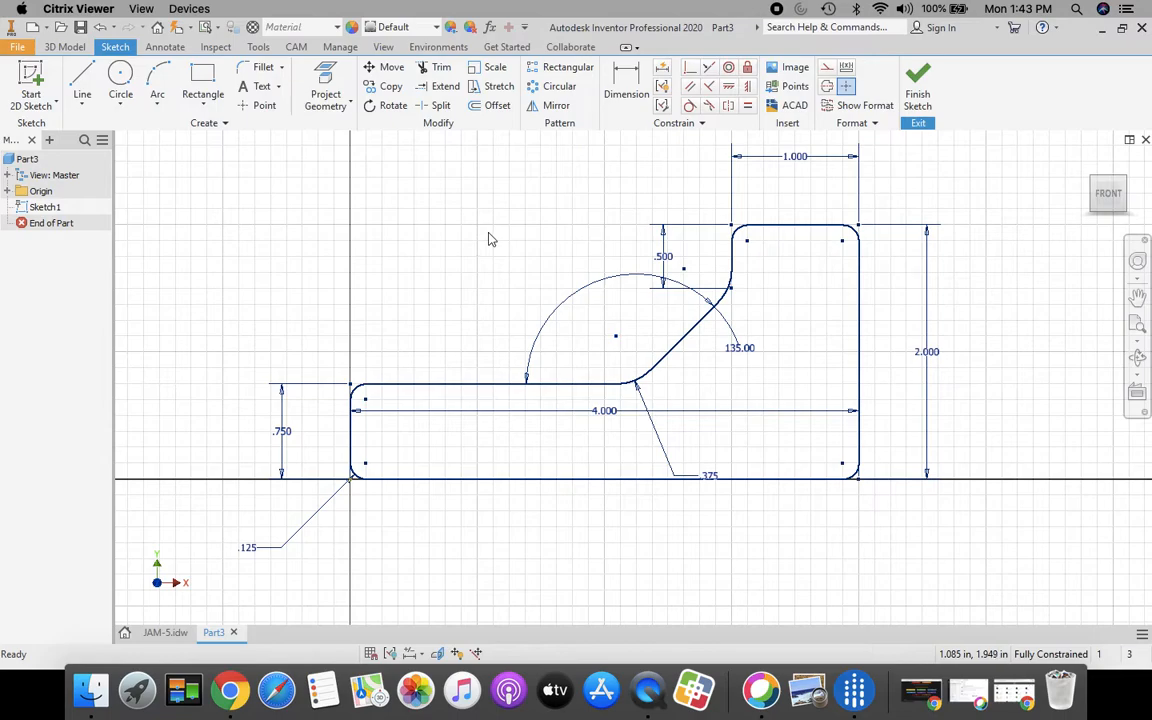
mouse_move(870, 478)
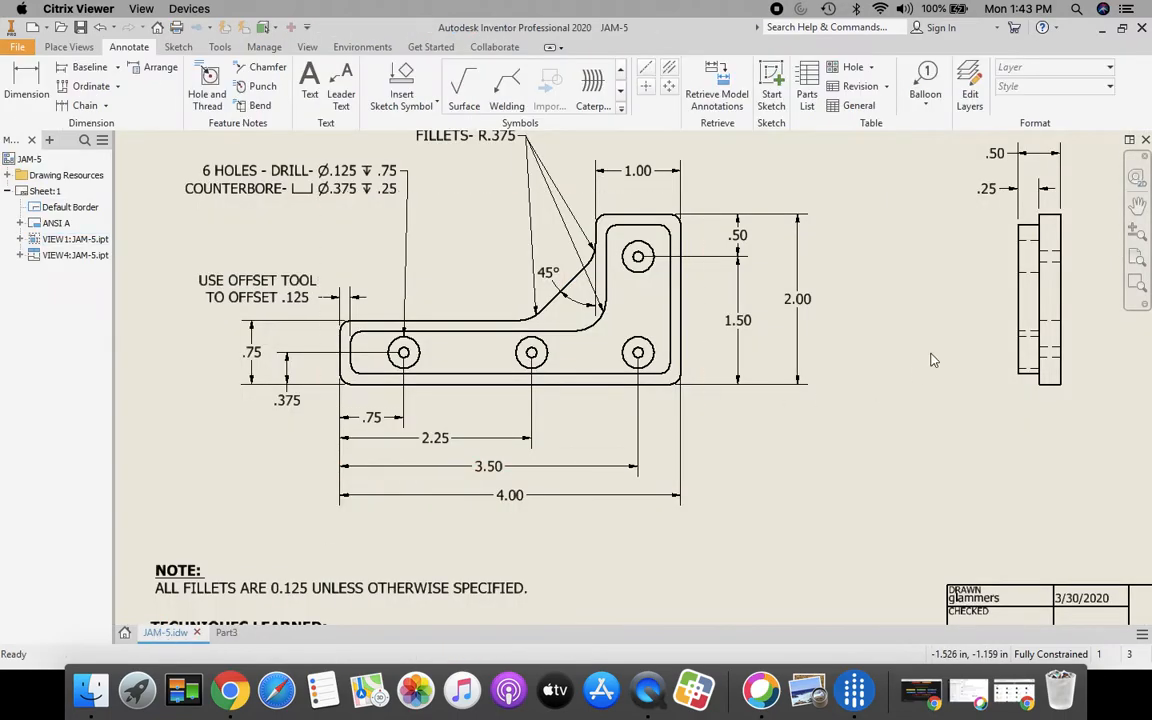
scroll("down", 3)
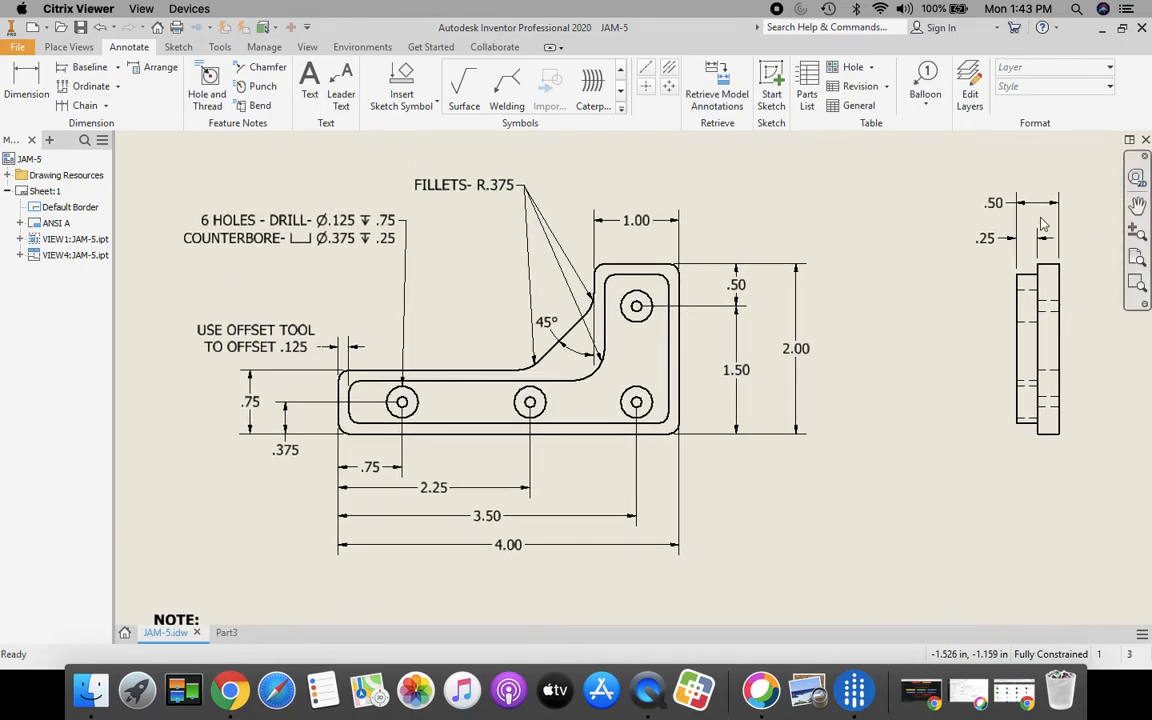
left_click(992, 202)
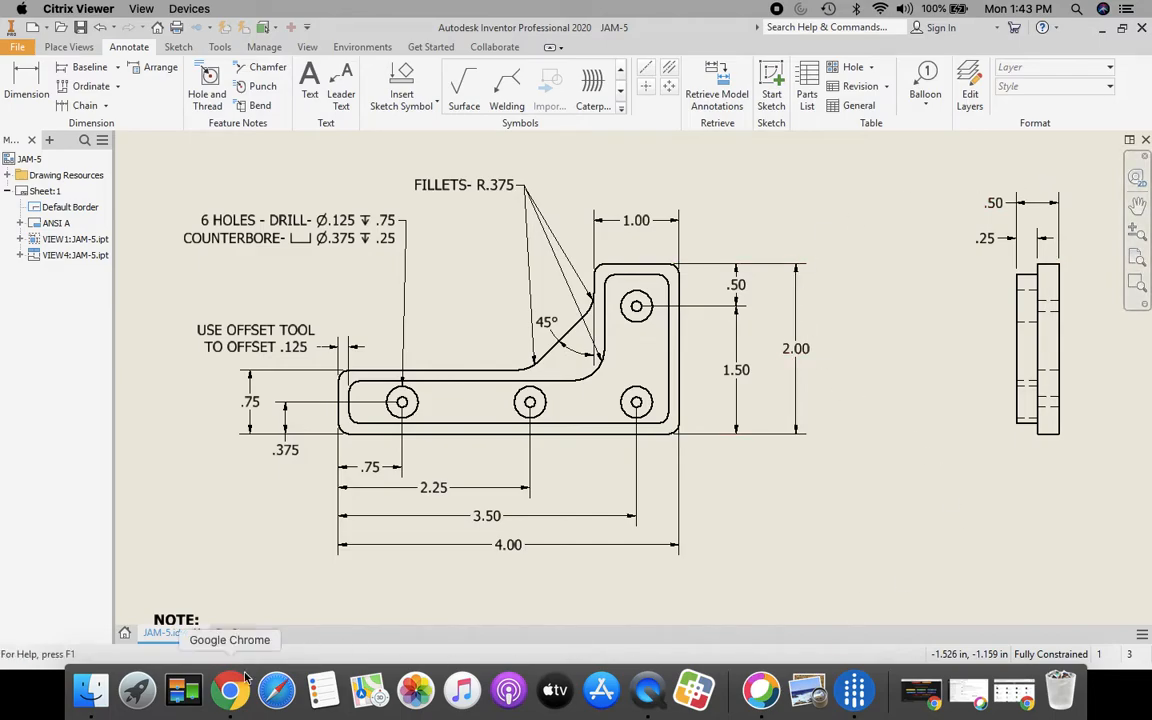
left_click(212, 632)
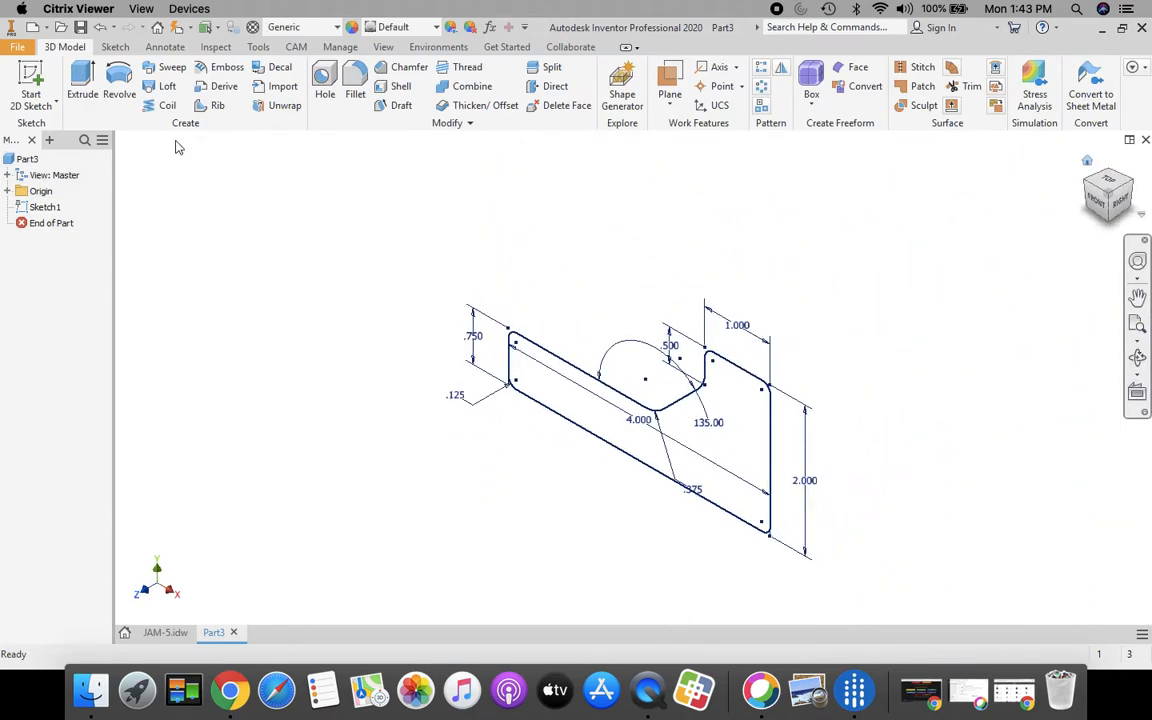
Step: Extrude the bracket profile to a solid .5 in thick
left_click(84, 80)
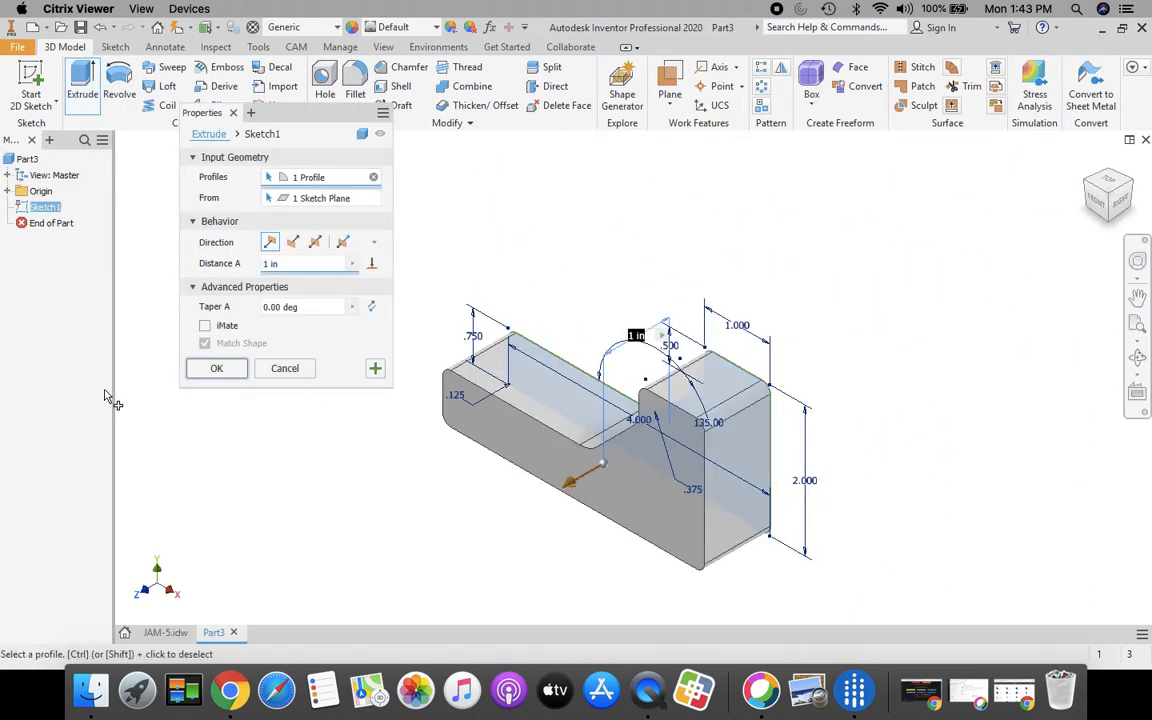
left_click(292, 242)
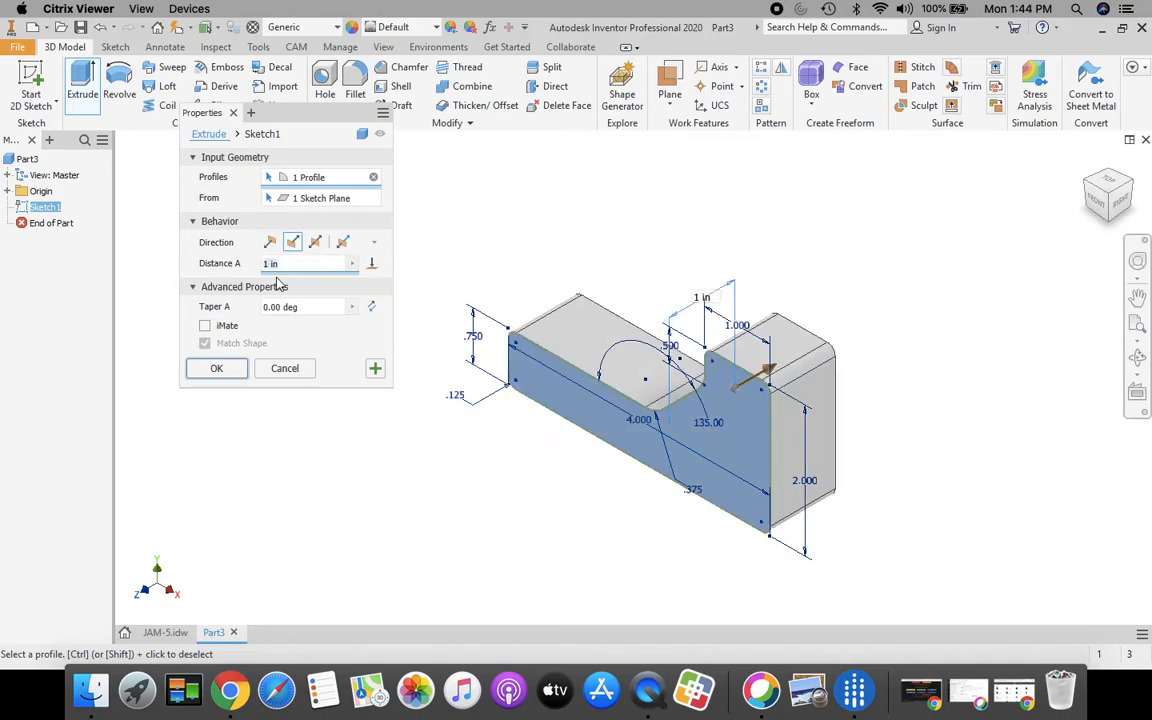
type(".5")
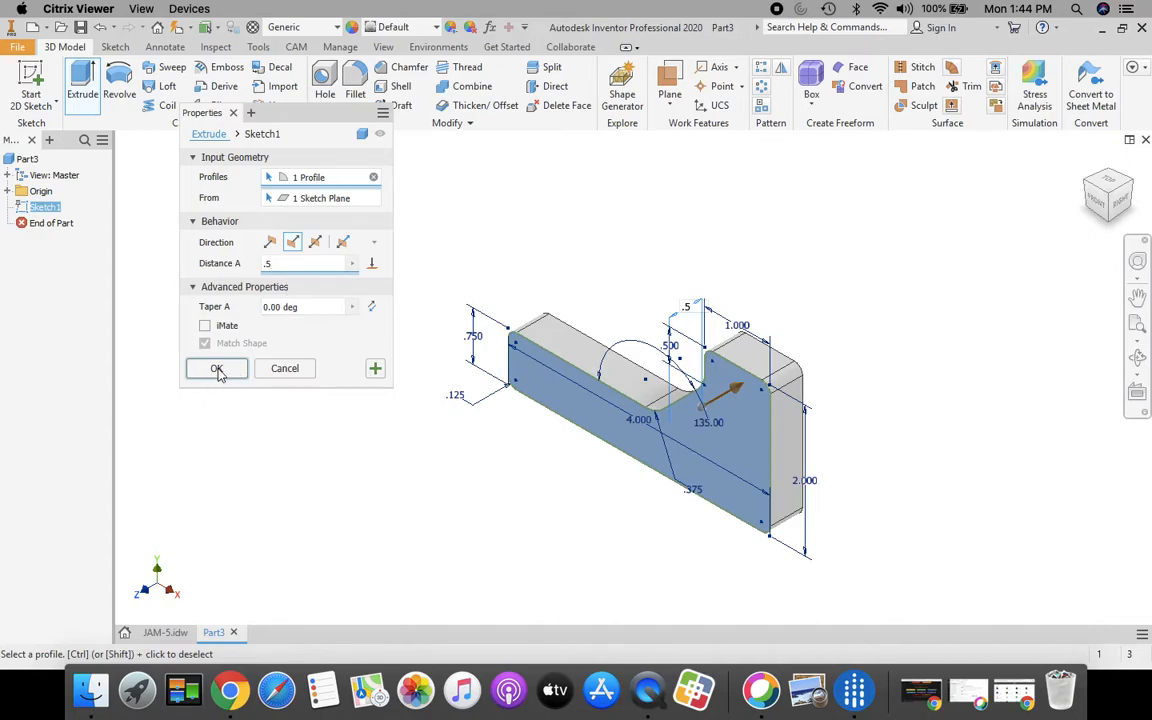
left_click(216, 368)
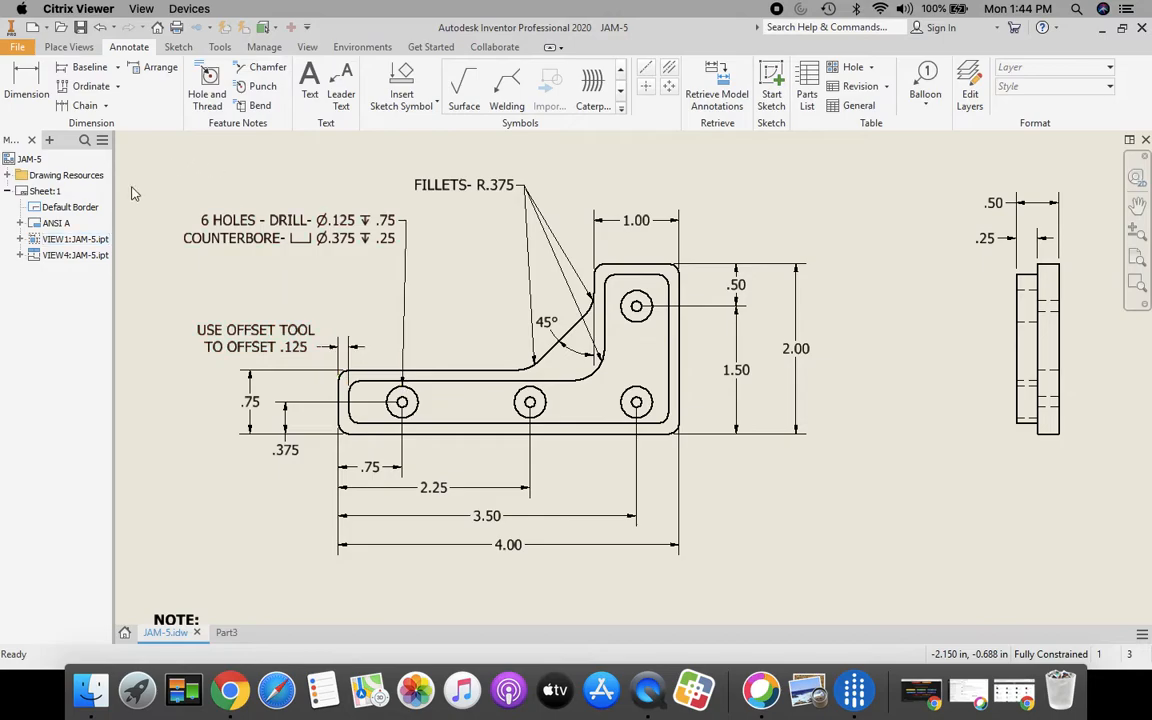
Step: Return from the JAM-5 drawing to Part3 and open a second sketch on the bracket's front face
left_click(256, 338)
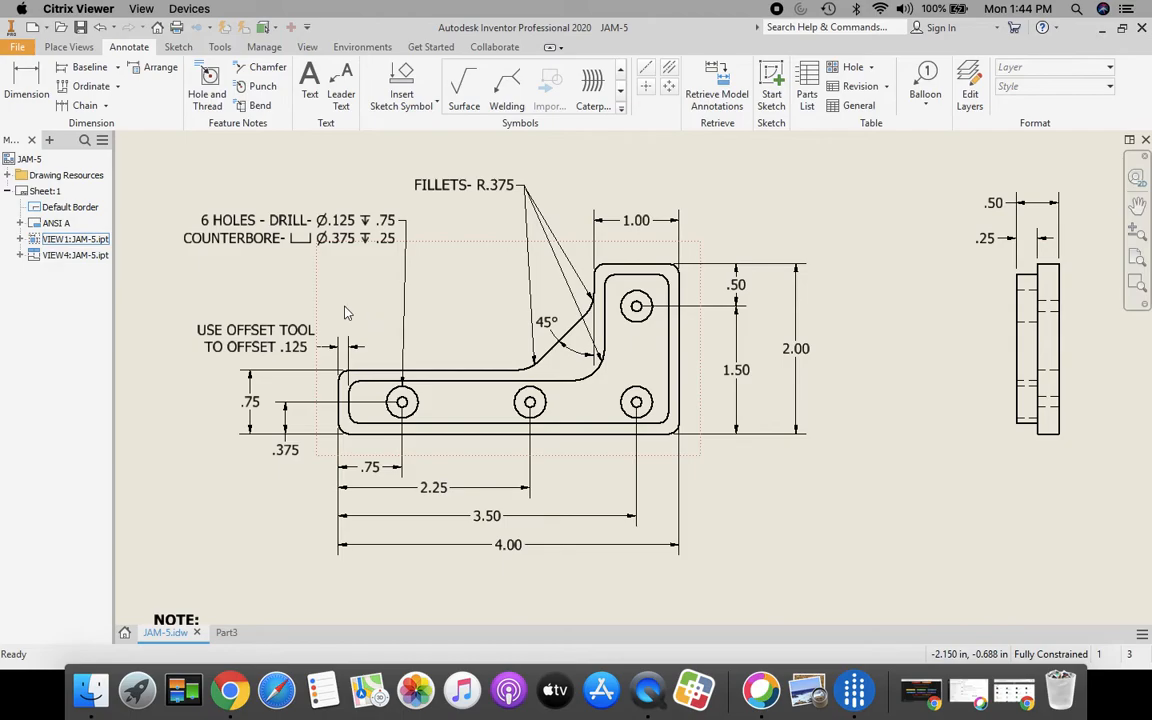
left_click(214, 632)
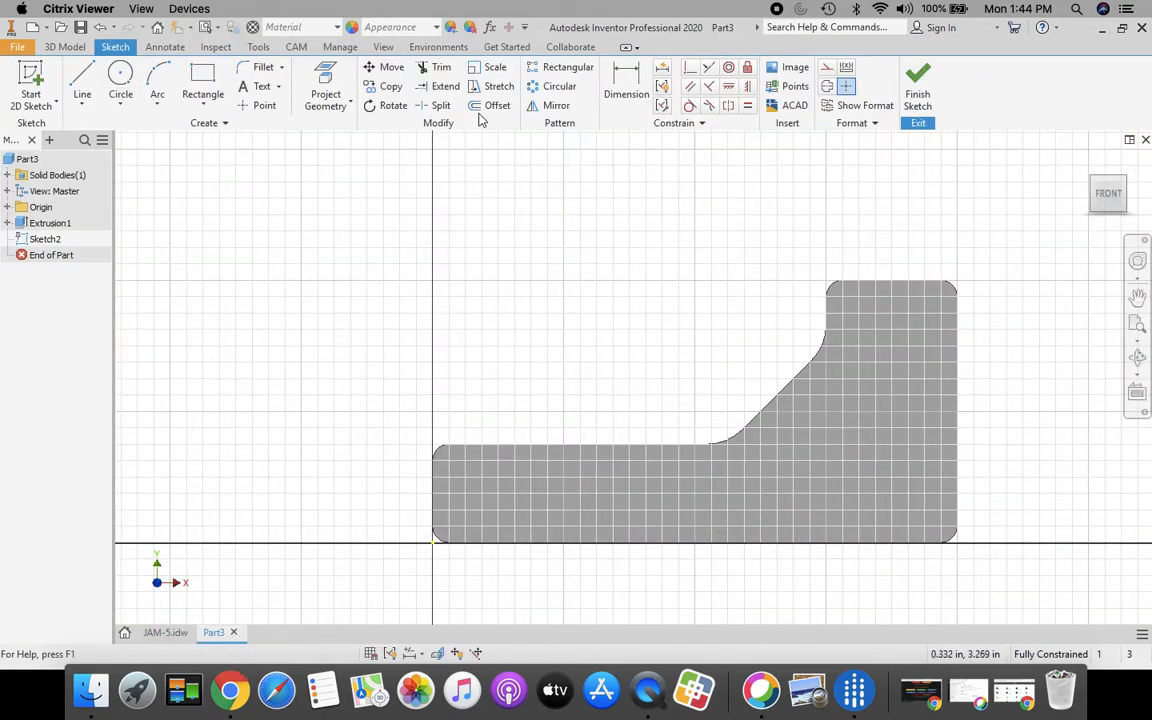
Step: Project the face edges and offset the bracket outline inward by .125
left_click(496, 104)
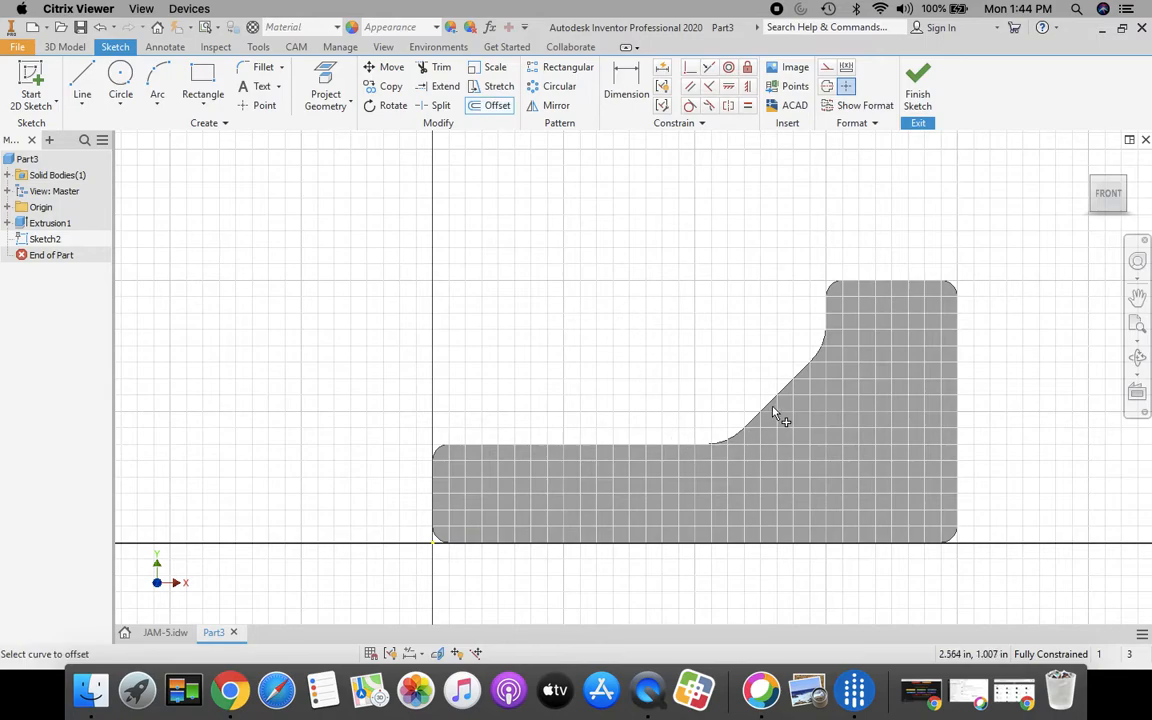
mouse_move(962, 388)
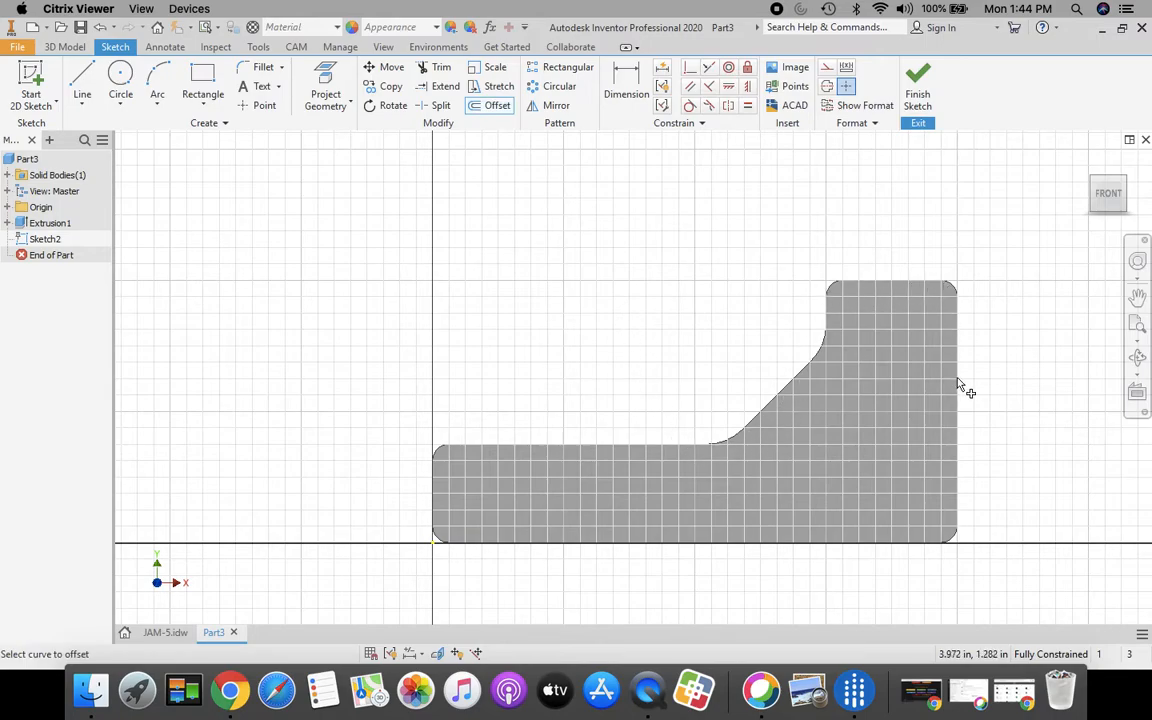
mouse_move(960, 378)
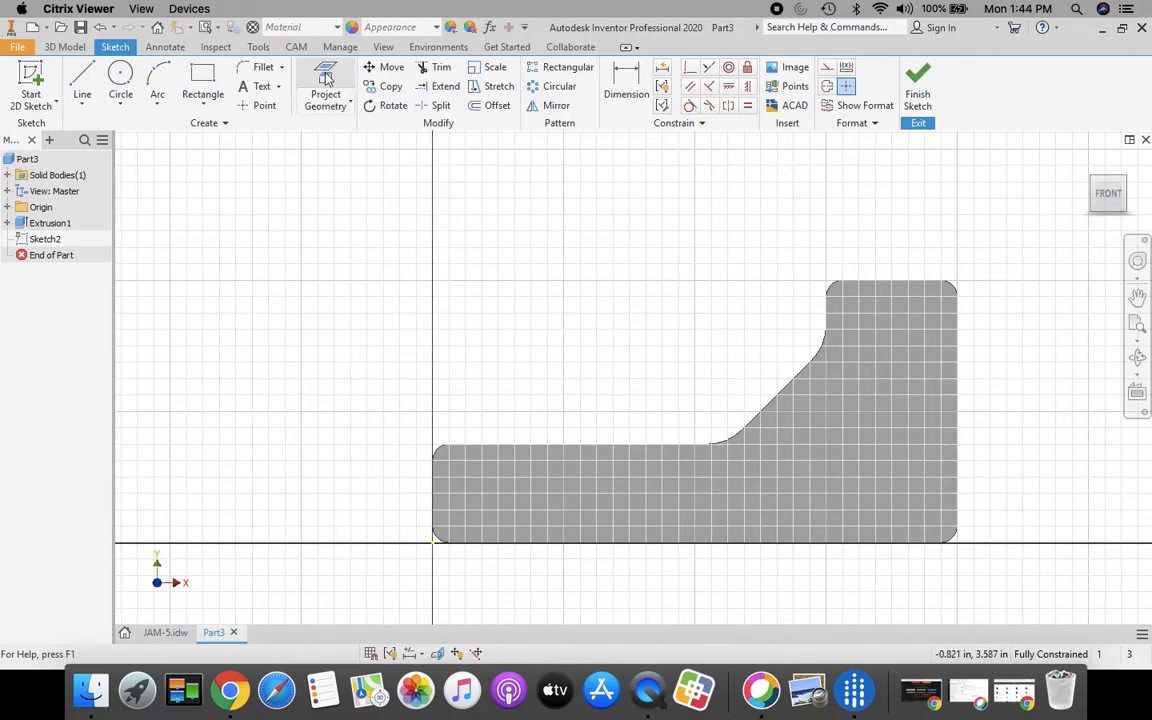
left_click(324, 90)
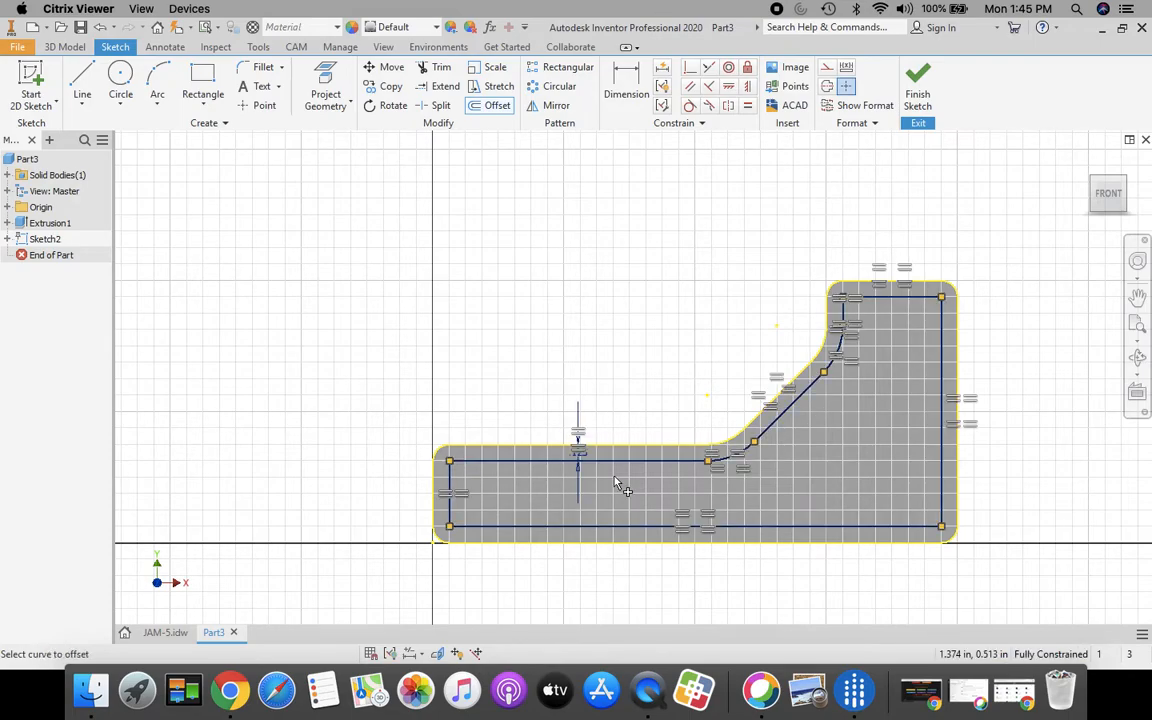
mouse_move(964, 270)
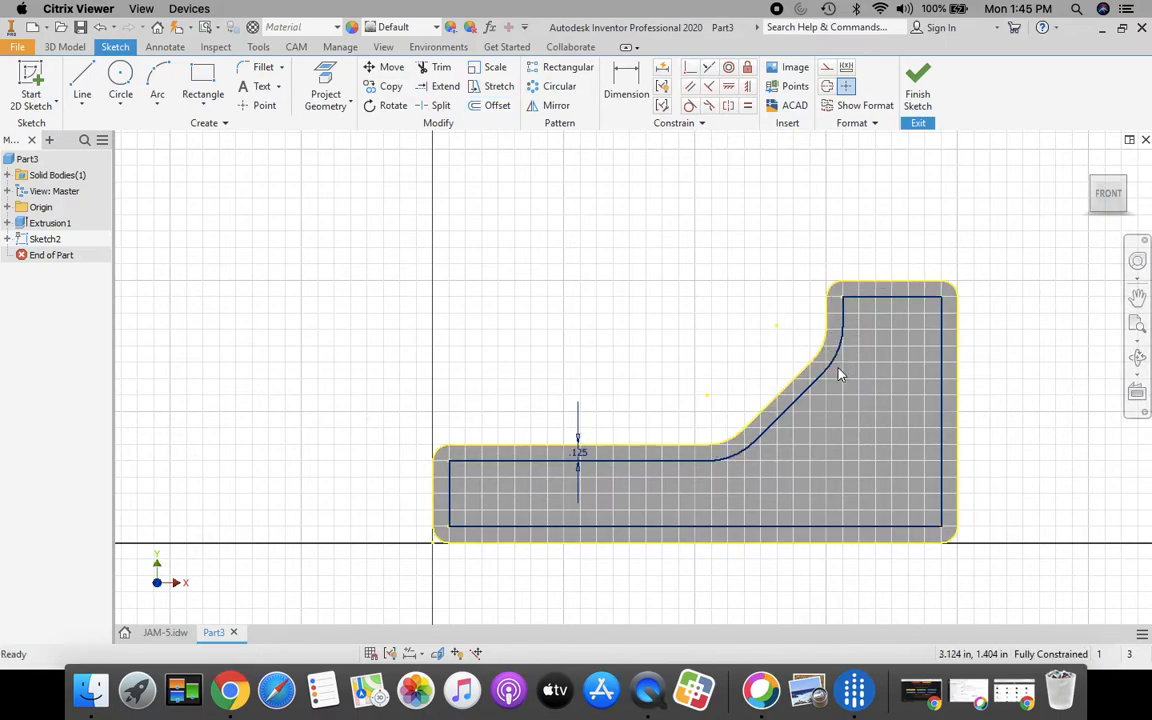
Step: Delete the angled inner segment, then extend and trim the offset lines into one squared L-shaped loop
right_click(840, 376)
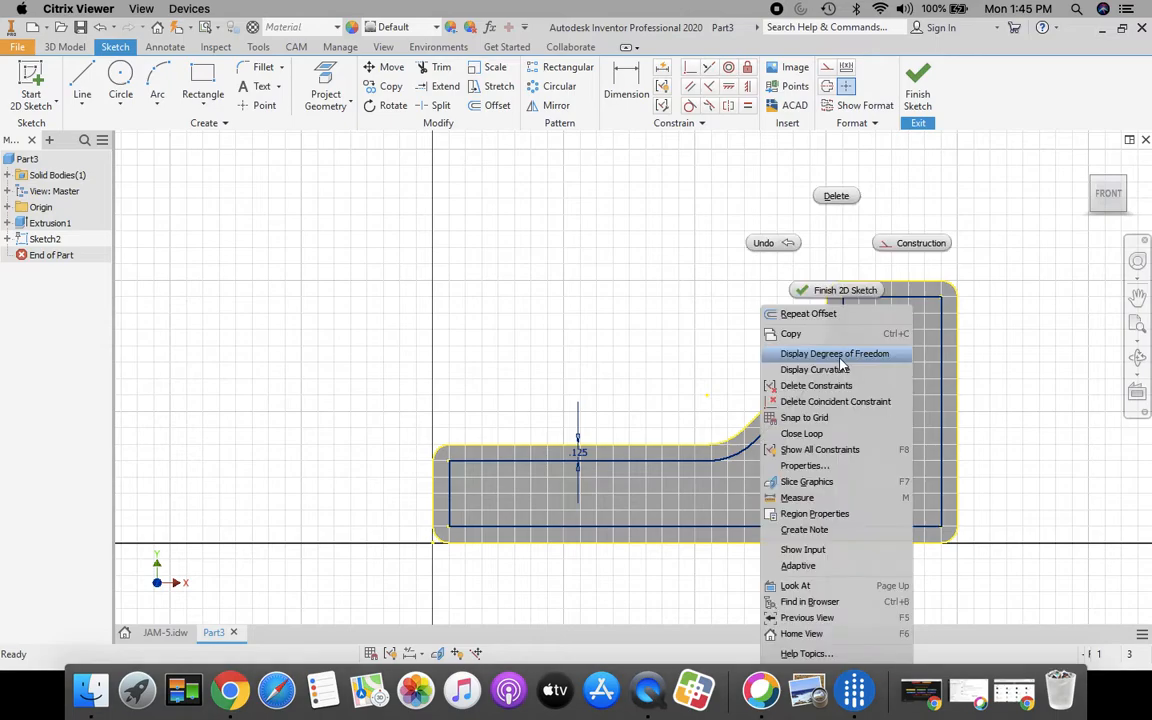
left_click(834, 352)
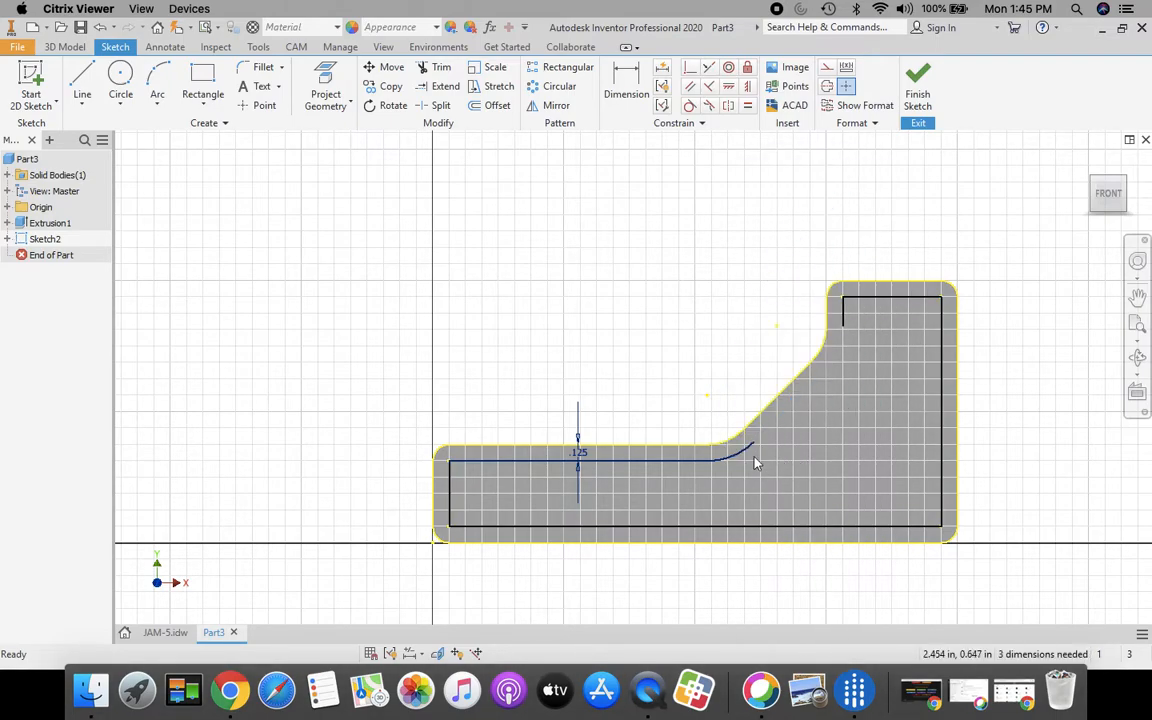
right_click(756, 462)
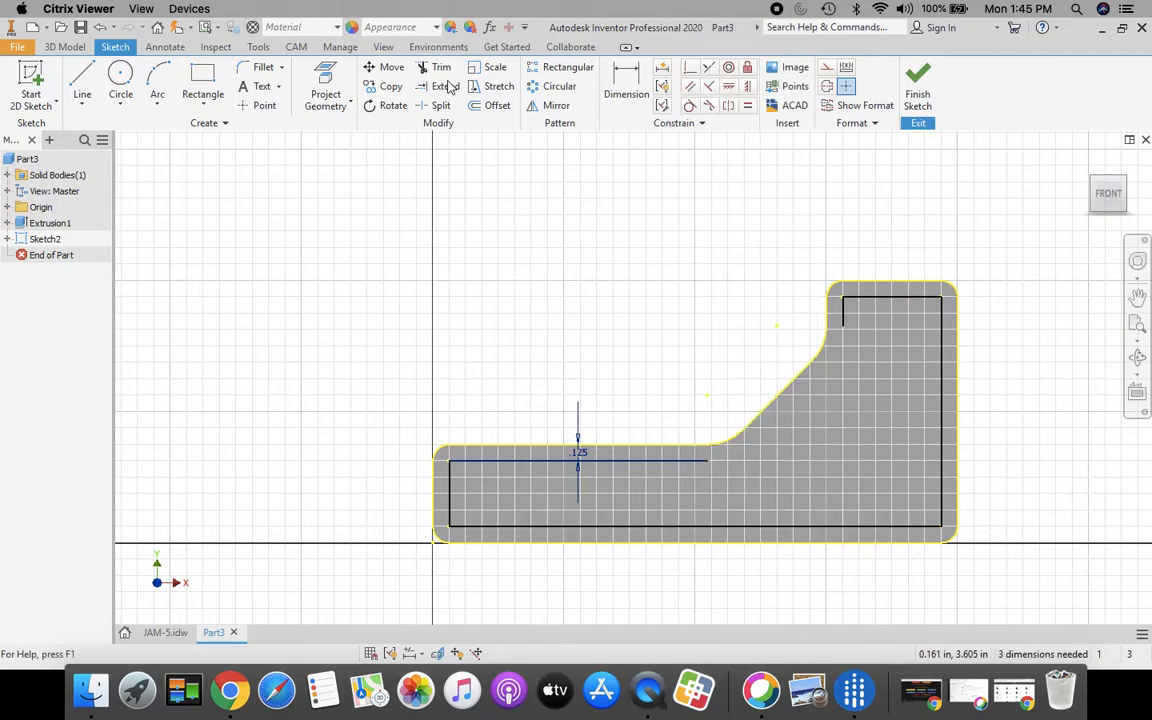
left_click(436, 86)
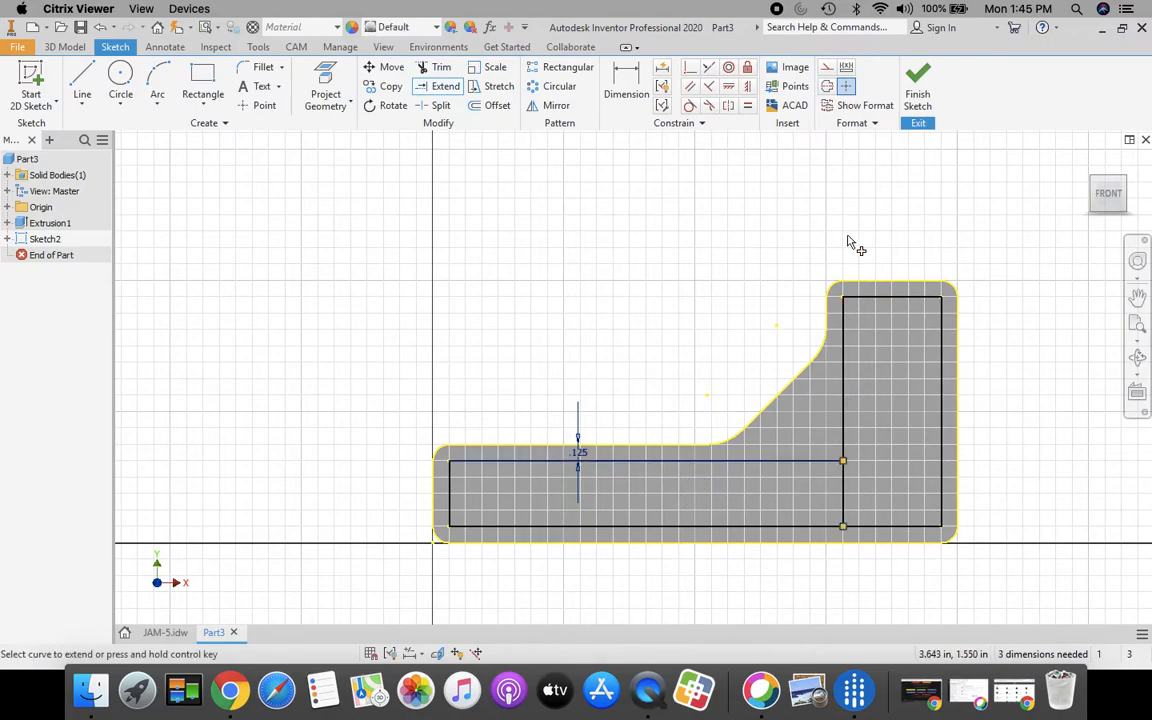
left_click(440, 68)
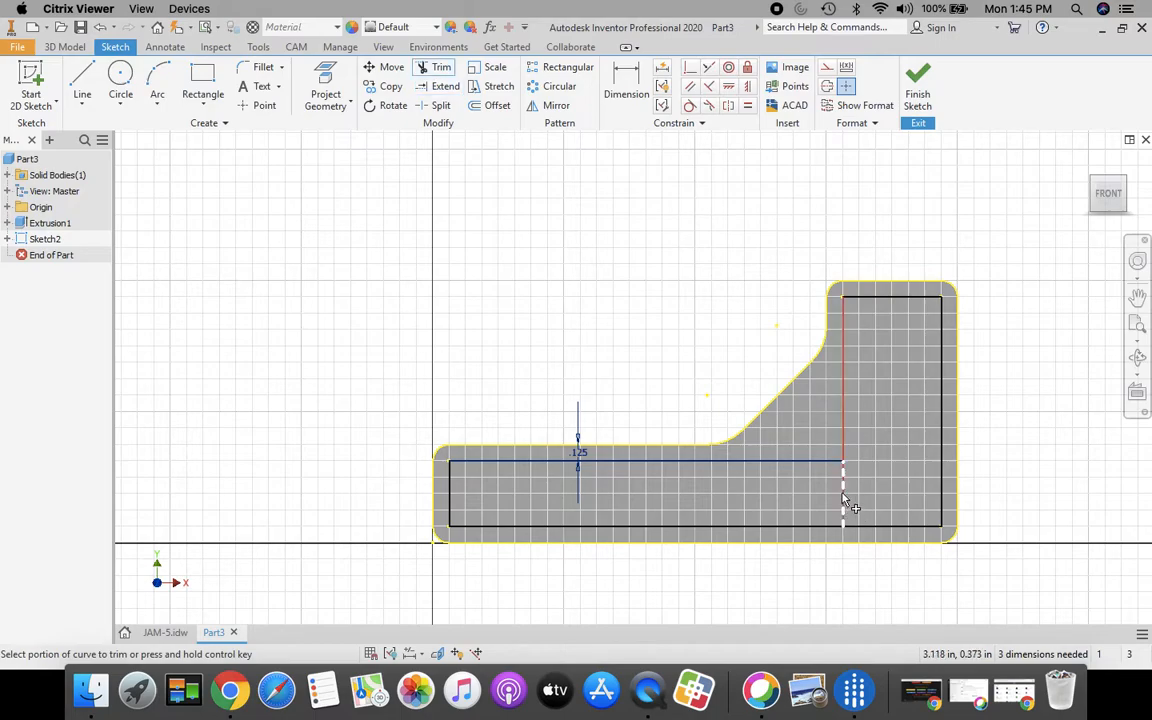
left_click(844, 490)
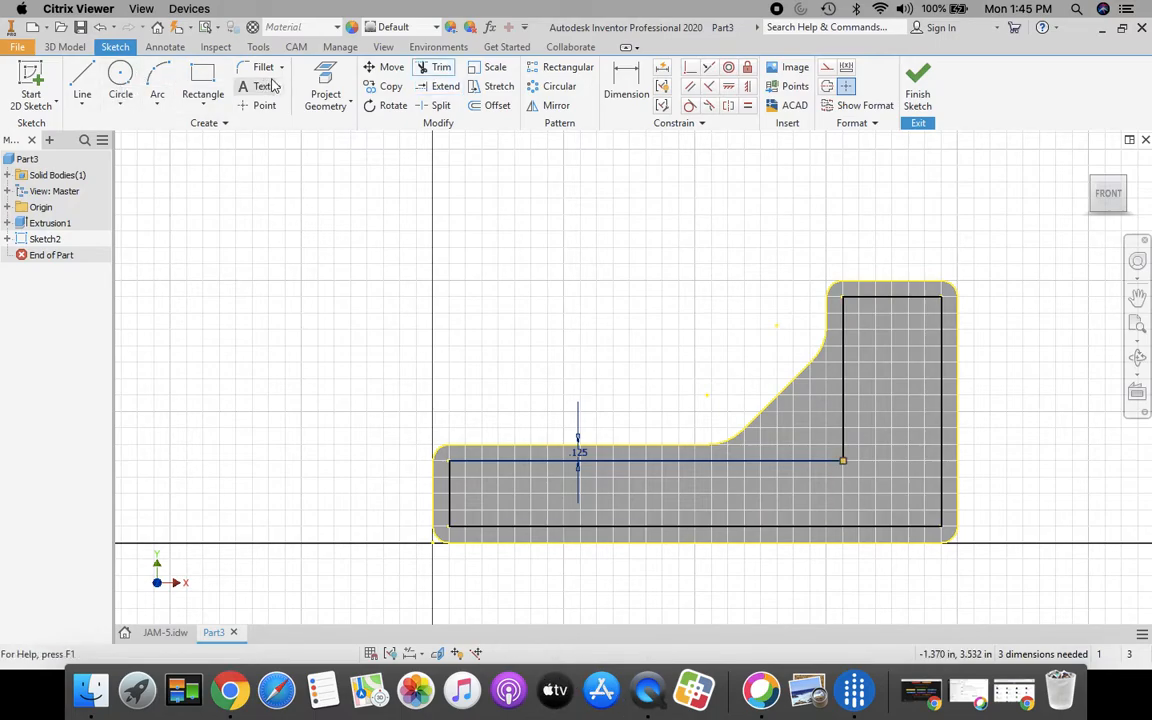
left_click(264, 68)
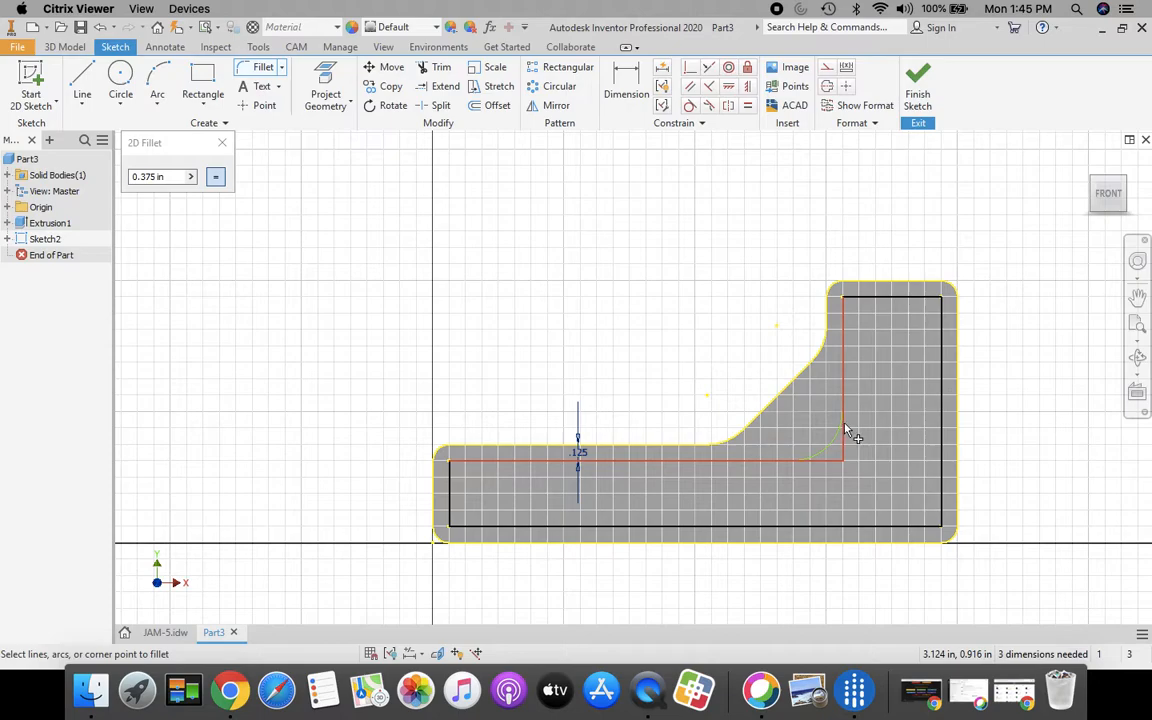
Step: Fillet the inner loop's bend corner and its remaining corners at .125
left_click(844, 456)
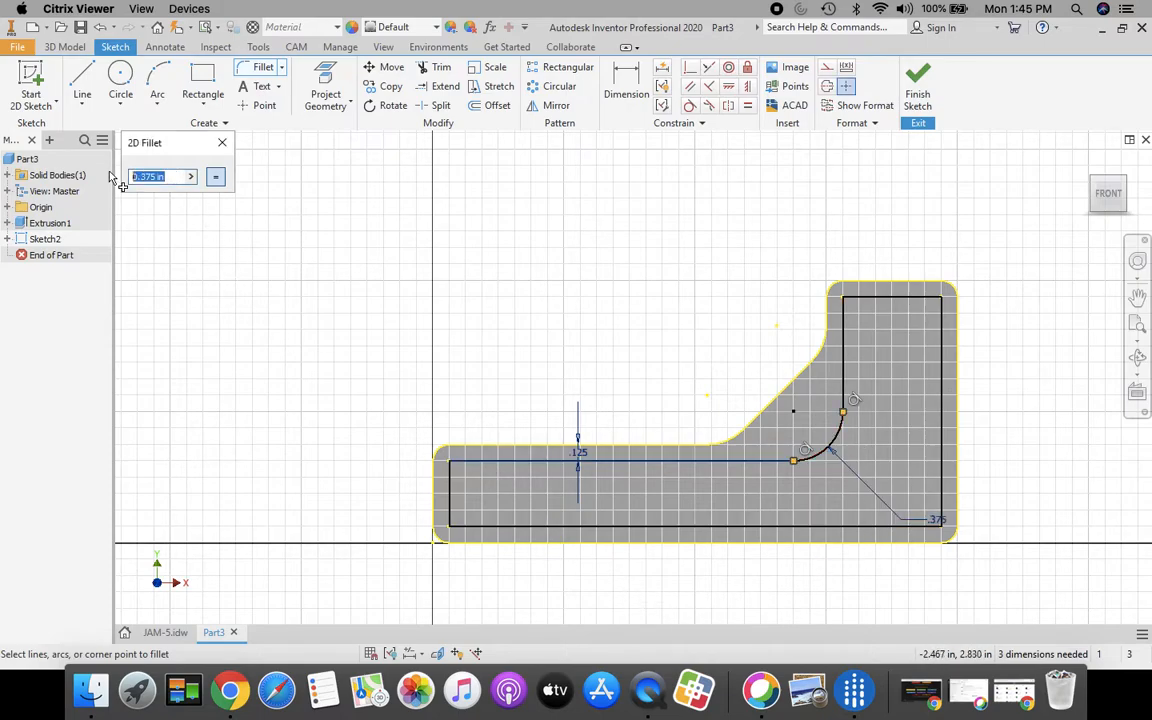
type(".125")
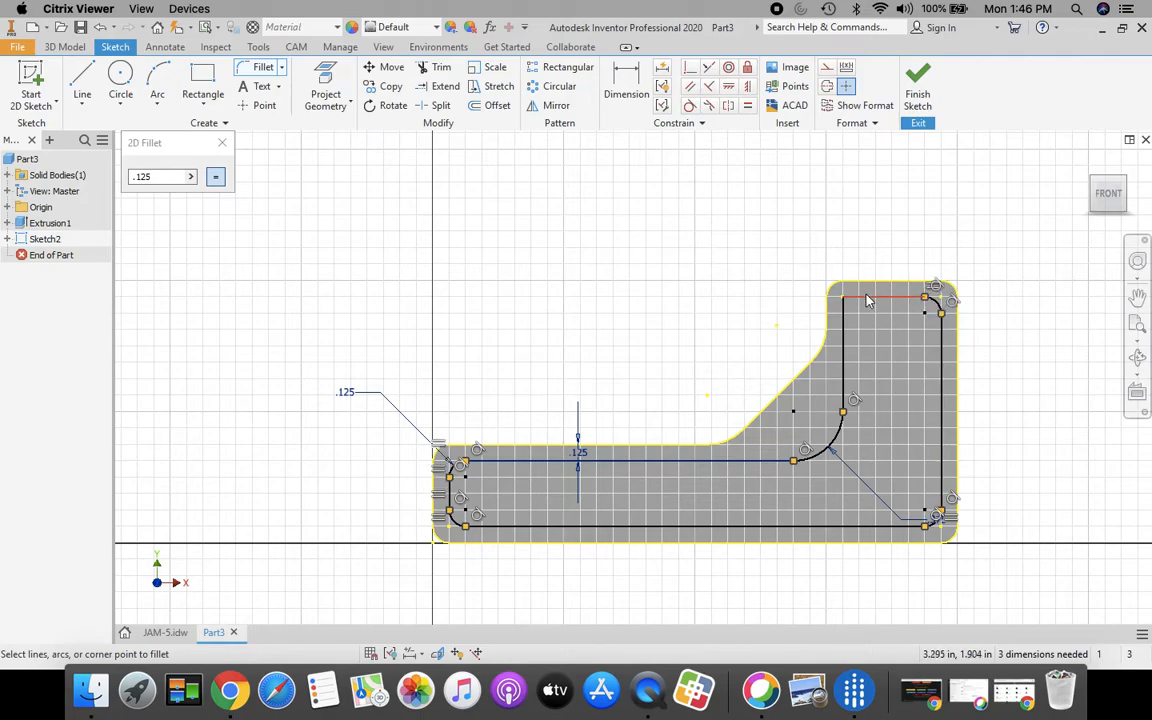
left_click(864, 300)
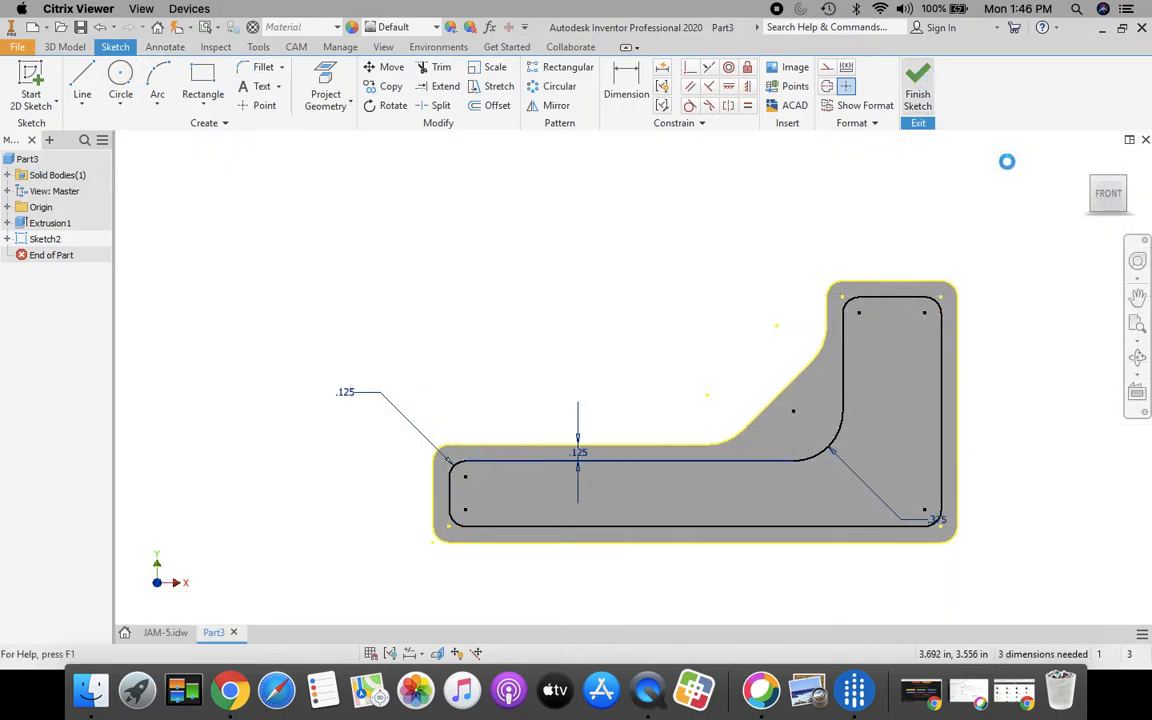
Step: Cut a .25 deep pocket from the inner offset profile, then view the JAM-5 drawing
left_click(916, 84)
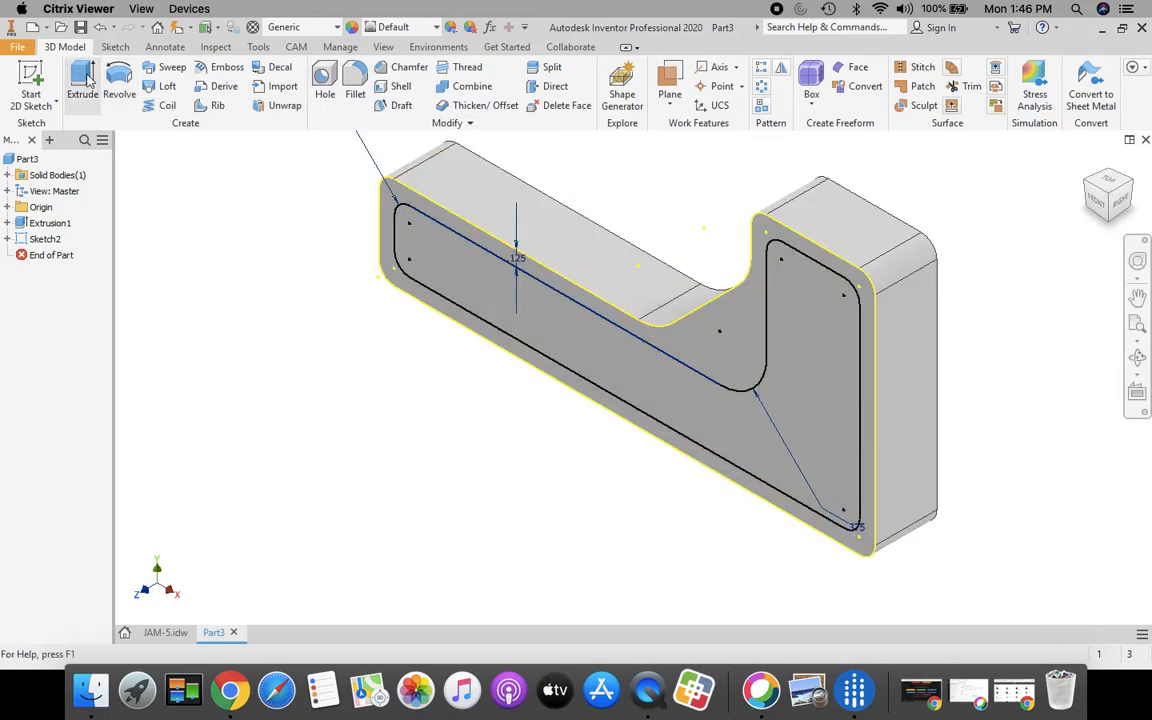
left_click(84, 80)
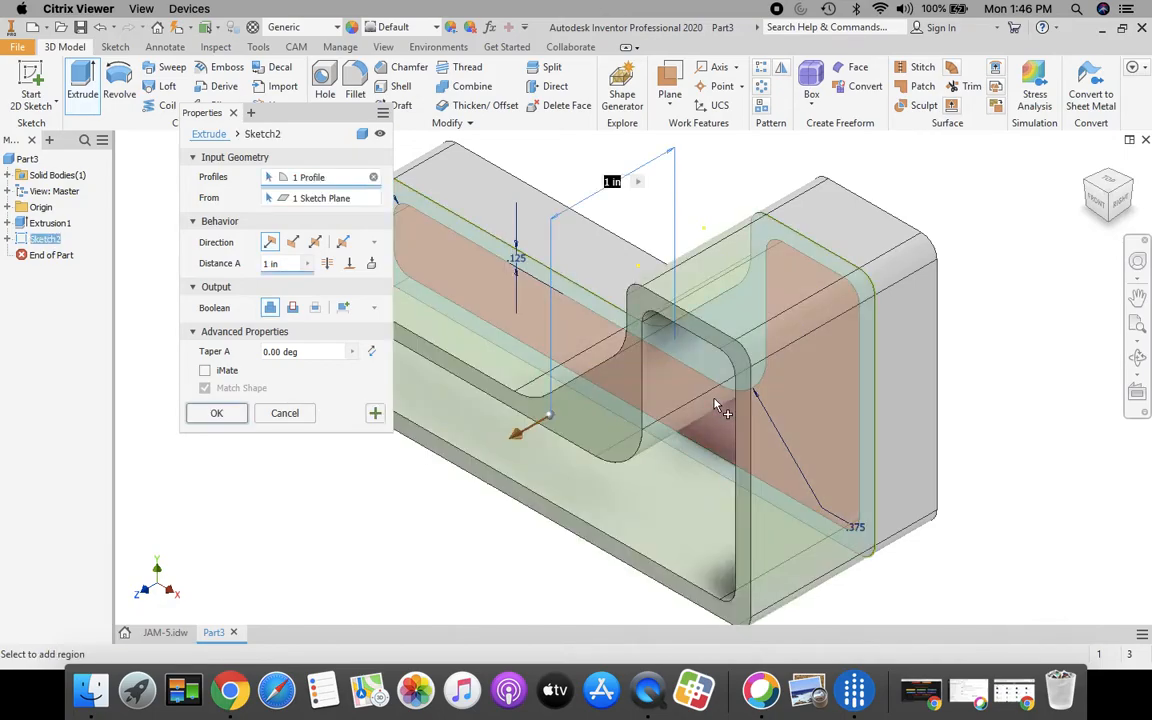
left_click(292, 240)
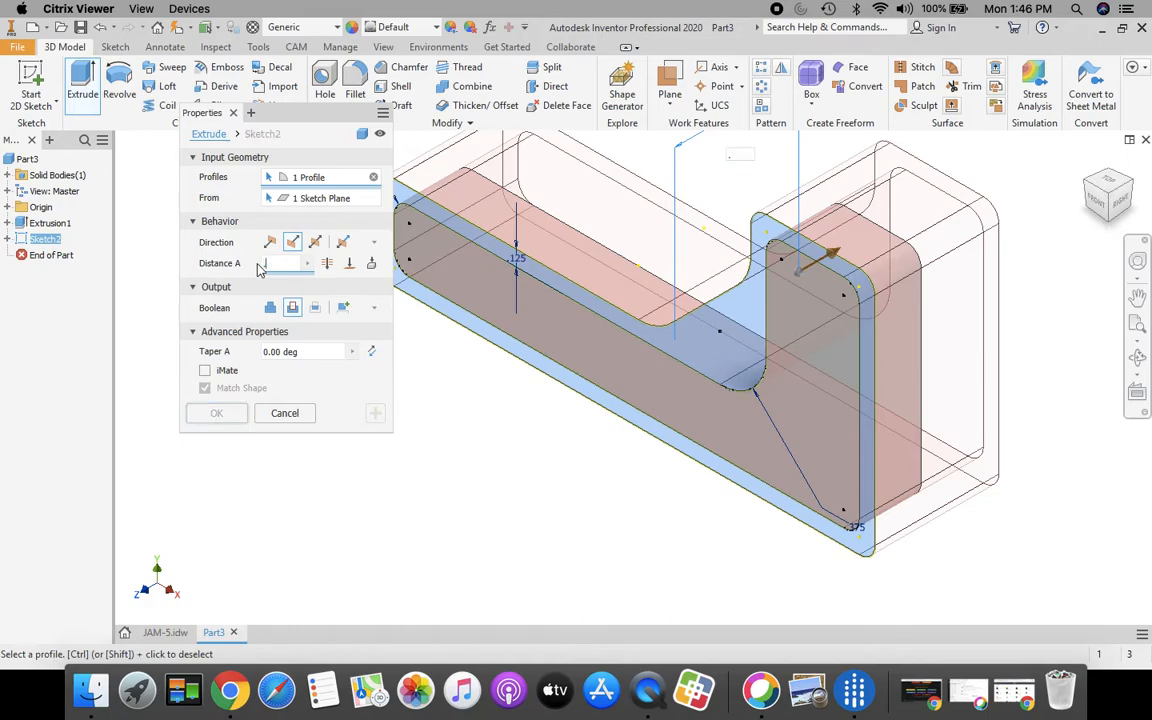
type(".25")
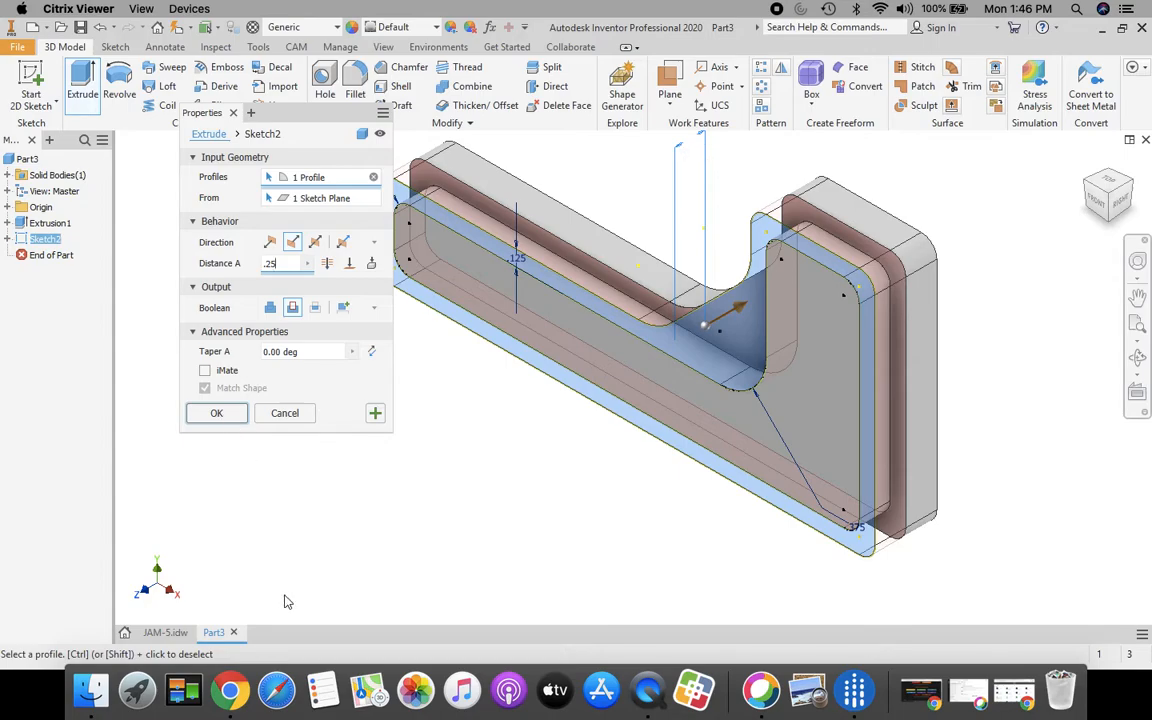
left_click(216, 412)
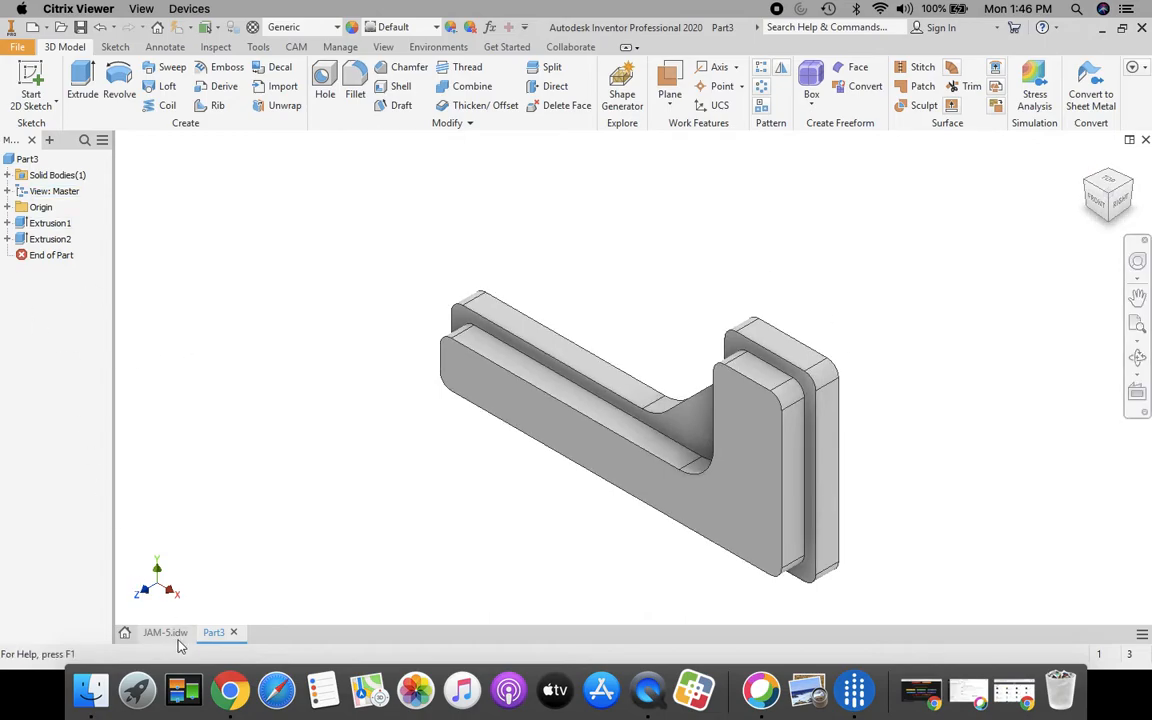
left_click(164, 632)
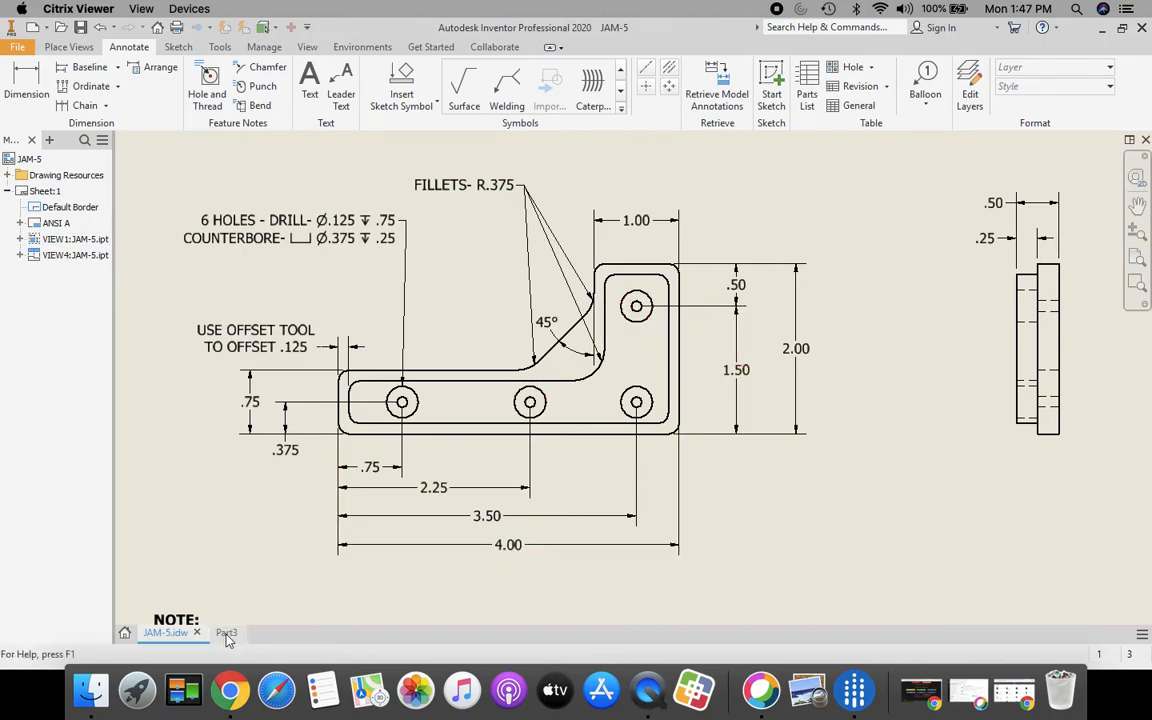
left_click(224, 632)
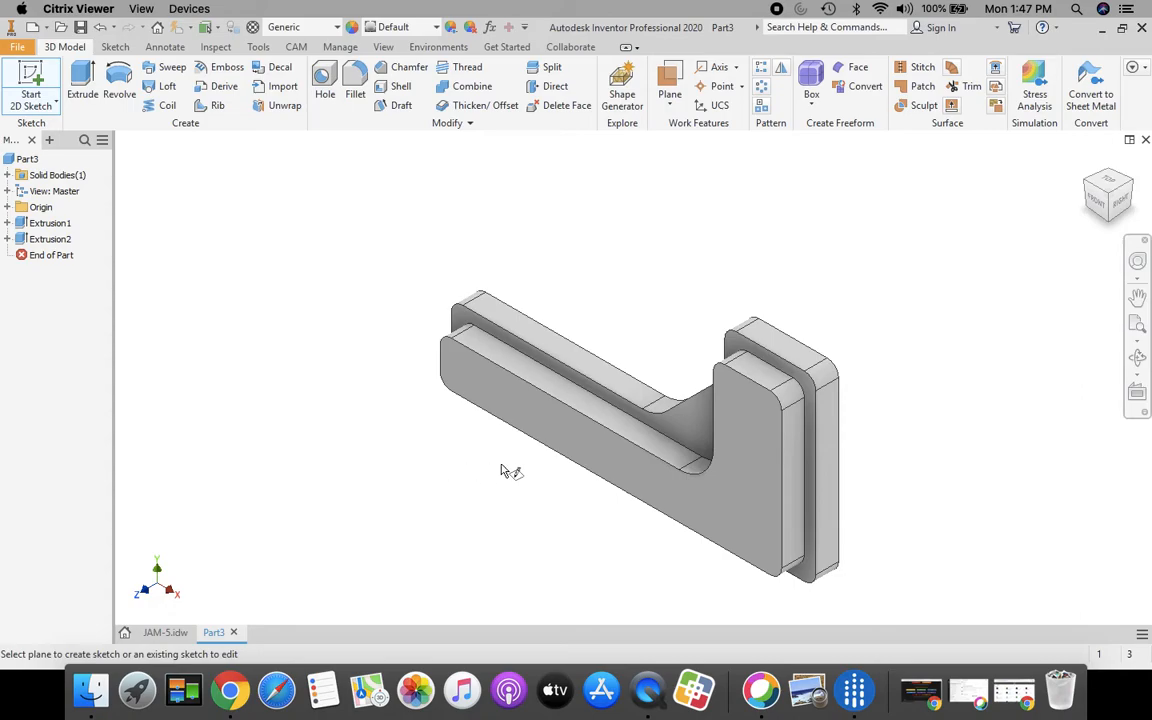
Step: Place hole-centre sketch points on the bracket face, the first .75 from the left edge
left_click(116, 48)
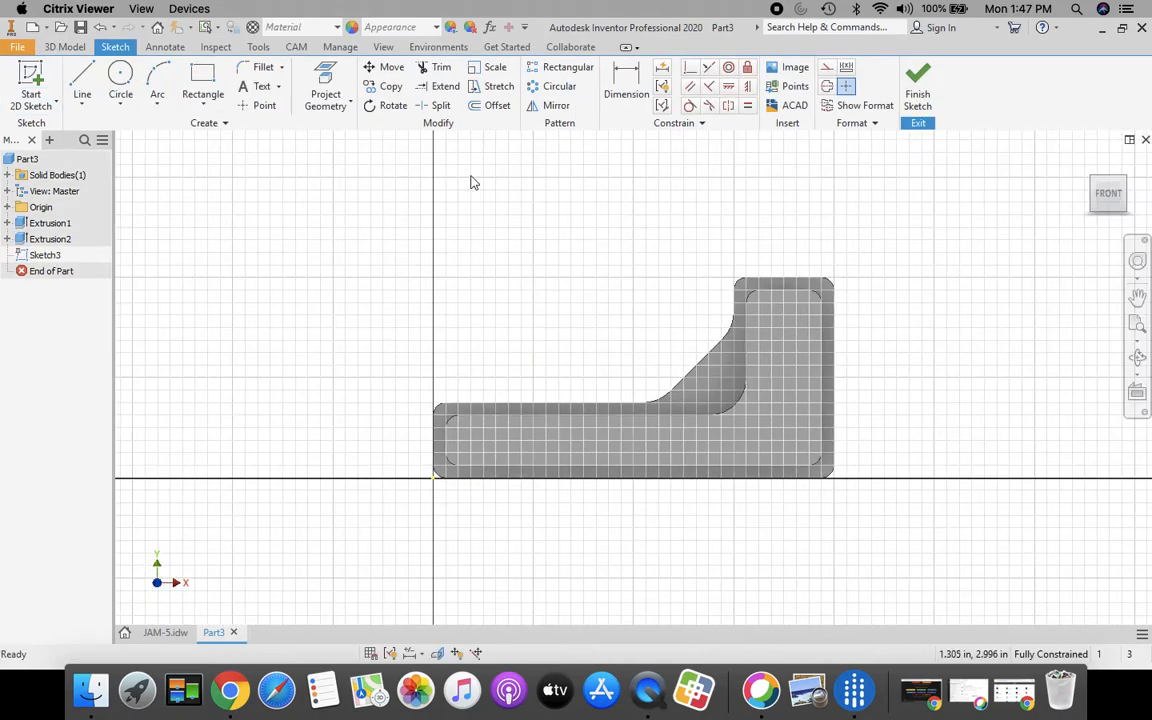
left_click(264, 104)
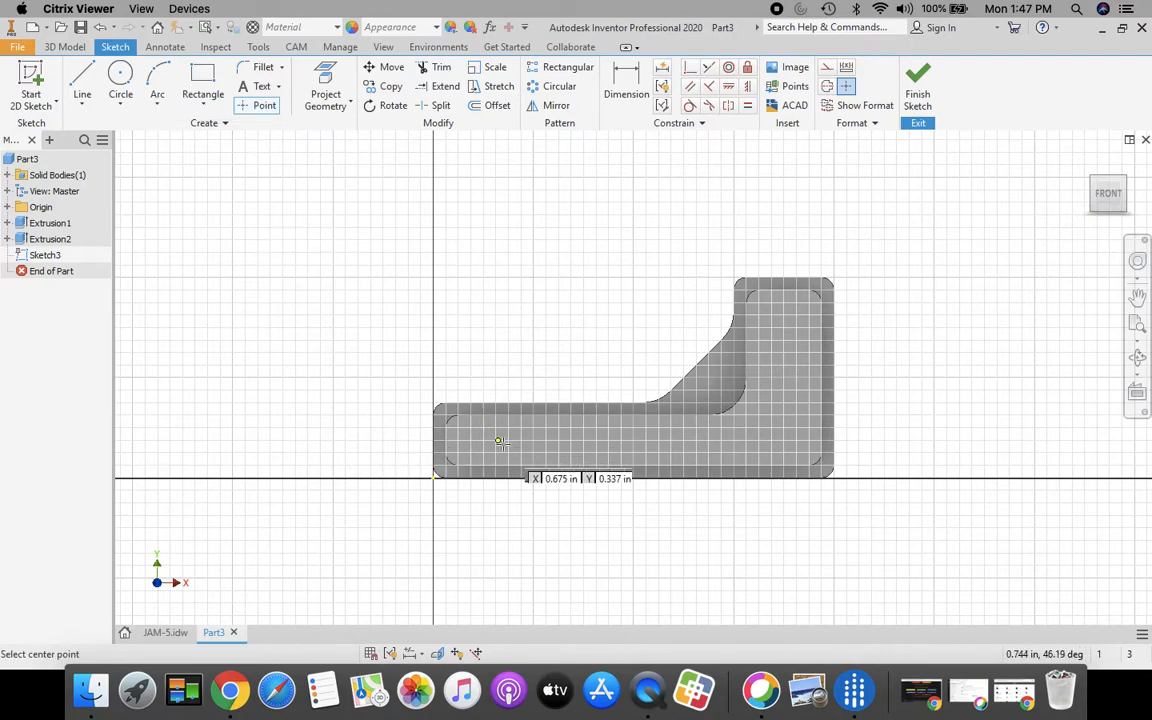
mouse_move(648, 438)
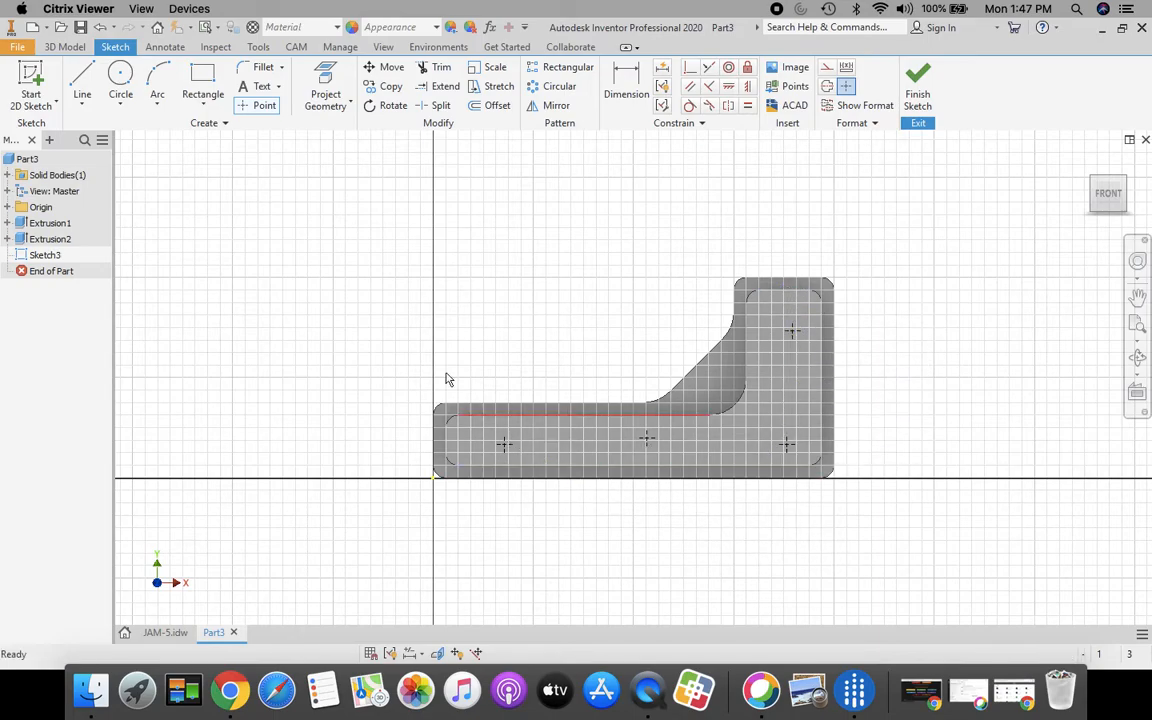
left_click(626, 84)
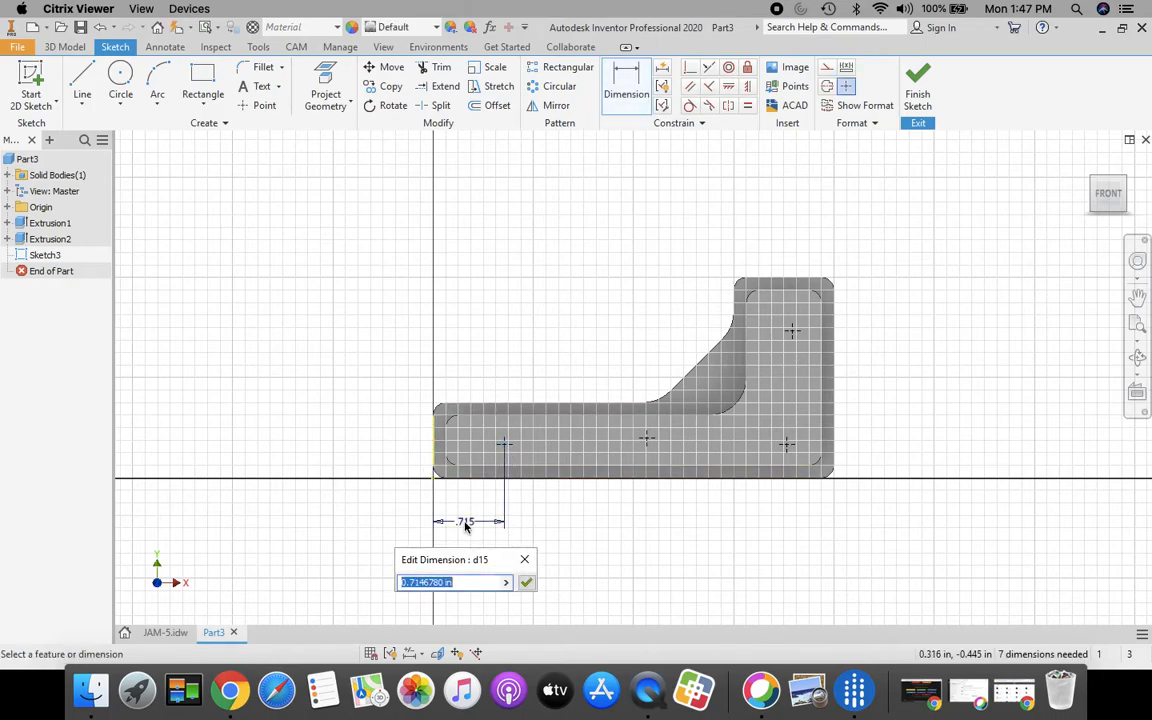
type(".75")
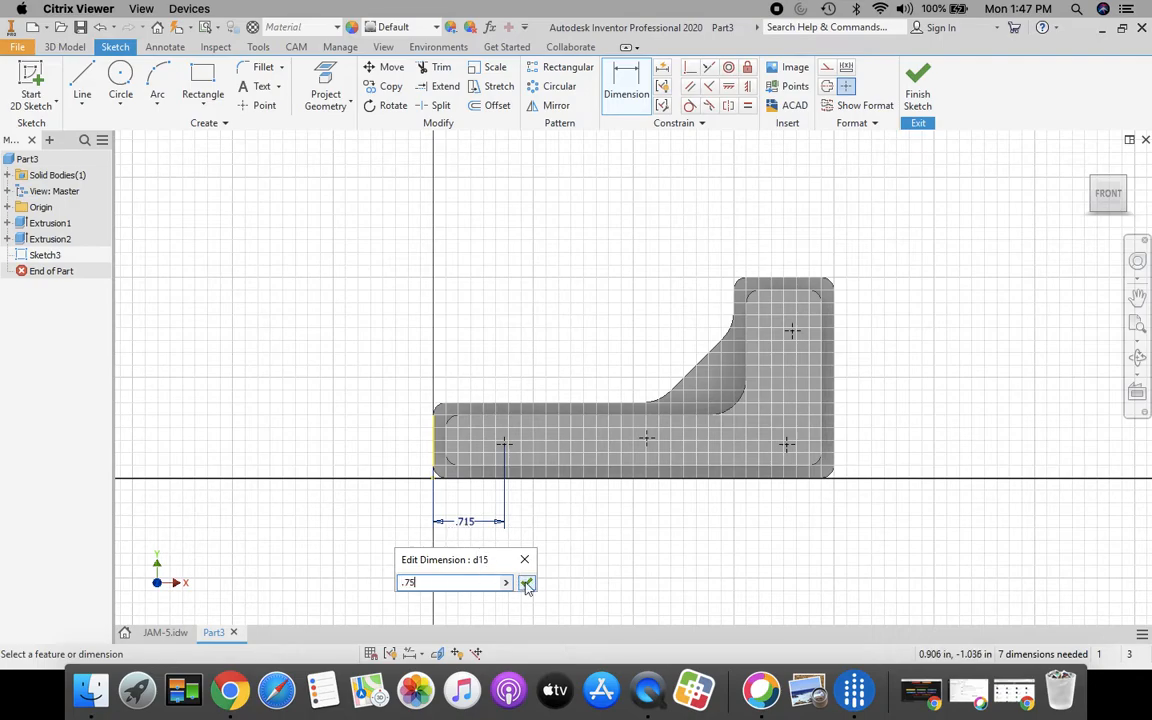
left_click(528, 584)
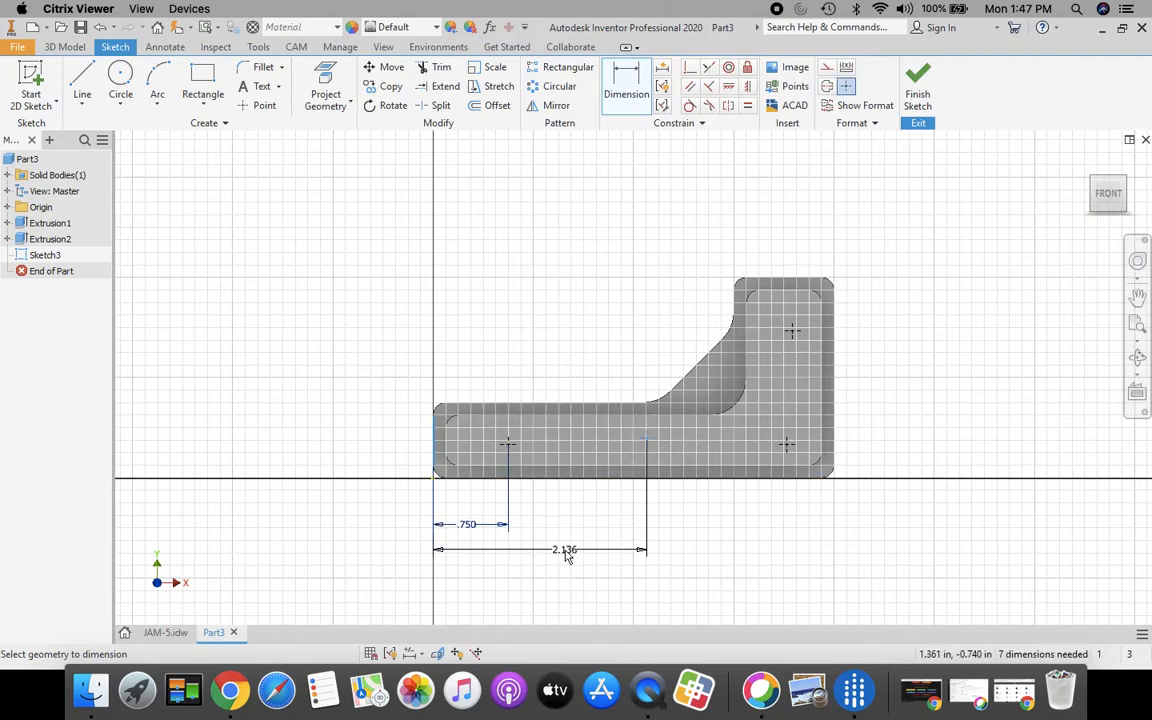
Step: Dimension the remaining points 2.25 and 3.50 from the left edge, the upper one 1.50 high
double_click(564, 548)
type("2.250")
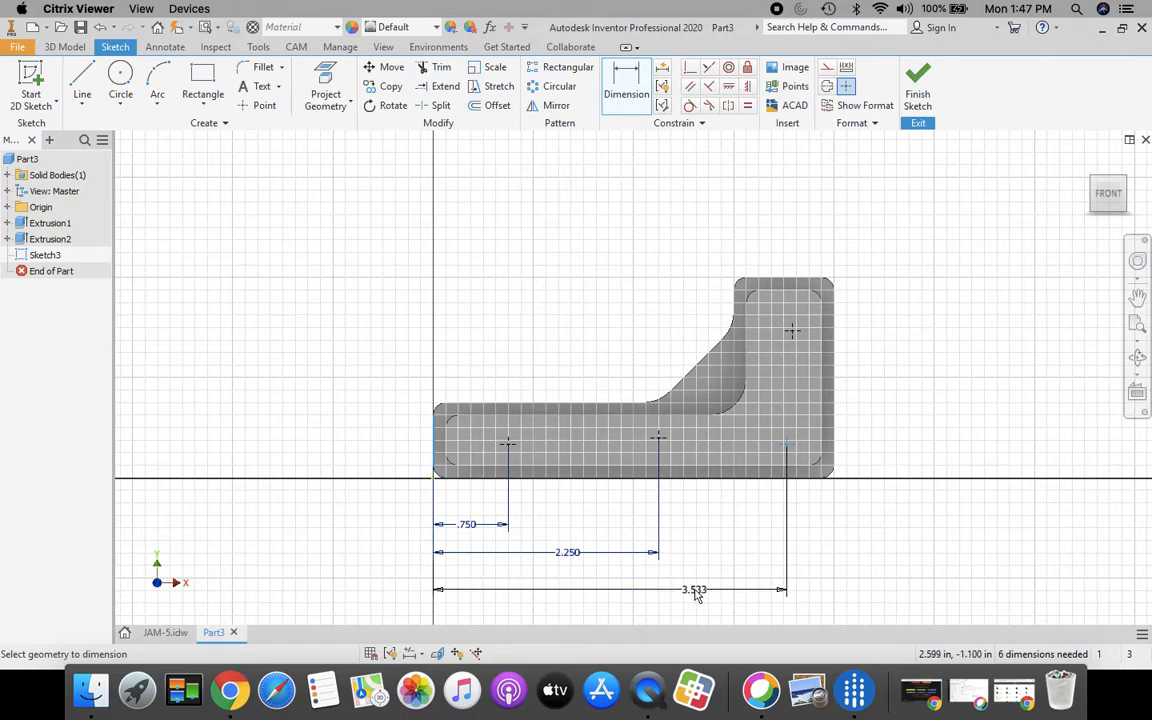
double_click(694, 588)
type("3.500")
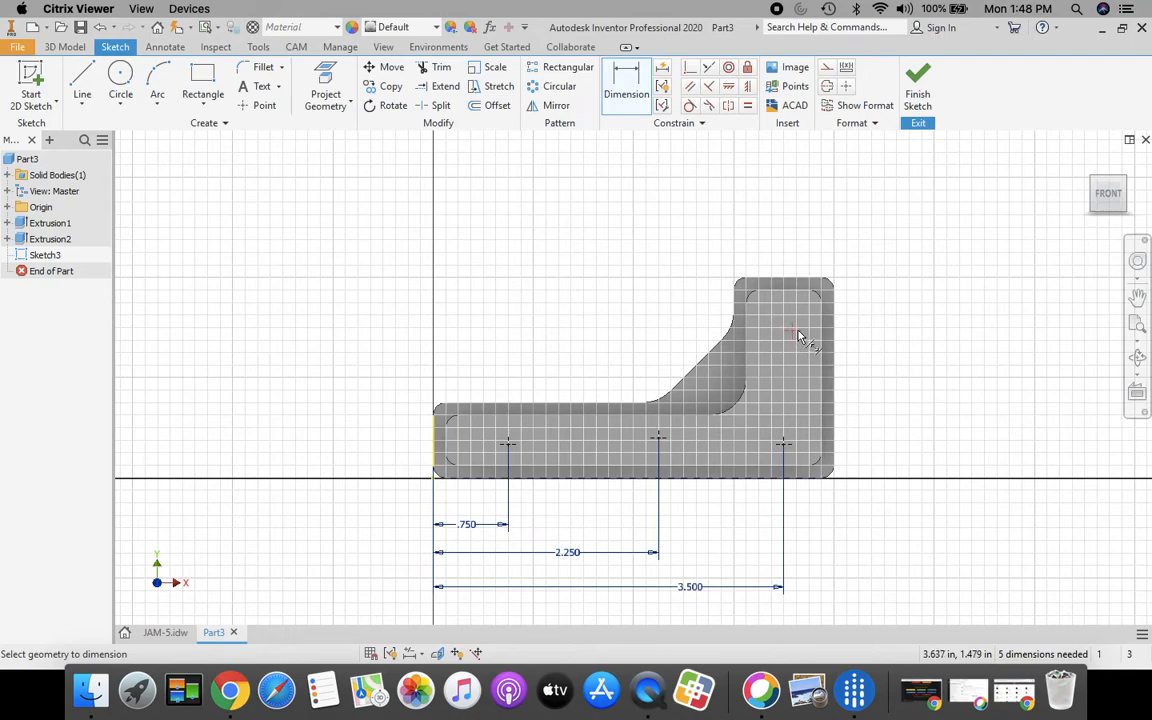
left_click(792, 336)
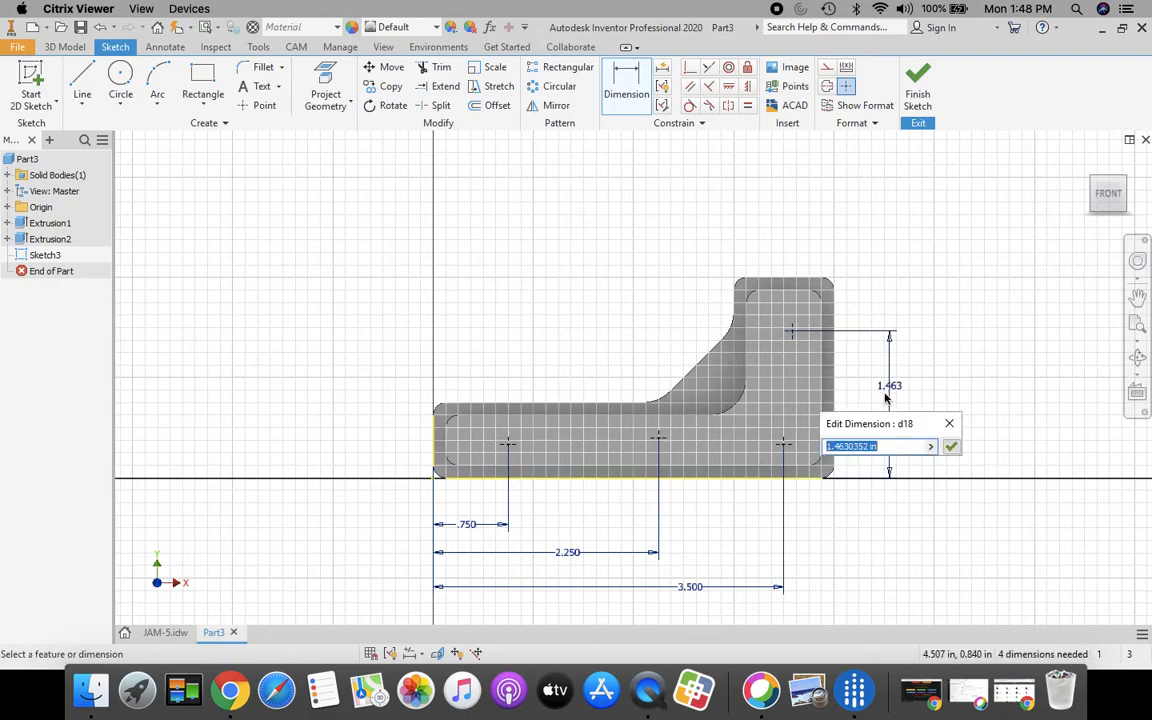
type("1.5")
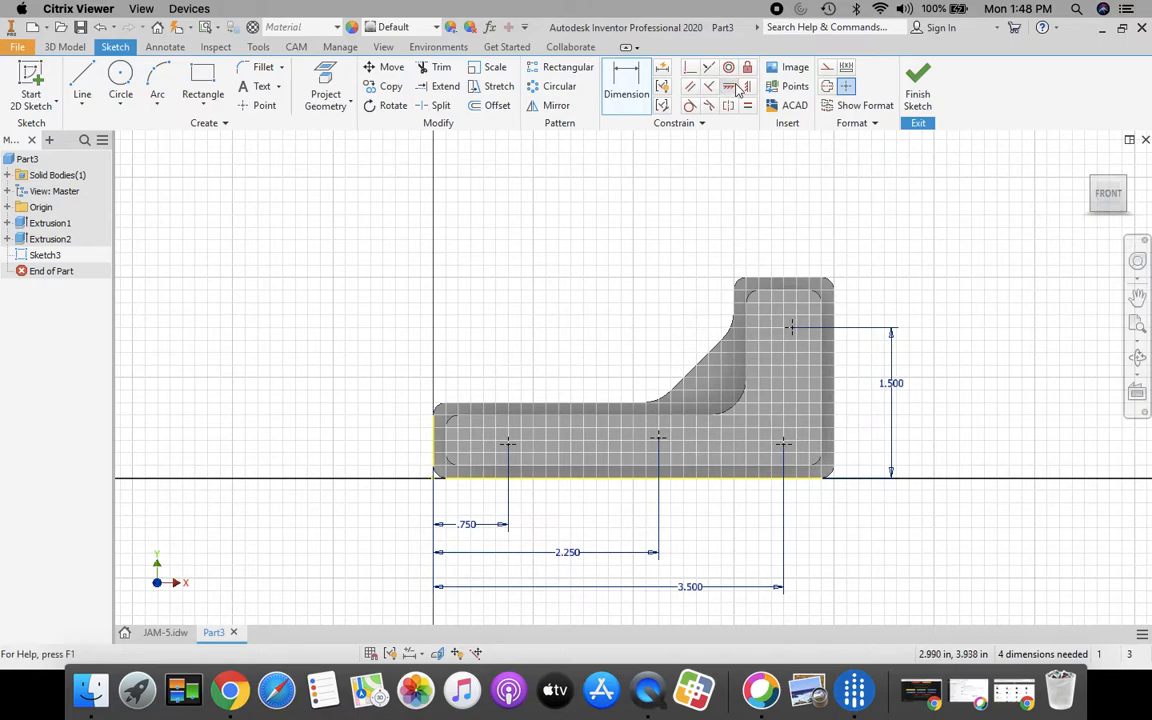
mouse_move(732, 86)
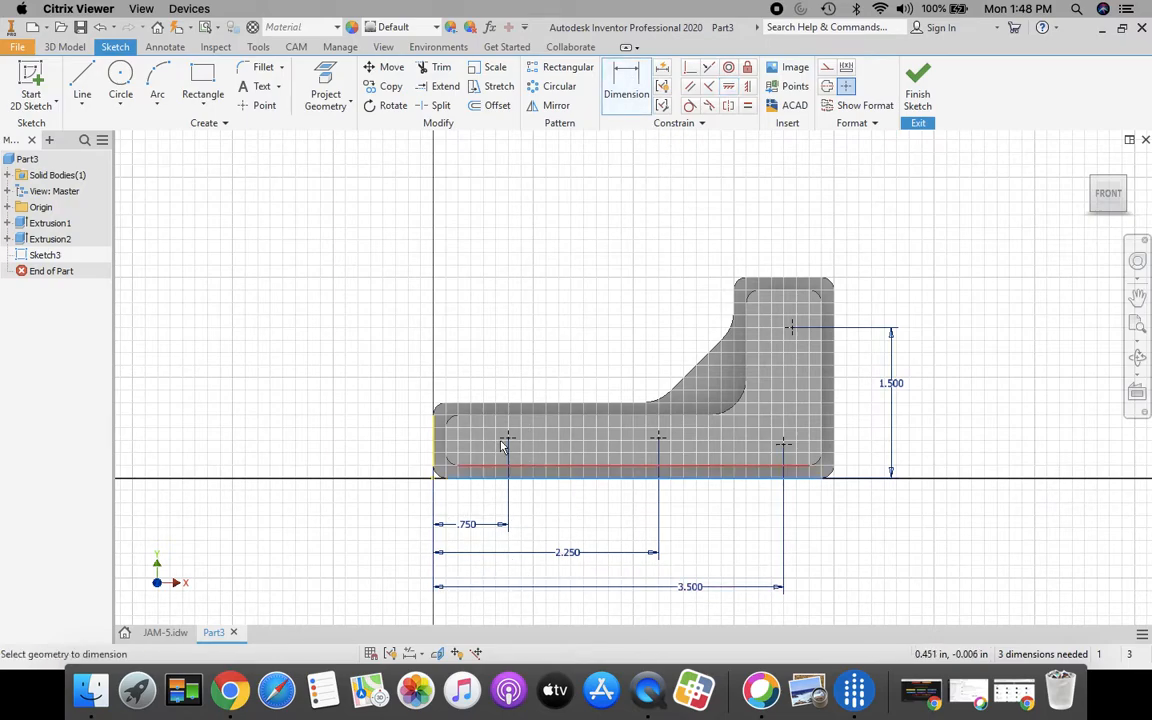
Step: Locate the lower hole centres .375 above the bracket's base edge
left_click(504, 444)
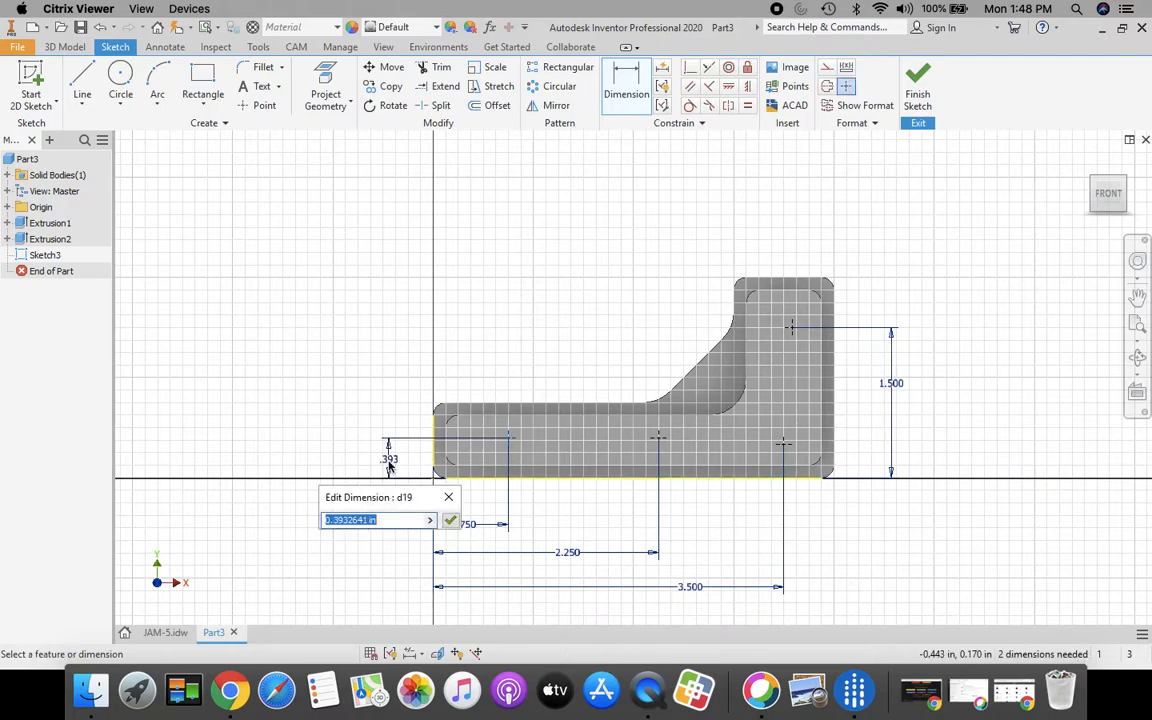
type(".3")
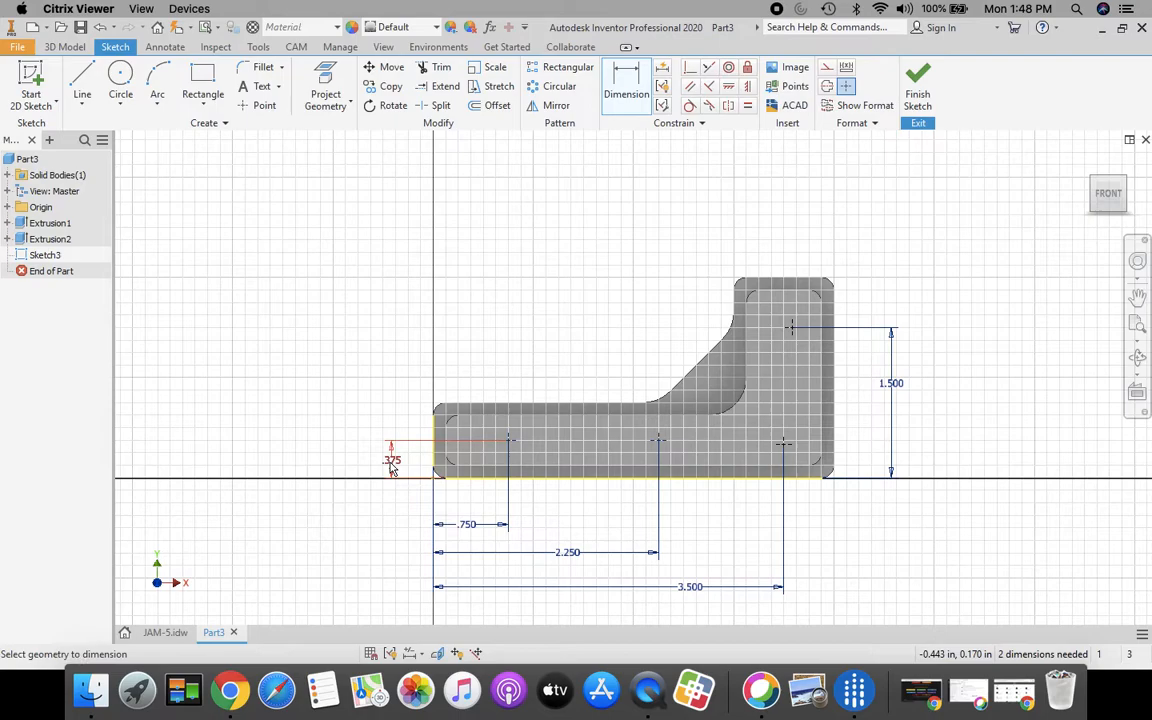
mouse_move(656, 444)
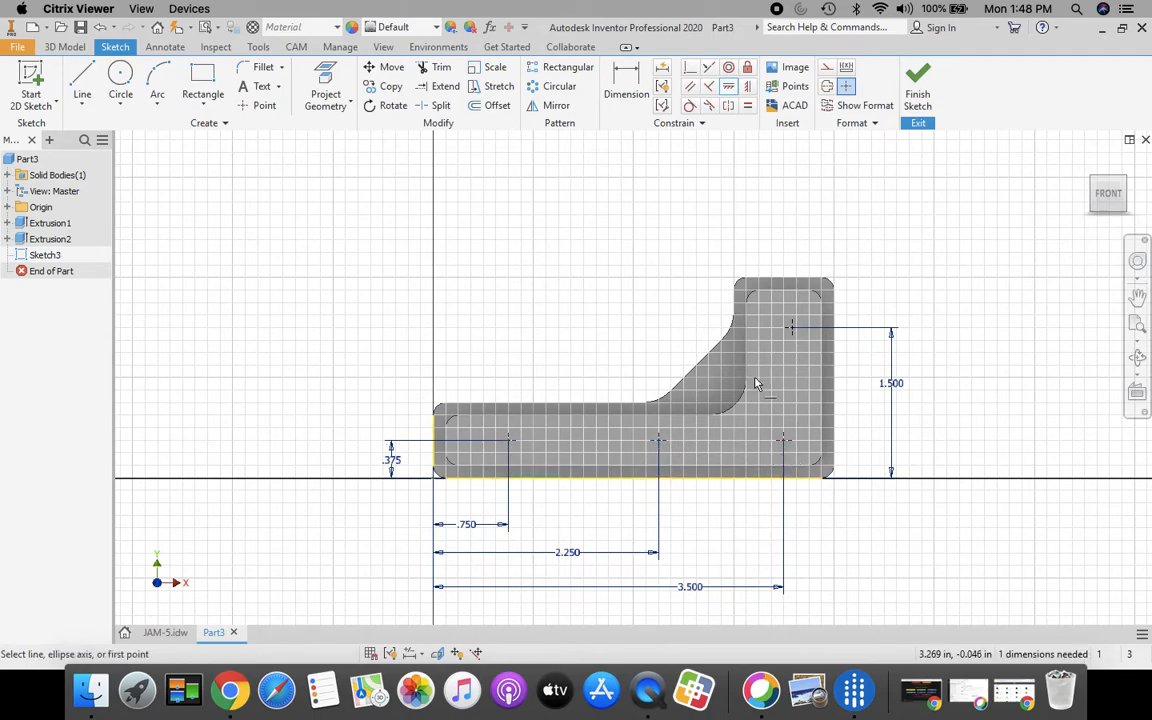
mouse_move(772, 358)
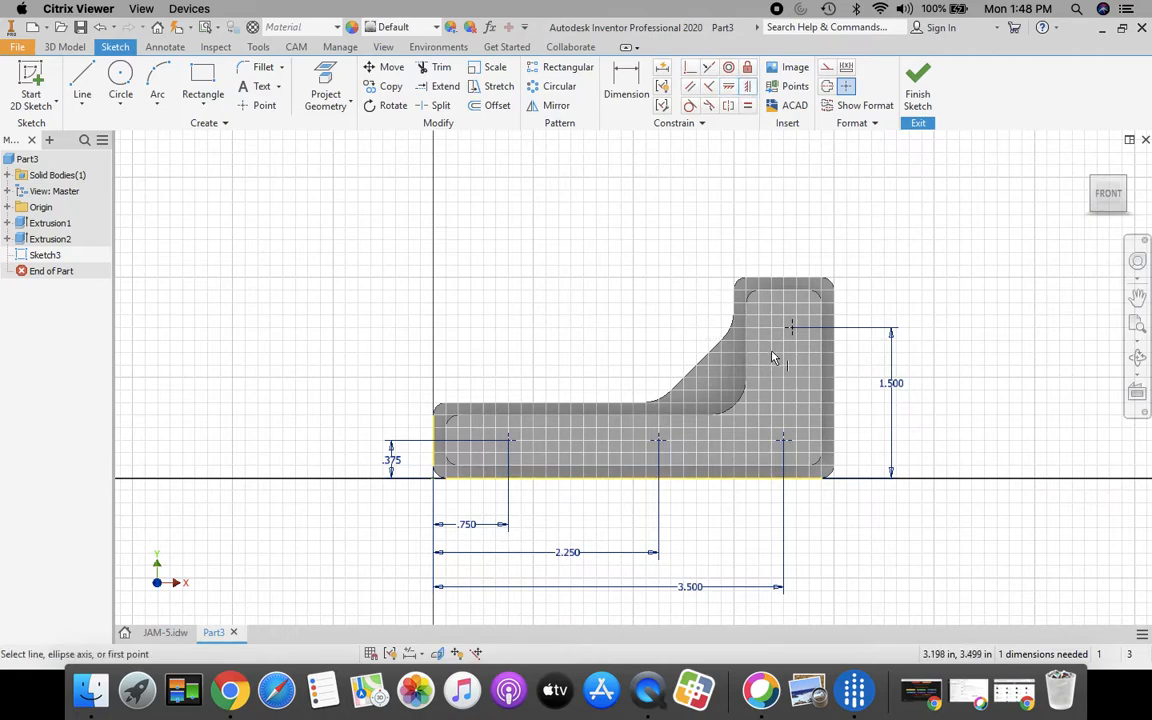
mouse_move(788, 446)
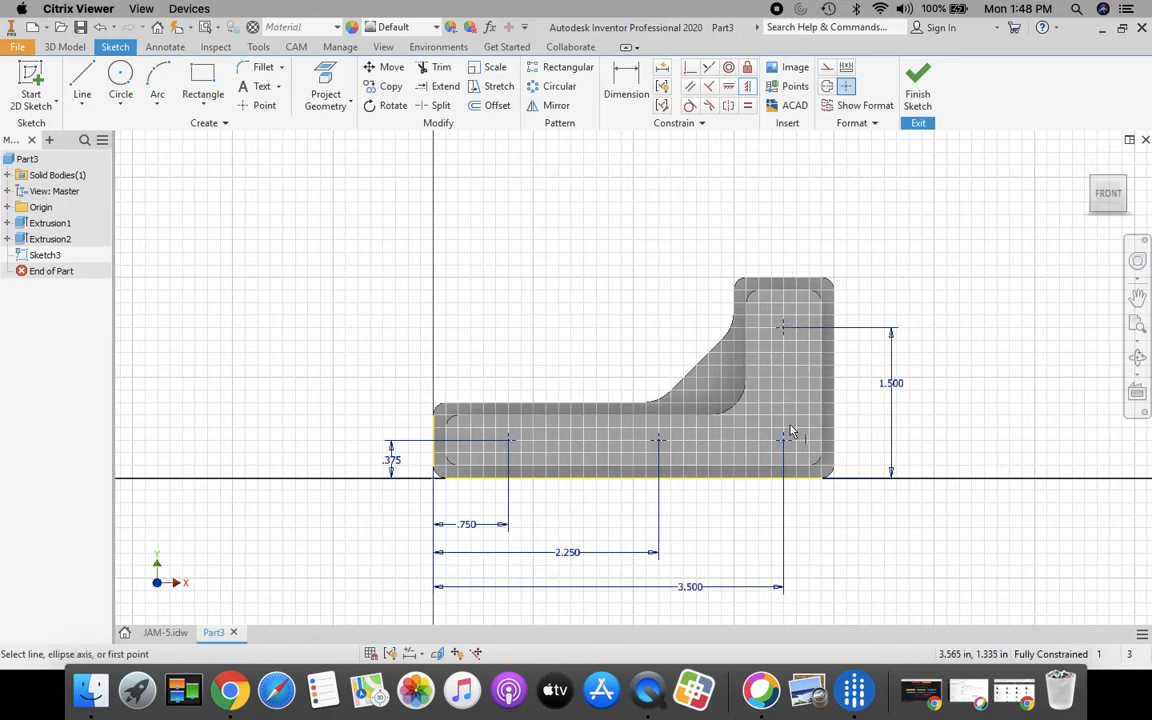
mouse_move(756, 616)
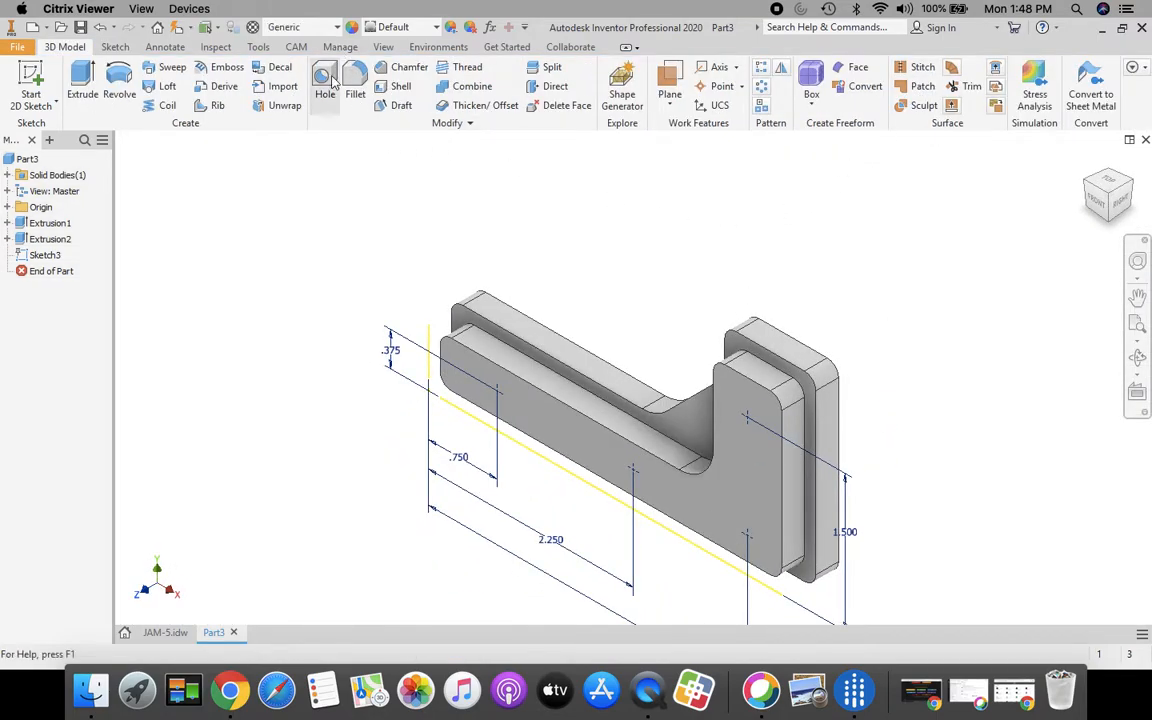
Step: Create Through All counterbored holes (.125 through, .375 by .25 counterbore) at the sketch points
left_click(324, 84)
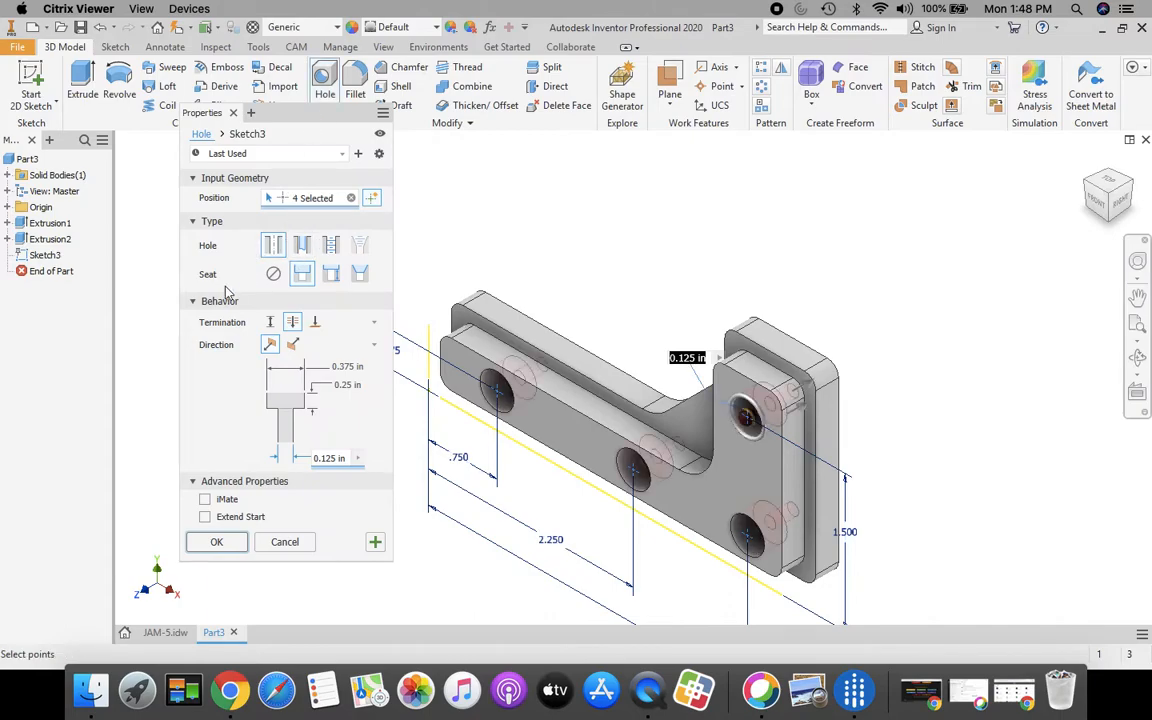
mouse_move(224, 248)
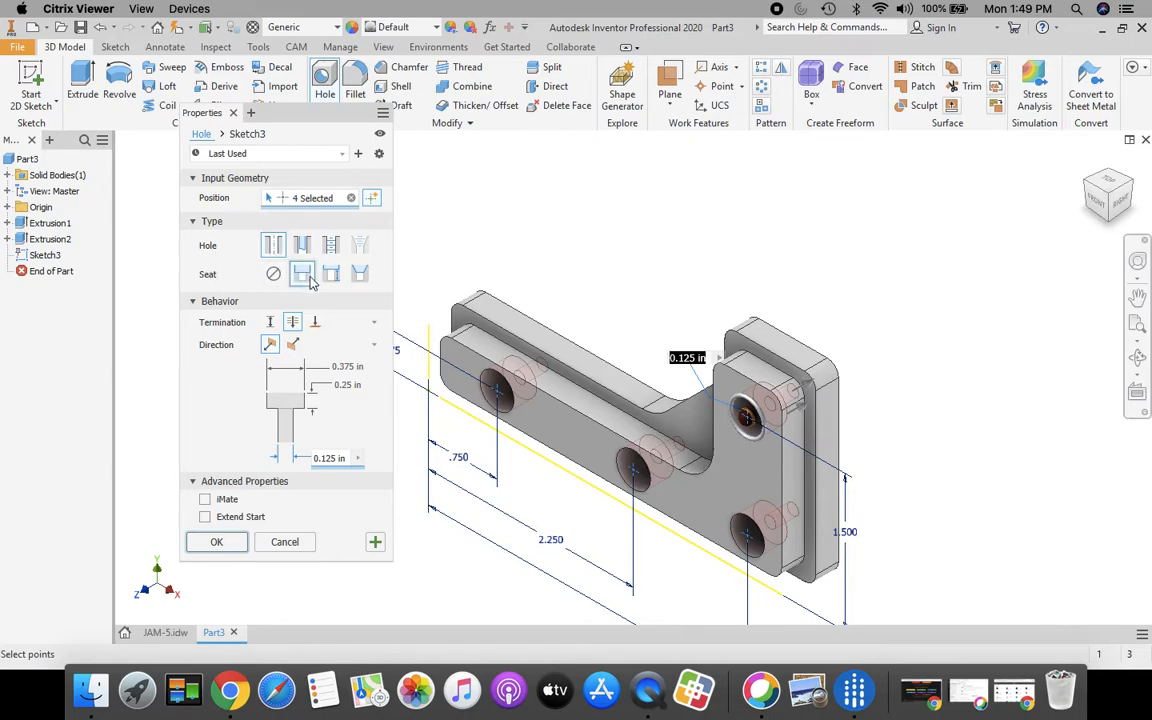
mouse_move(302, 272)
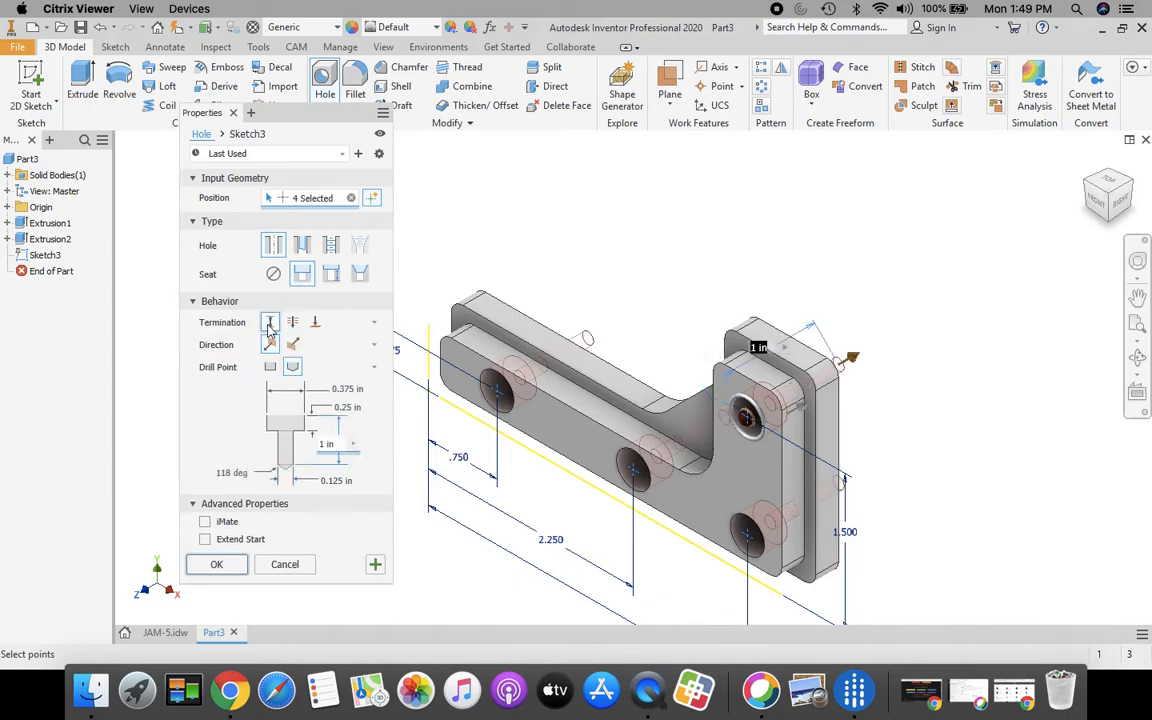
left_click(292, 320)
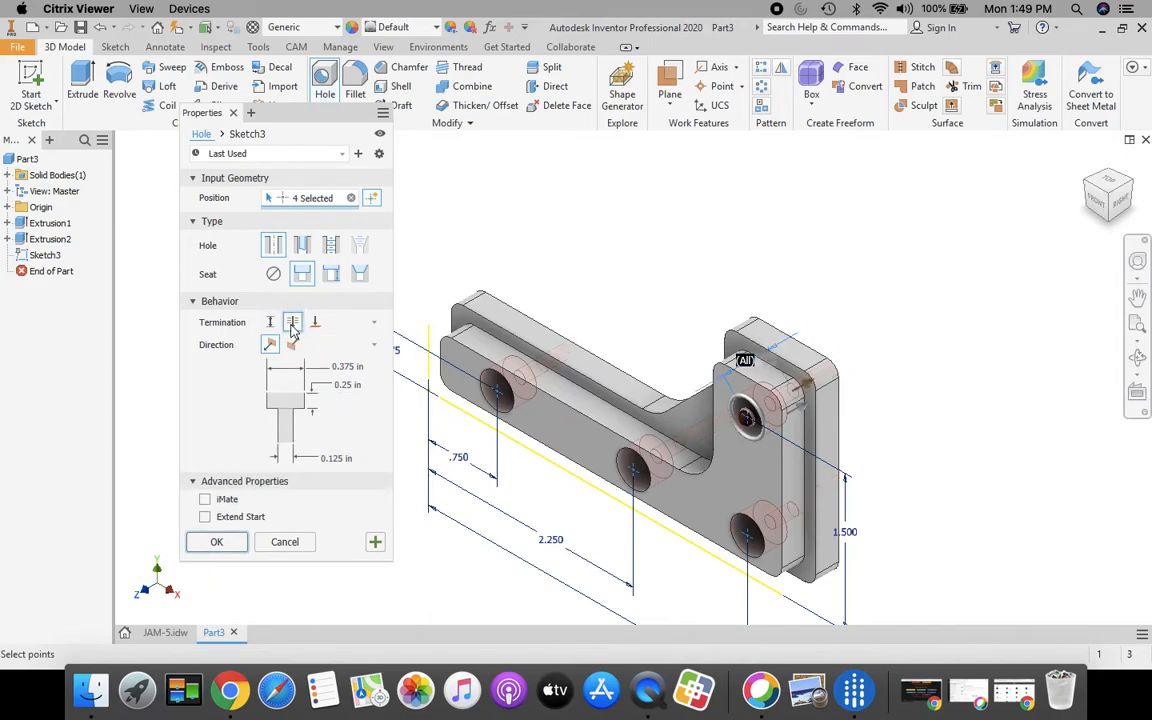
mouse_move(292, 322)
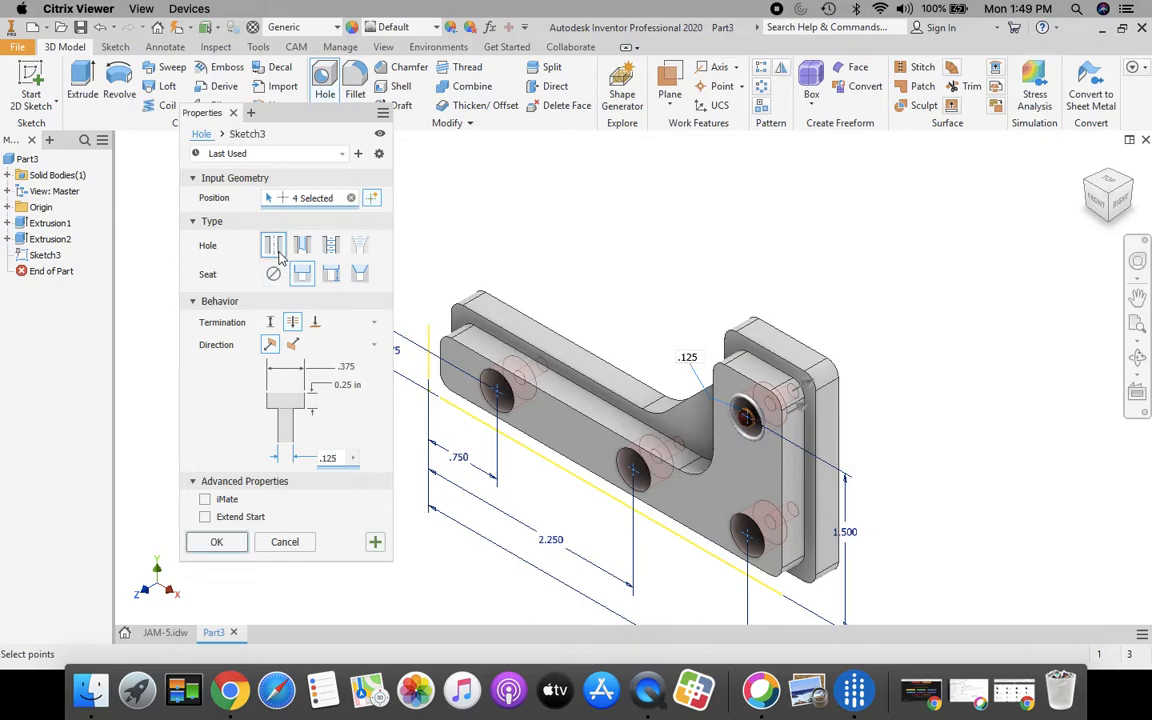
mouse_move(302, 274)
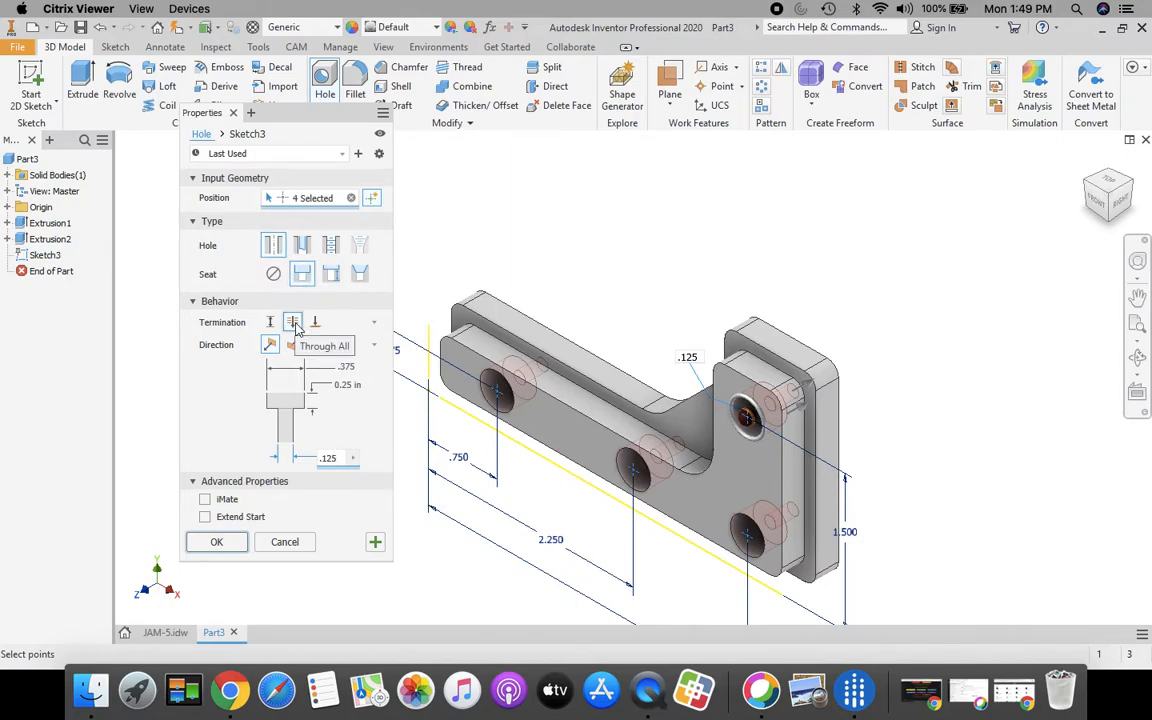
left_click(292, 320)
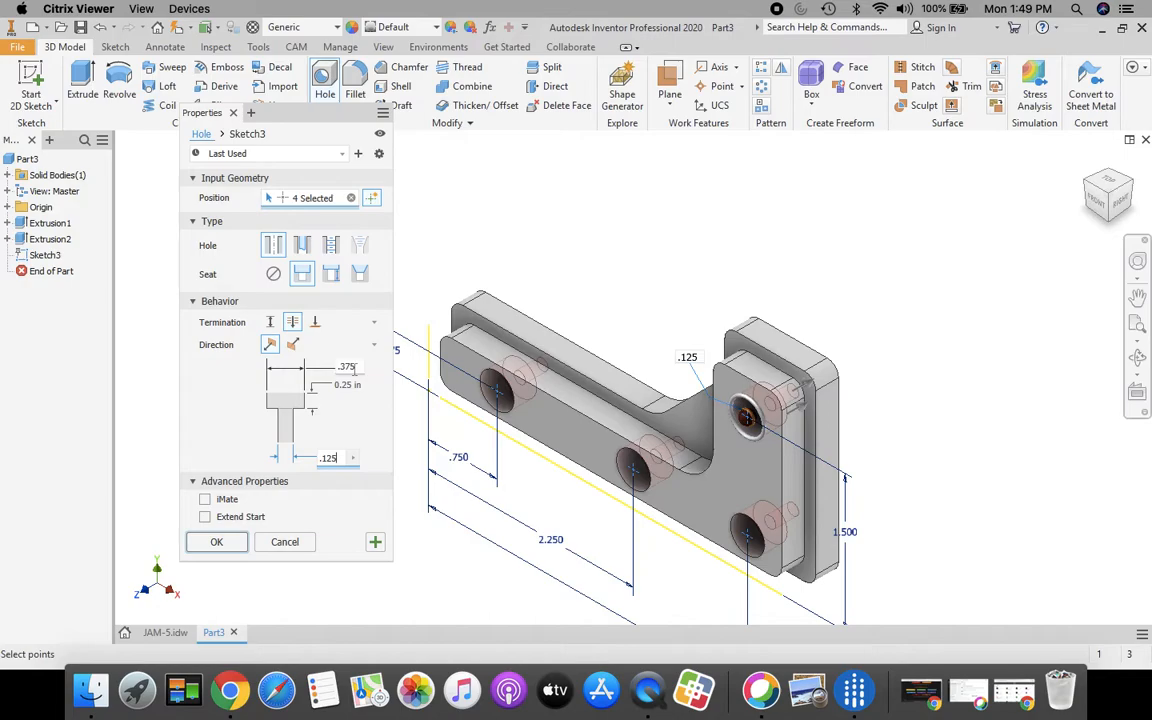
mouse_move(348, 384)
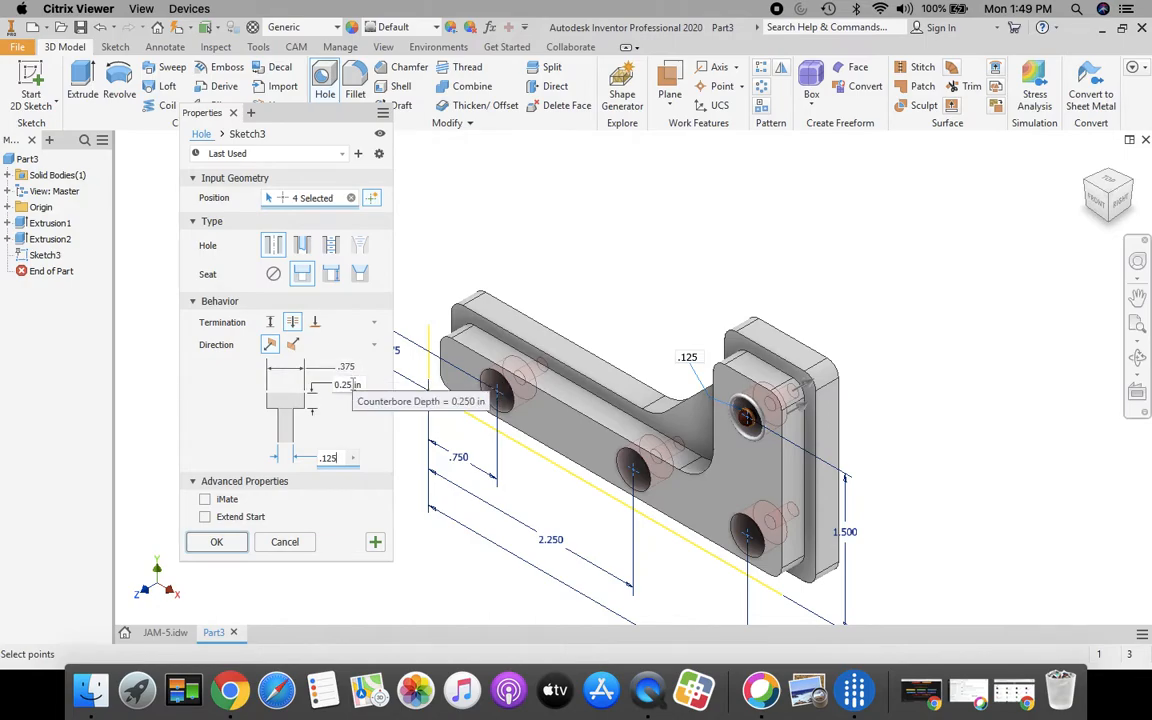
mouse_move(344, 478)
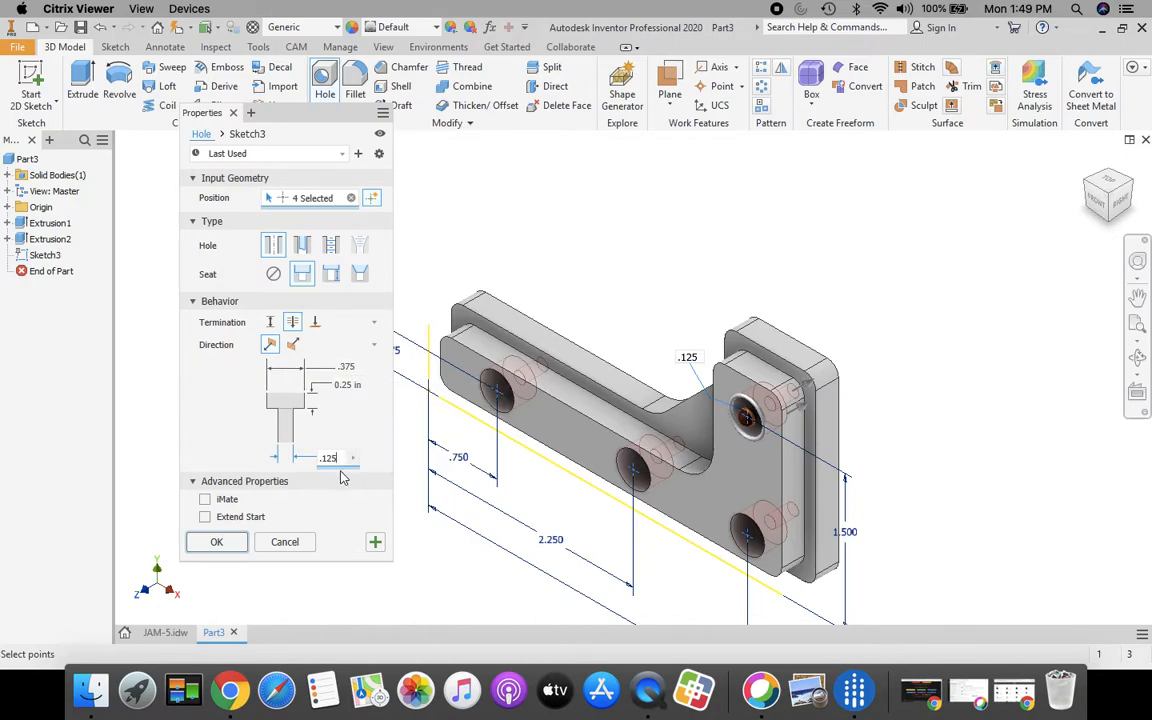
mouse_move(330, 458)
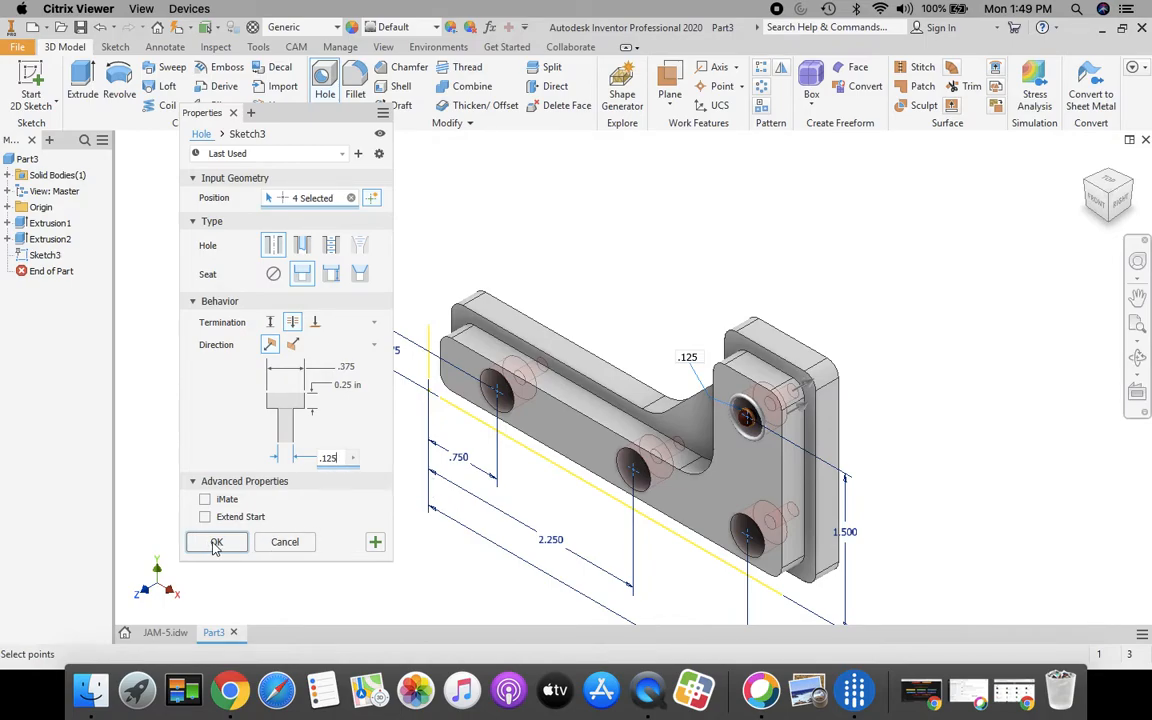
left_click(216, 540)
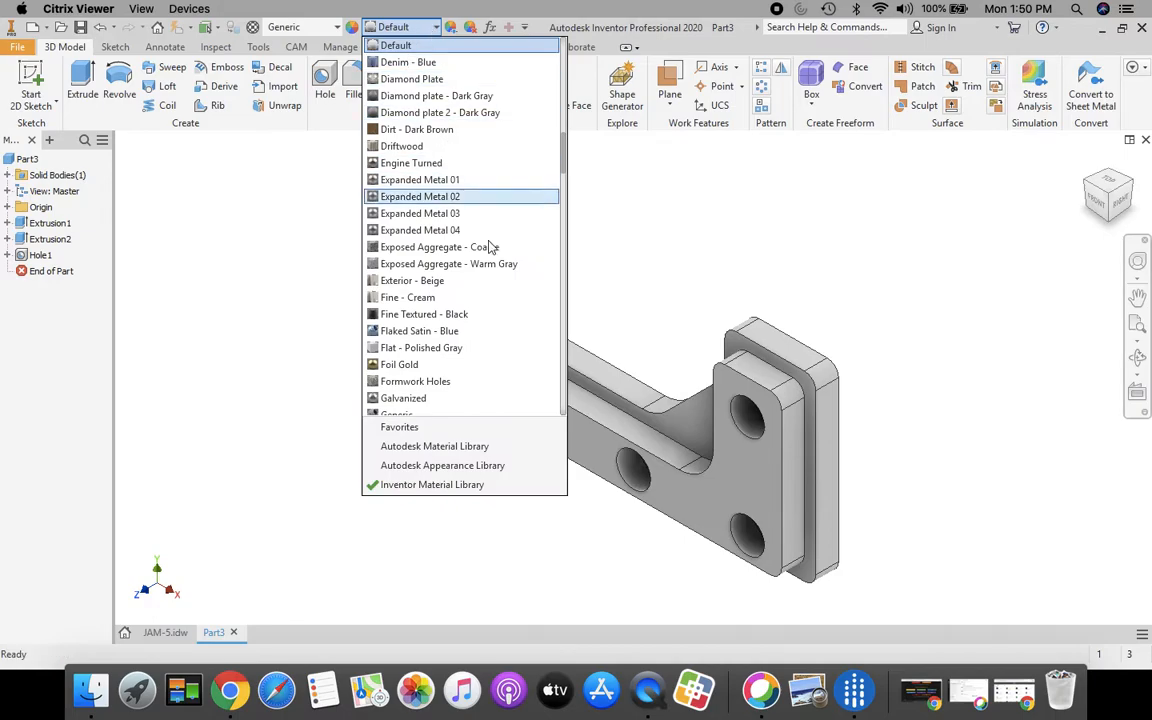
Step: Give the bracket the Pink appearance from the Appearance list
scroll("down", 3)
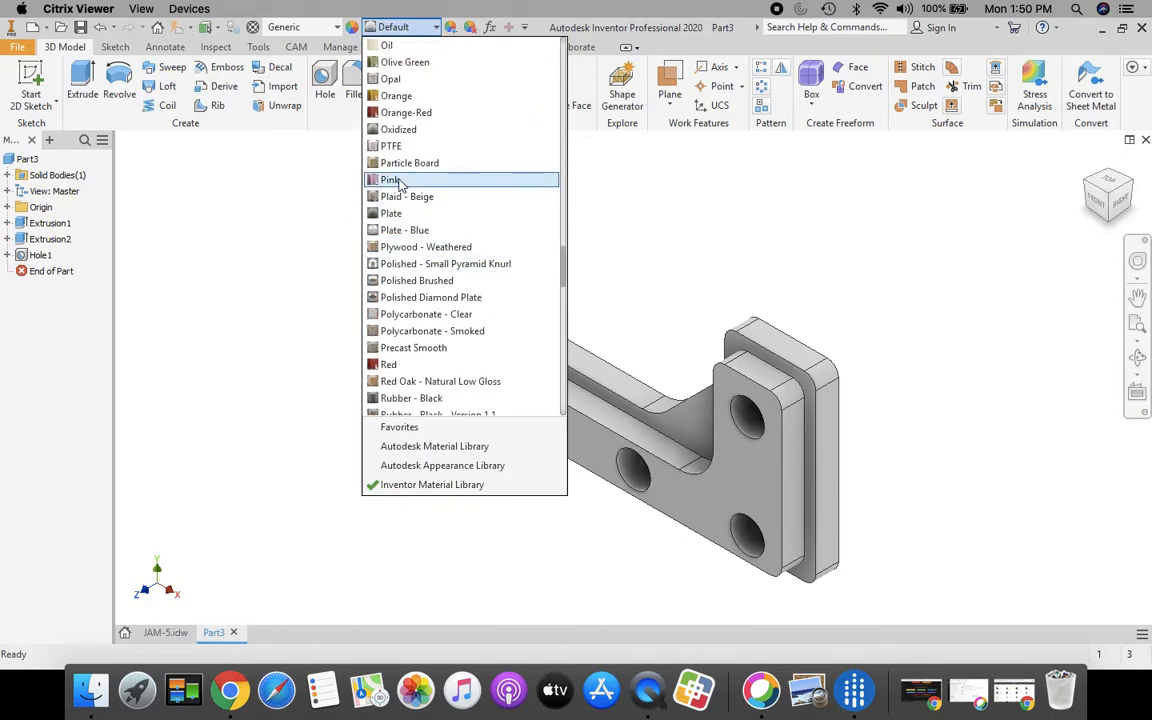
left_click(392, 180)
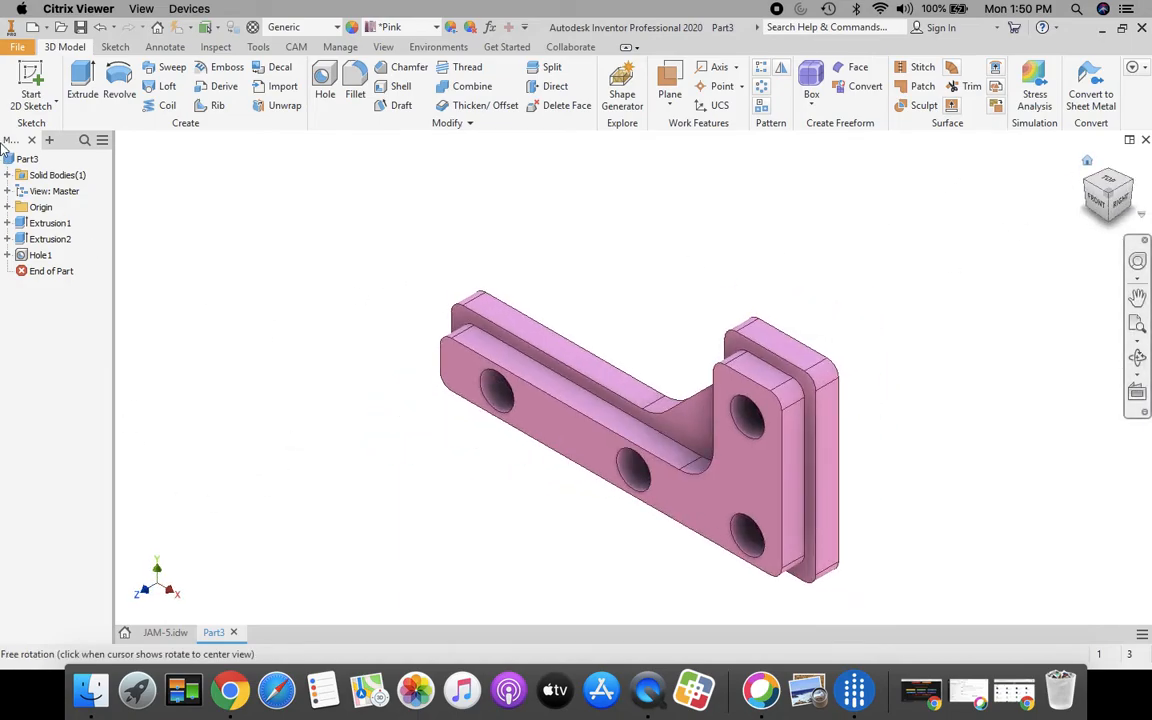
left_click(16, 48)
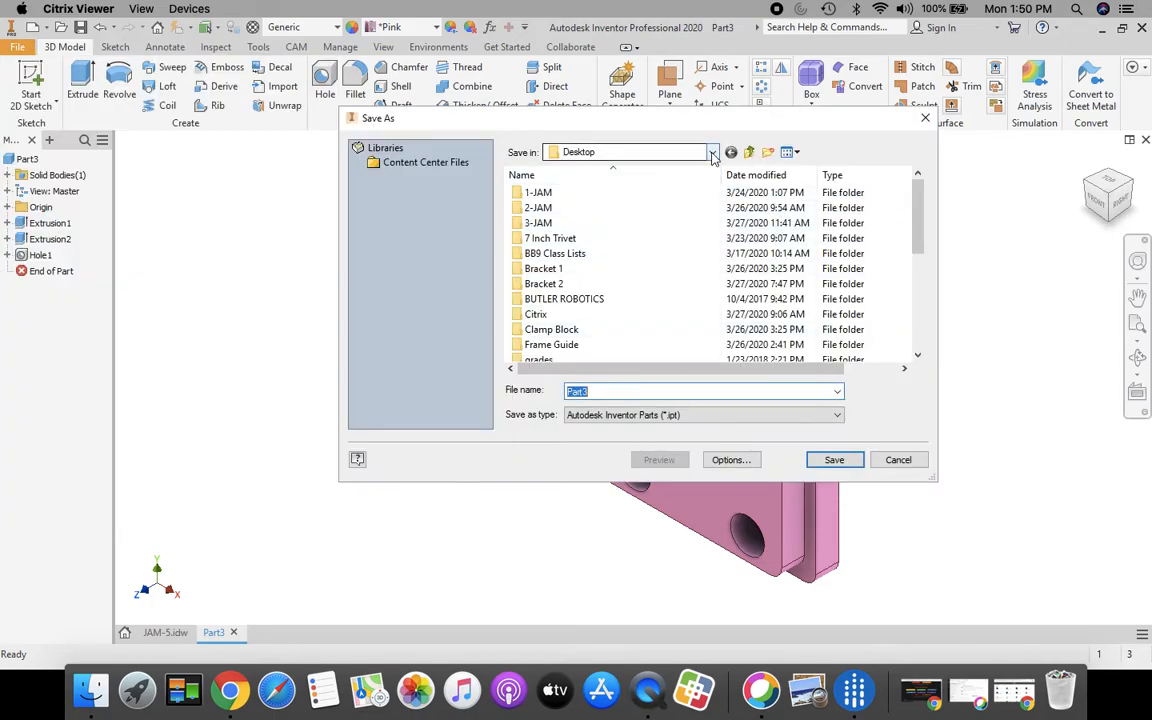
left_click(712, 152)
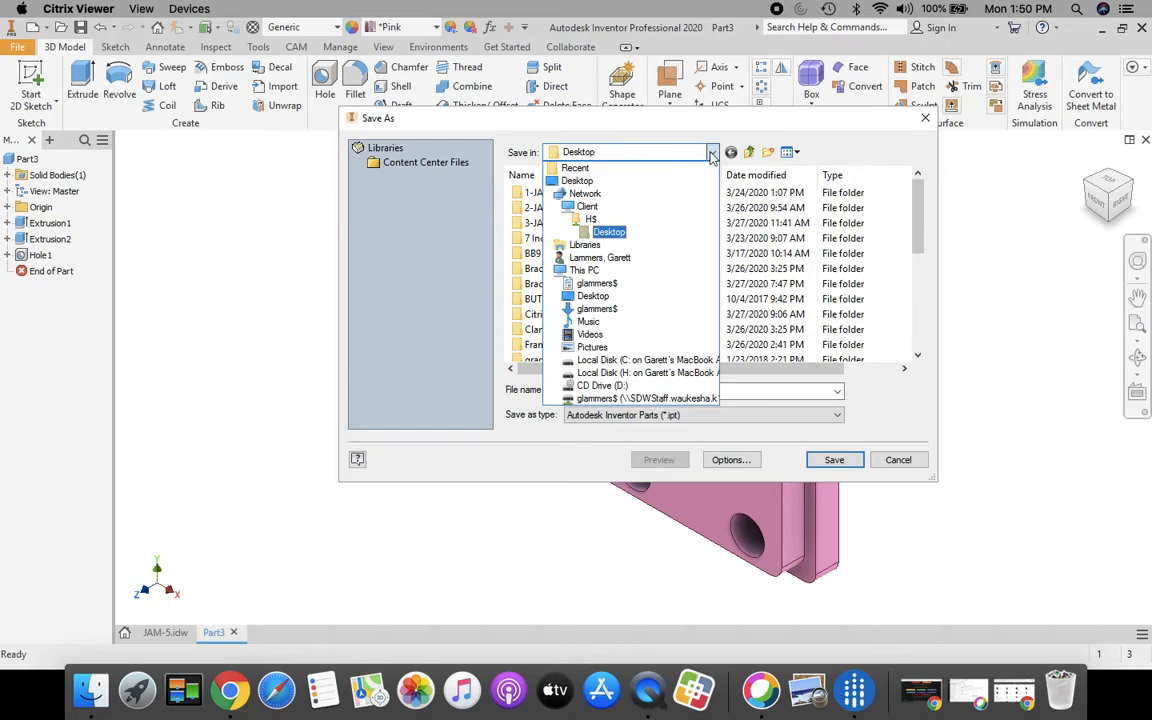
left_click(644, 398)
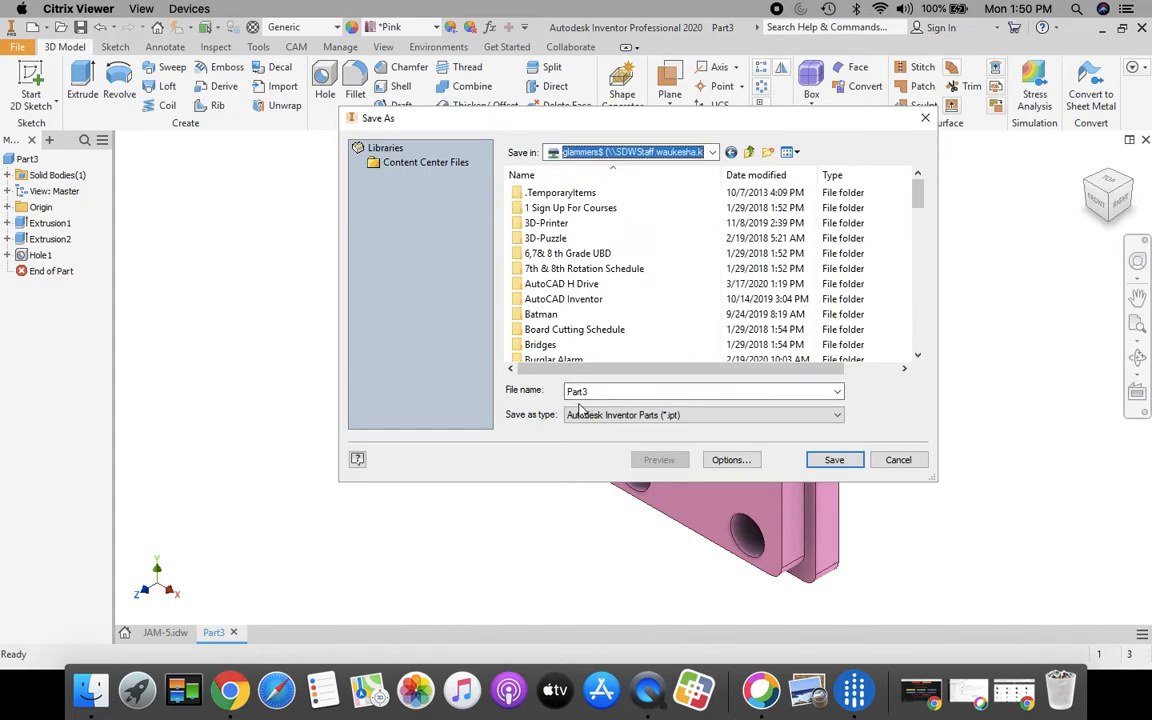
left_click(700, 390)
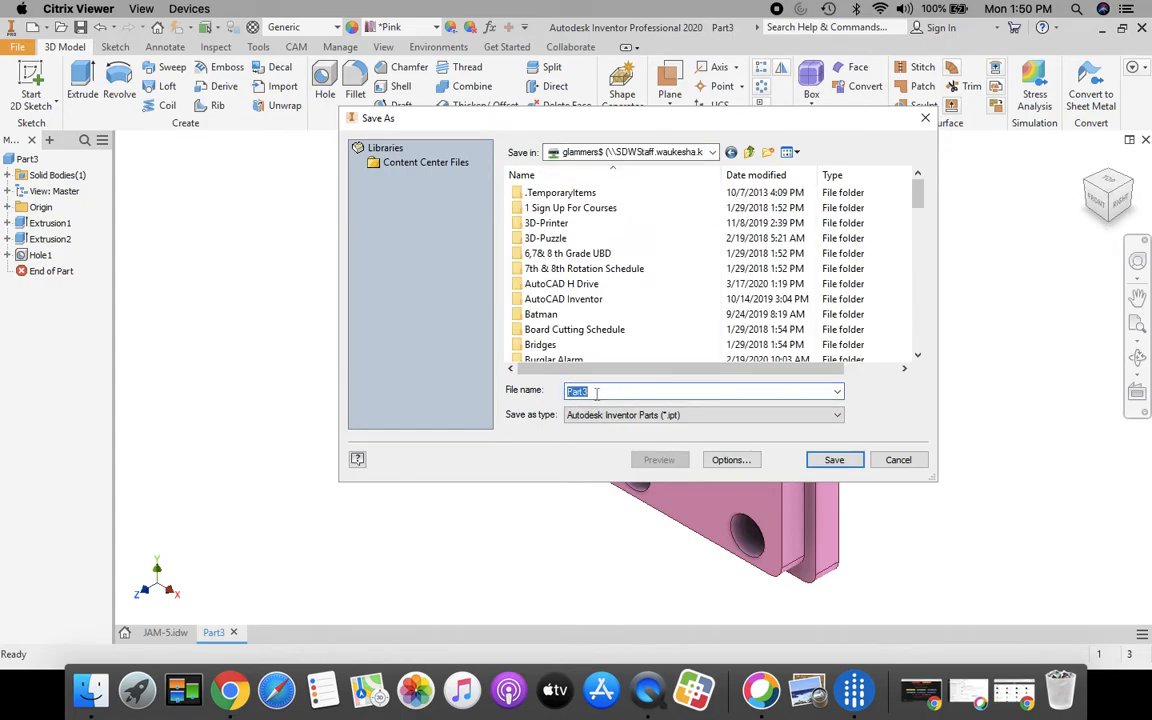
type("5 JAM")
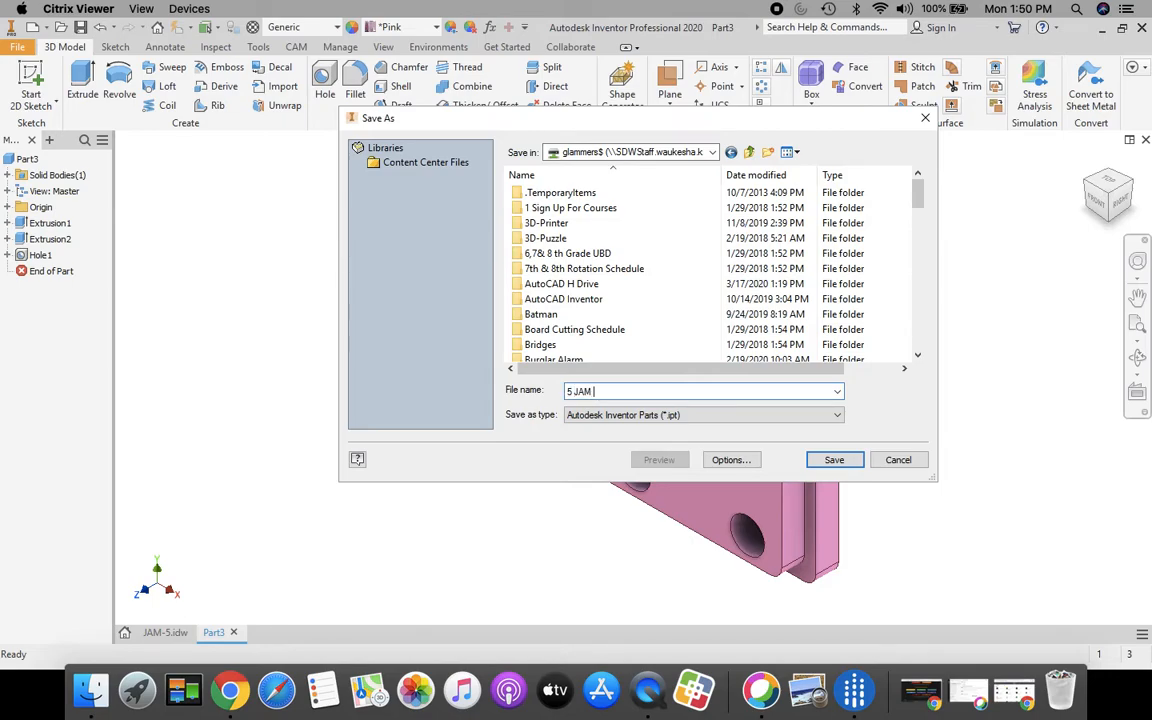
type("Lal")
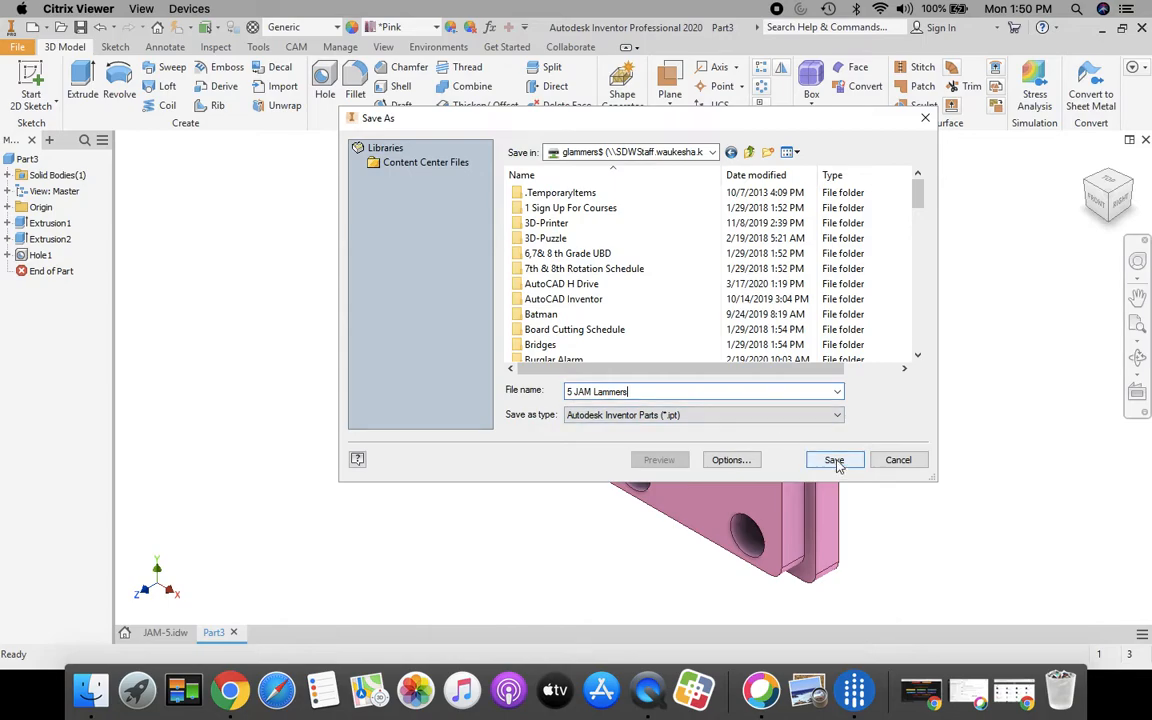
left_click(832, 460)
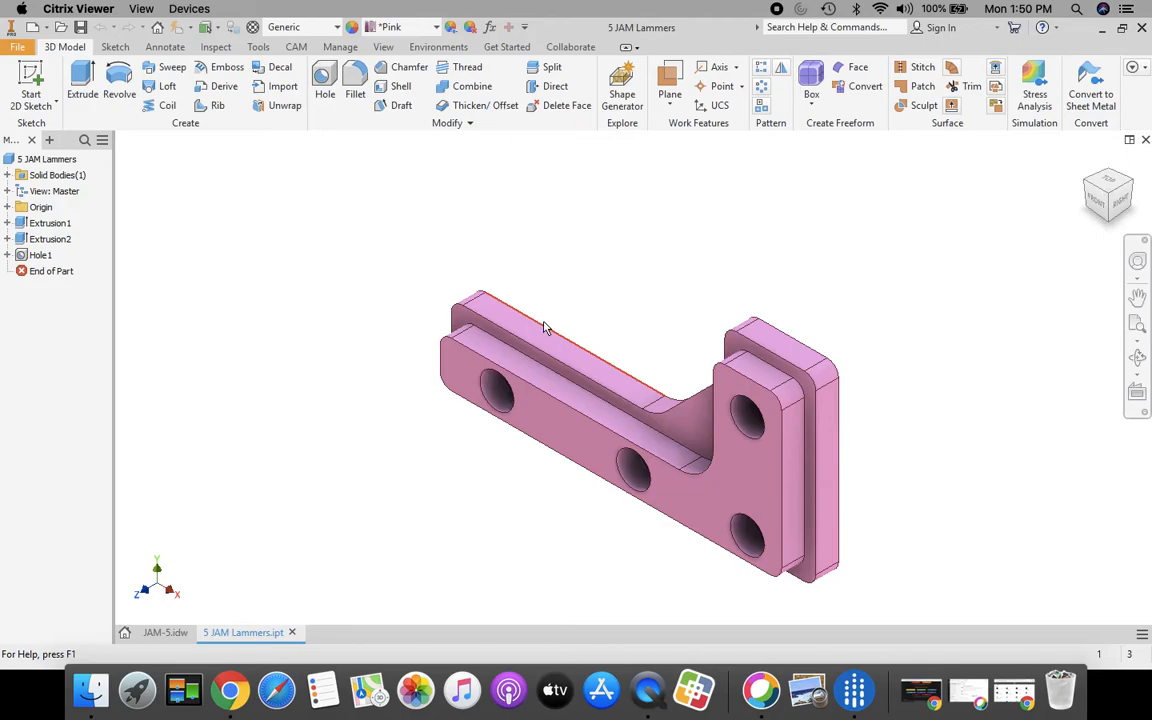
mouse_move(624, 300)
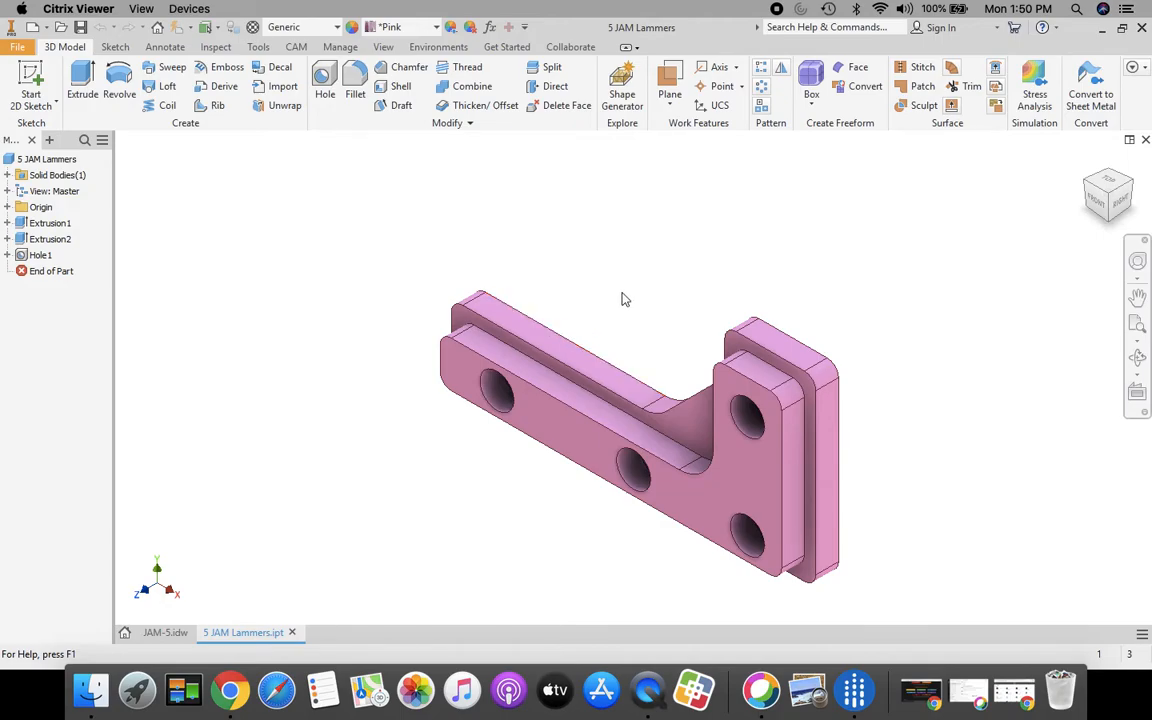
mouse_move(750, 264)
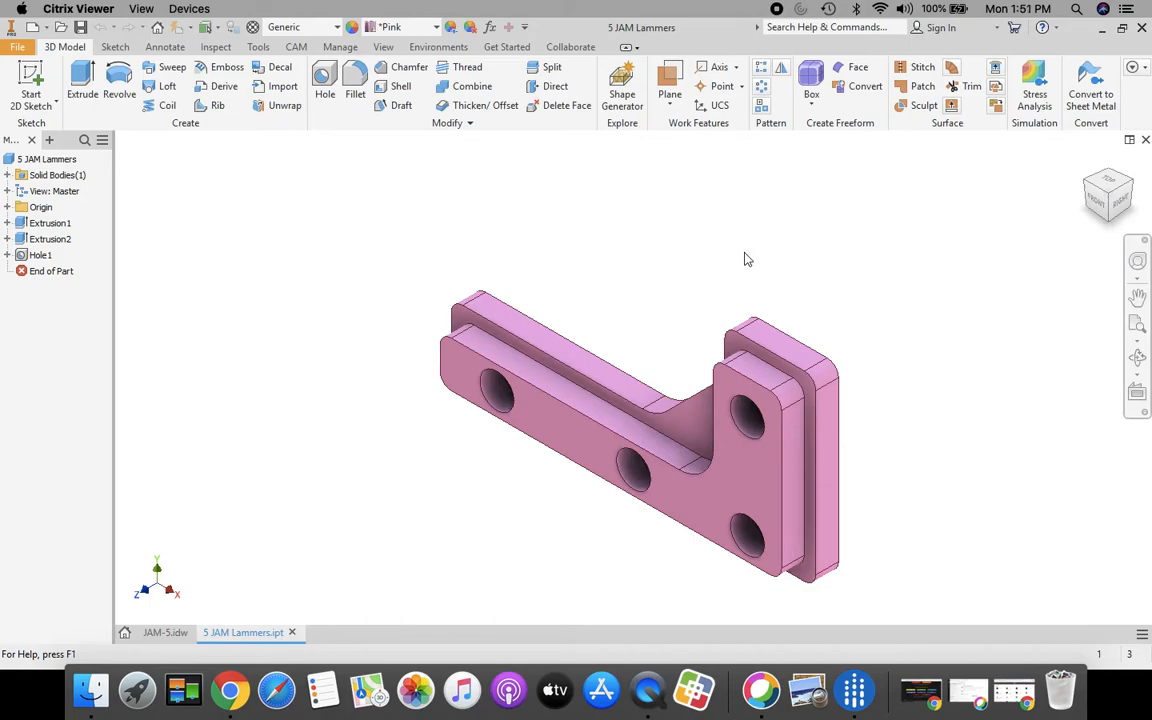
mouse_move(994, 202)
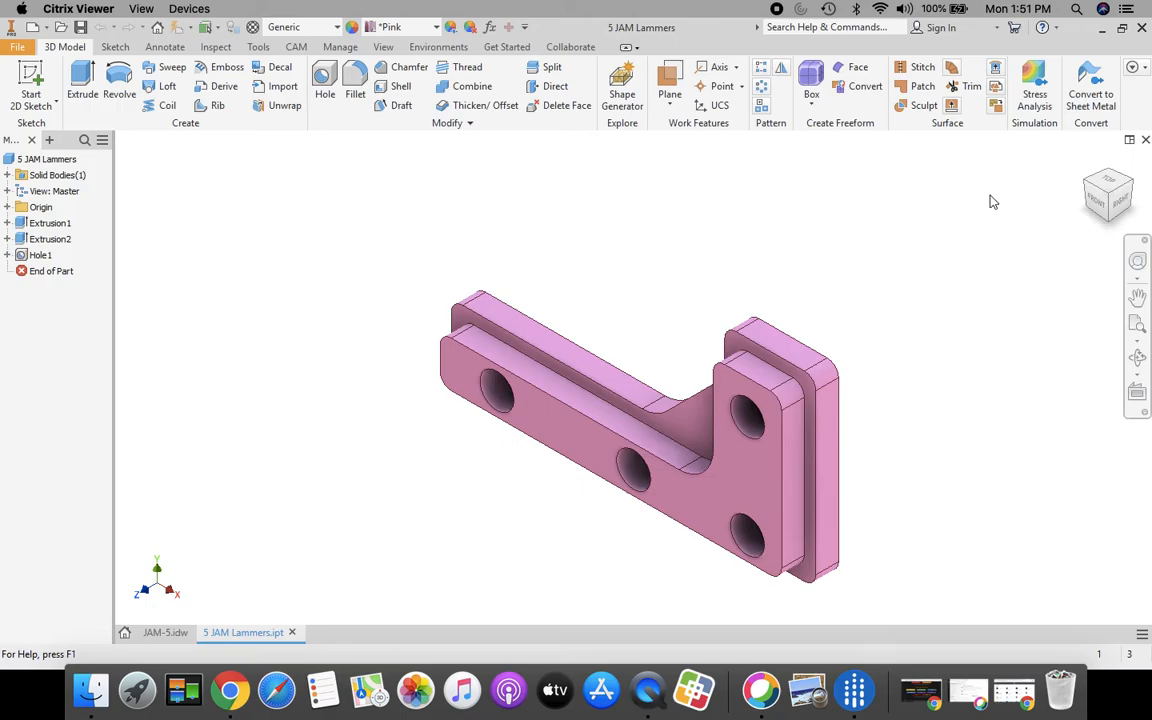